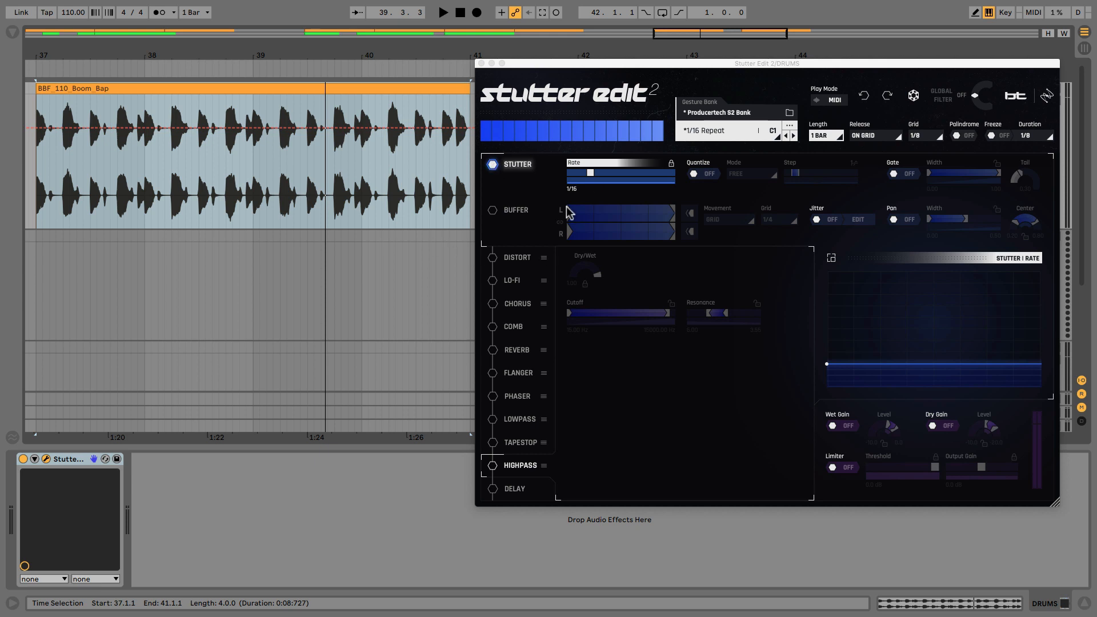
- Toggle between Stutter and Buffer effects on the drum loop, auditioning each combination
click(493, 164)
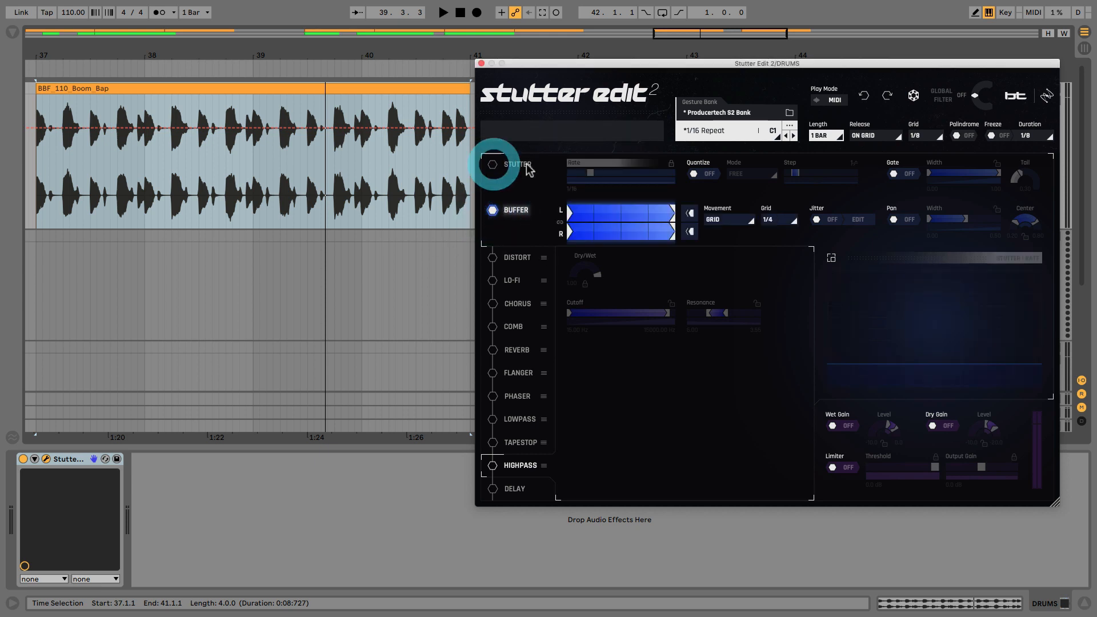
click(491, 165)
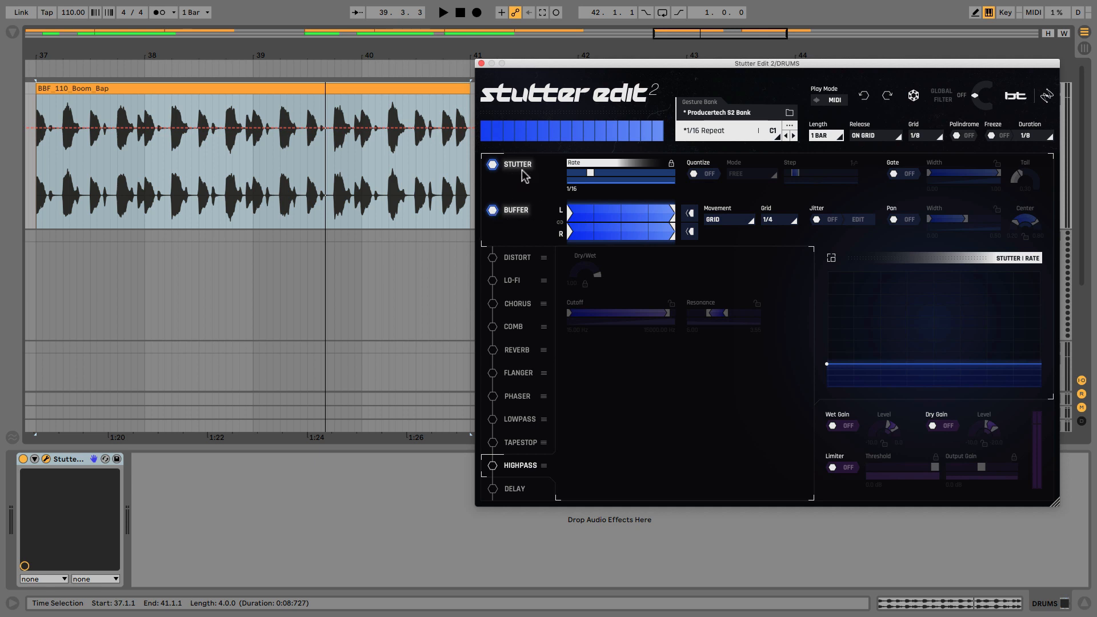
mouse_move(508, 174)
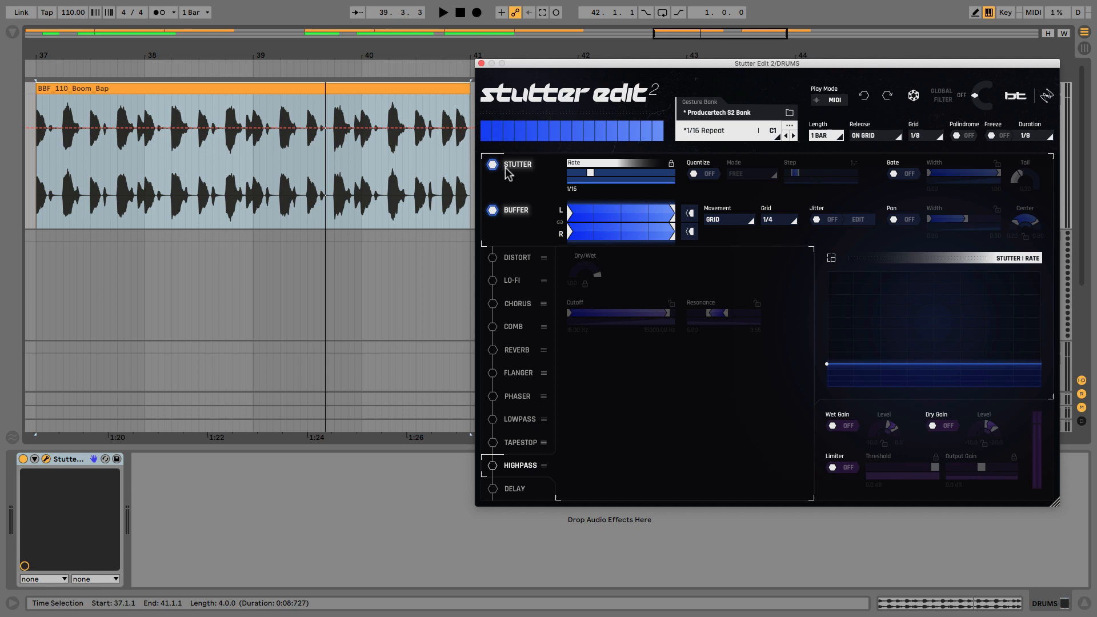
mouse_move(507, 234)
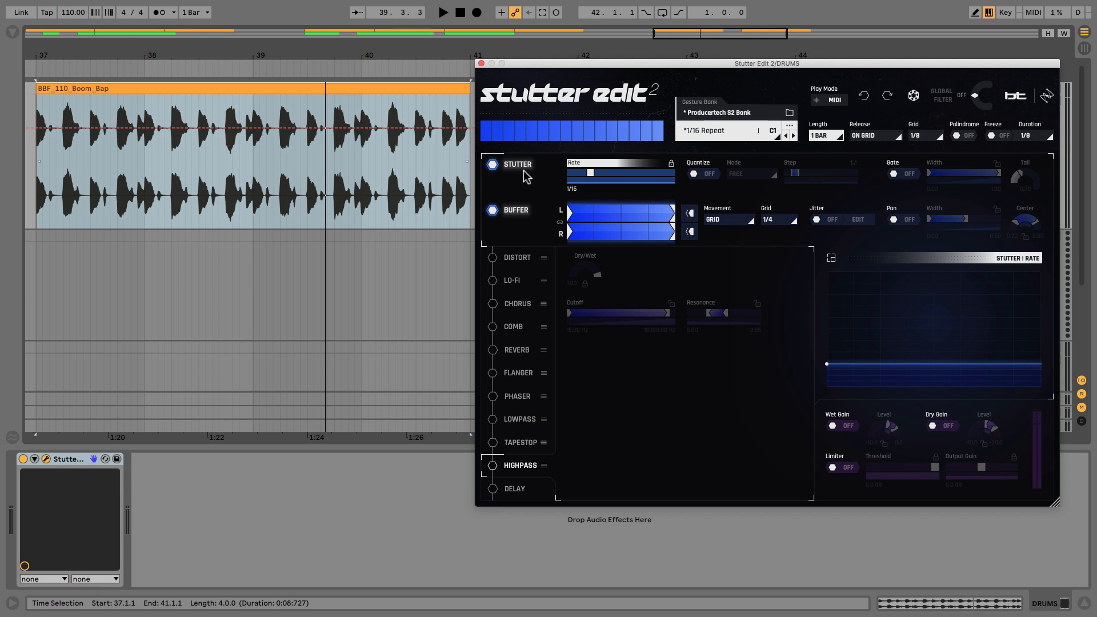
mouse_move(510, 178)
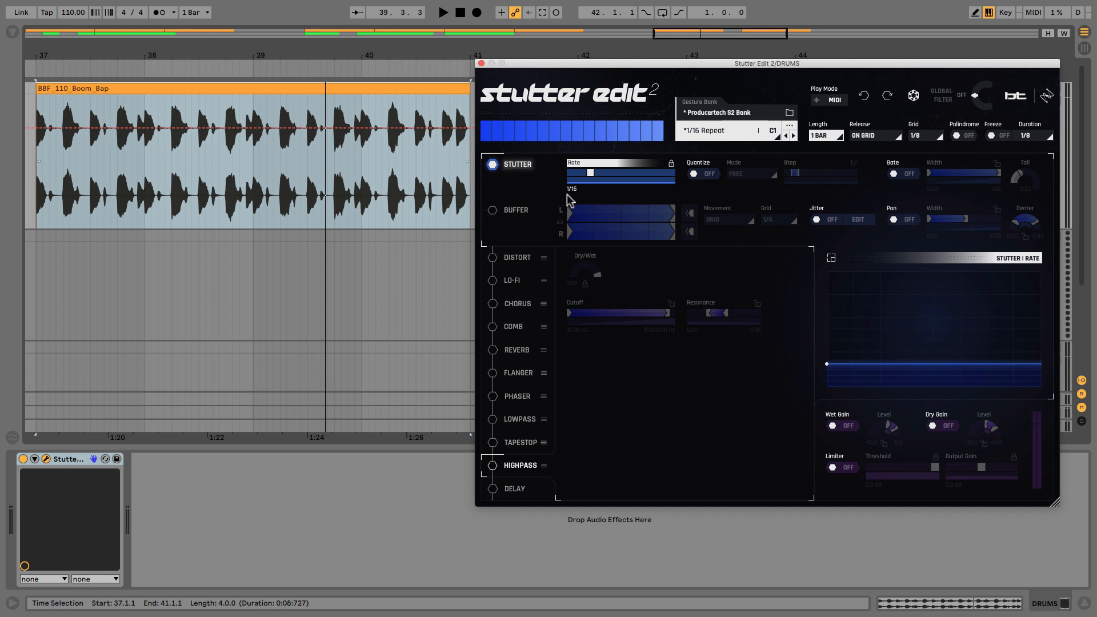
mouse_move(578, 195)
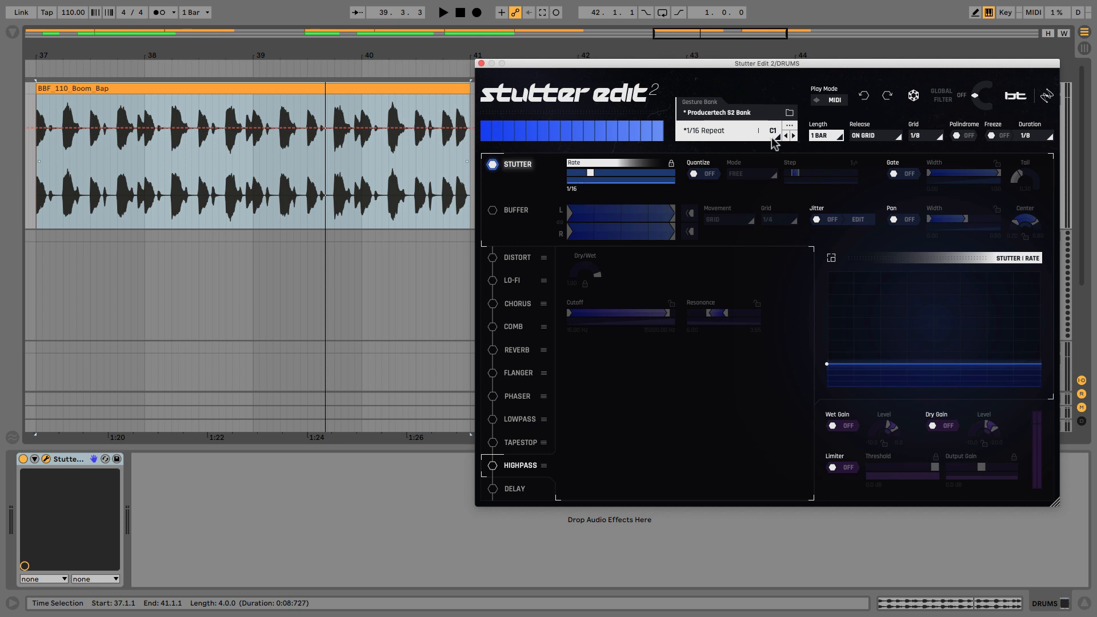
click(444, 13)
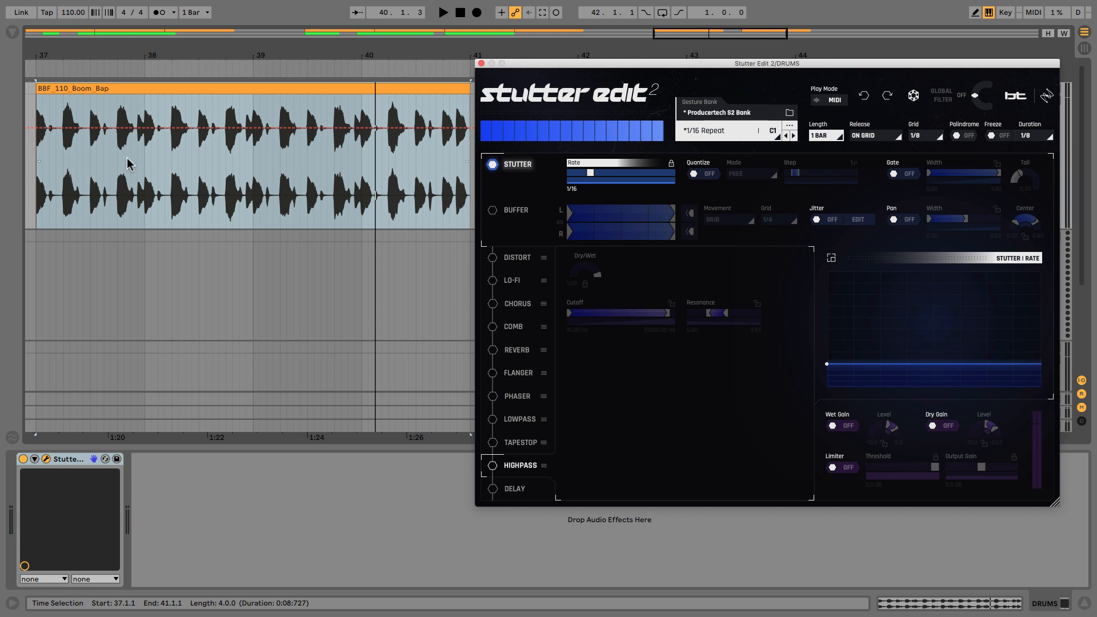
mouse_move(94, 154)
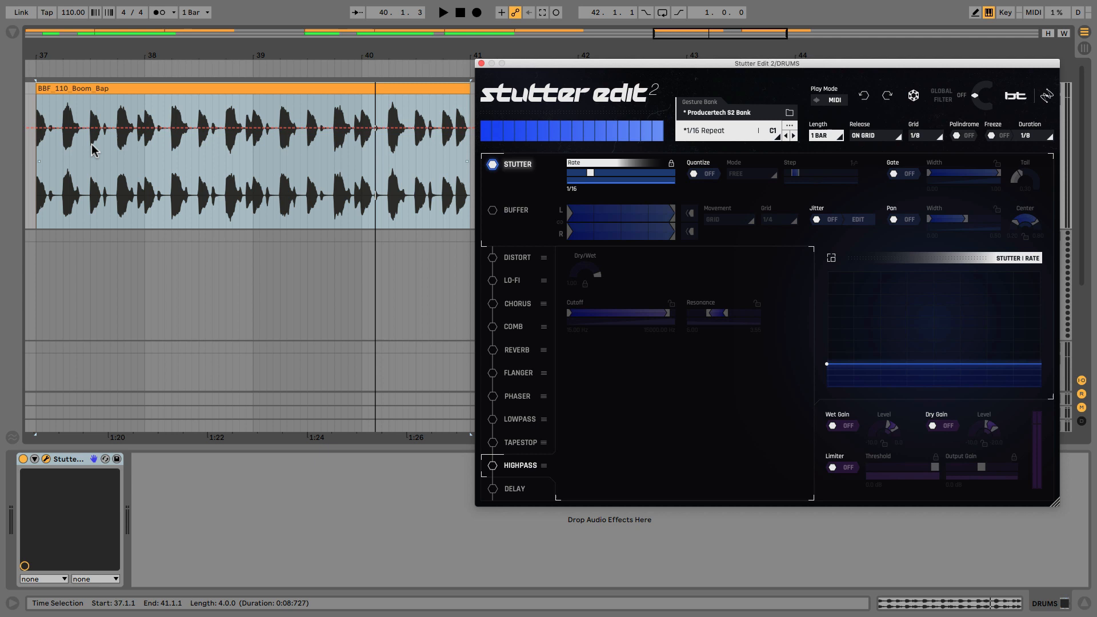
mouse_move(495, 224)
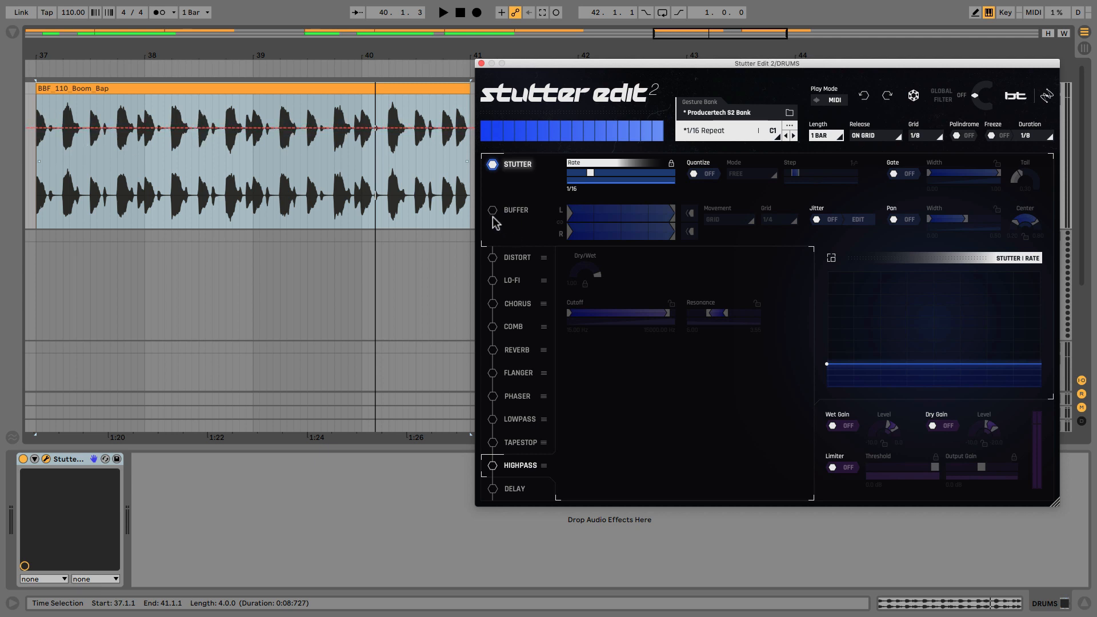
mouse_move(372, 193)
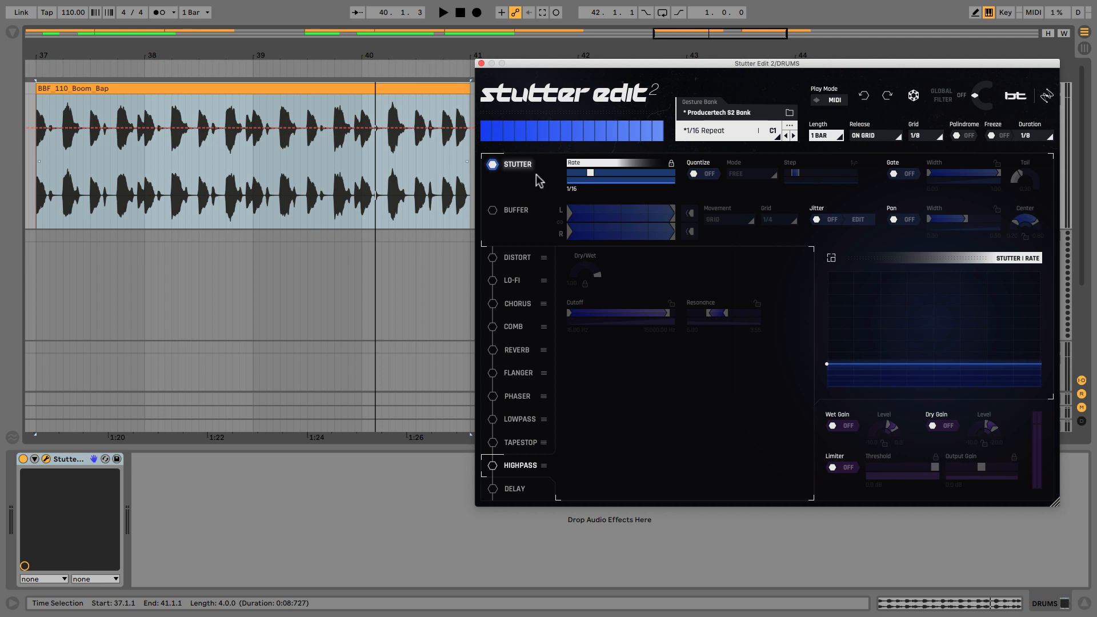
mouse_move(862, 151)
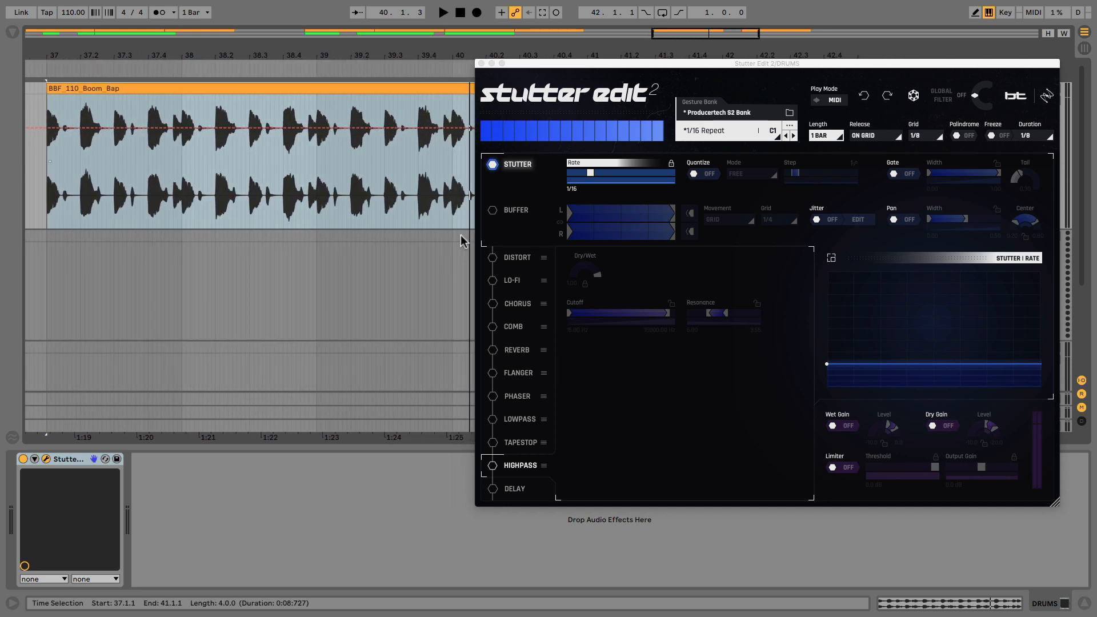
click(492, 211)
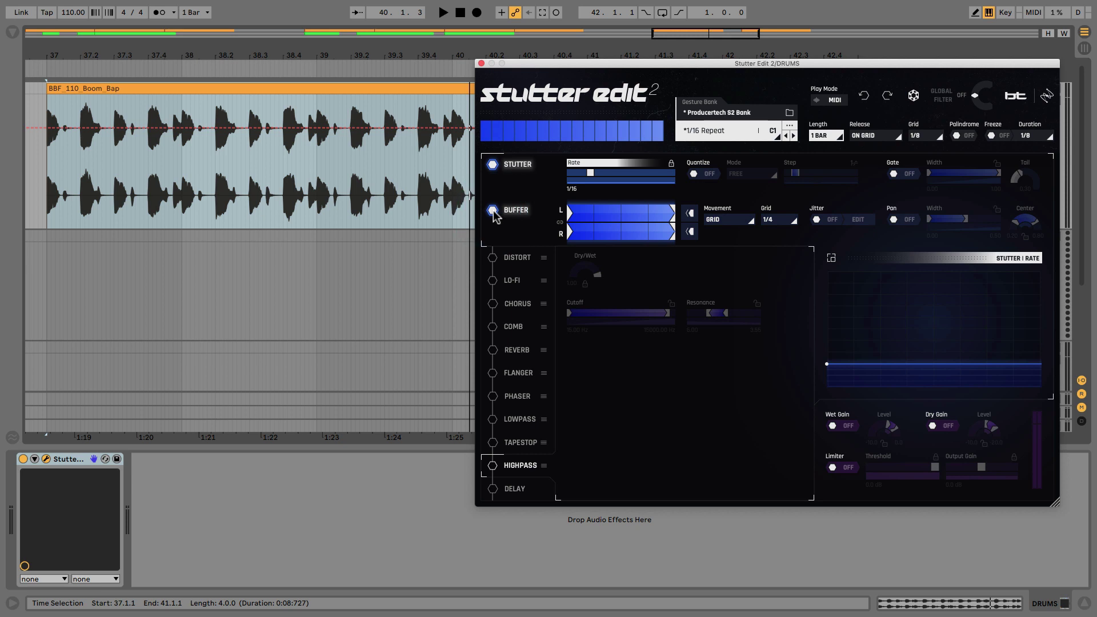
- Copy the 1/16 Repeat gesture from C1 to trigger note B1 in the Gesture Bank
click(789, 112)
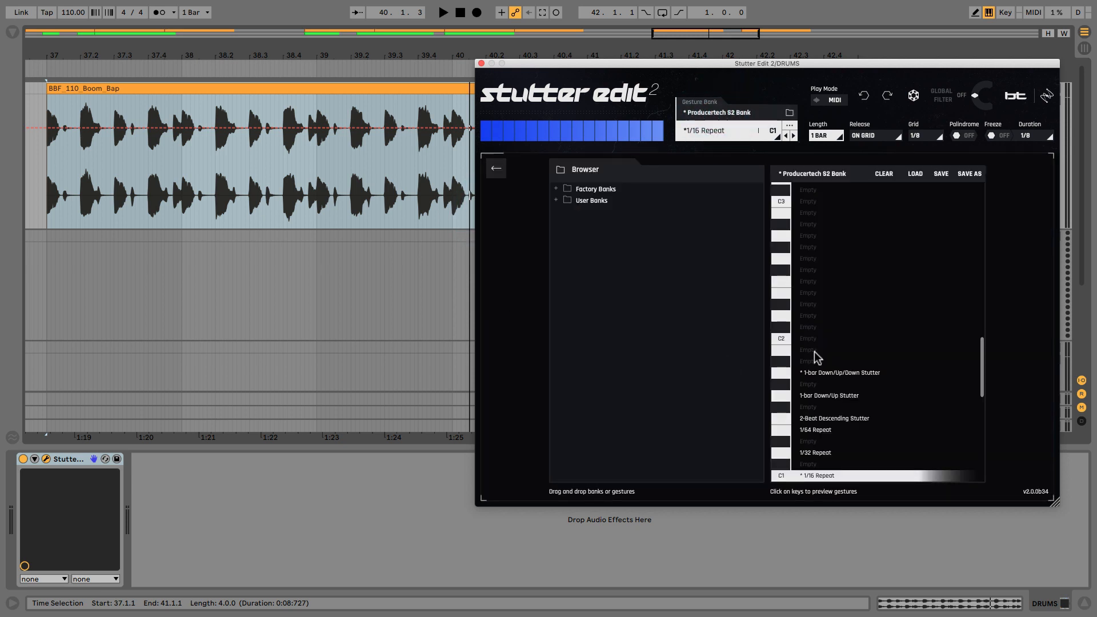
scroll(down, 3)
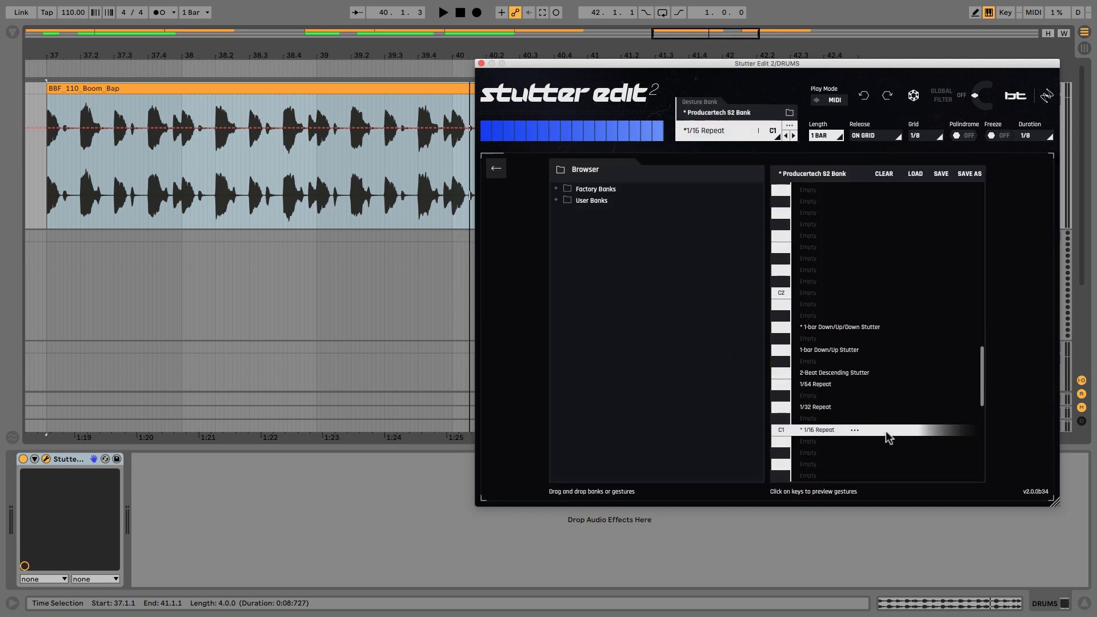
click(855, 430)
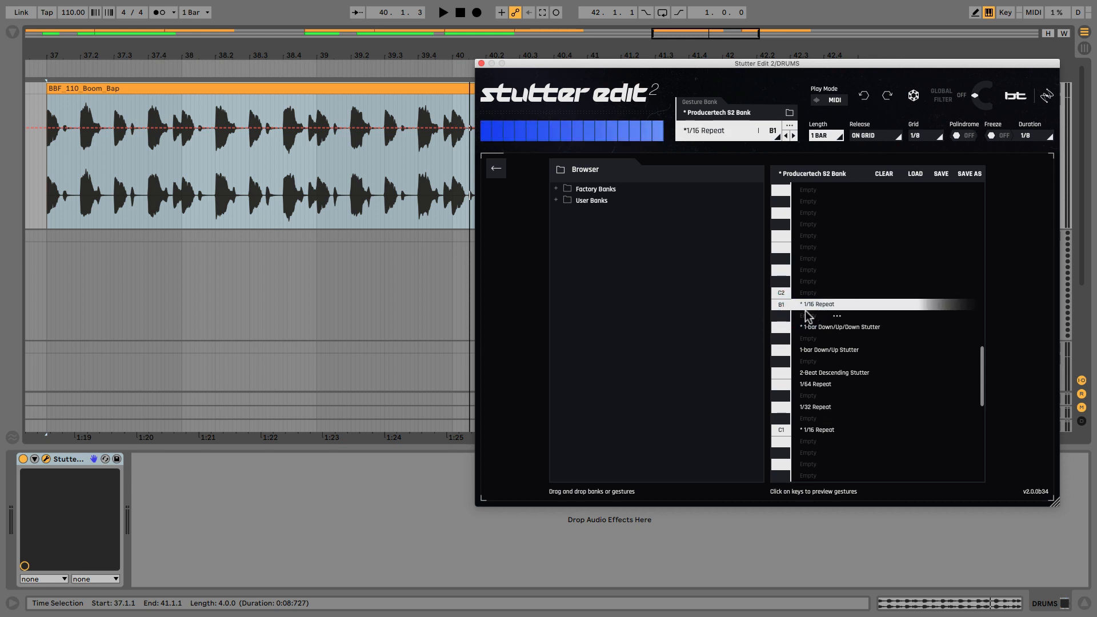
click(496, 167)
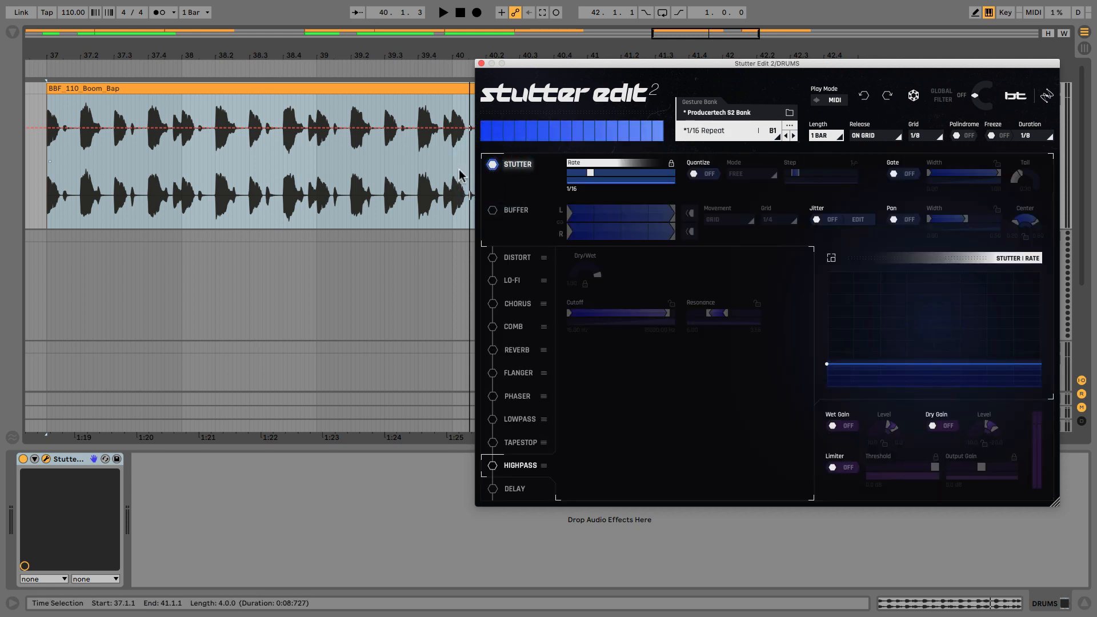
mouse_move(592, 197)
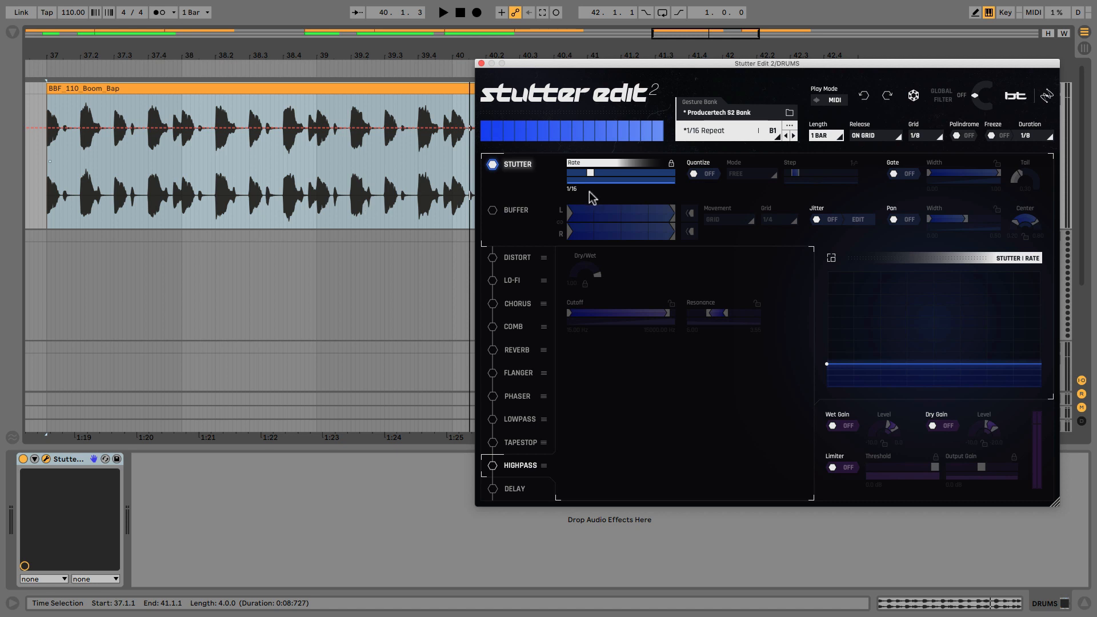
- Switch Buffer on alongside Stutter for the B1 gesture and audition the loop
click(492, 211)
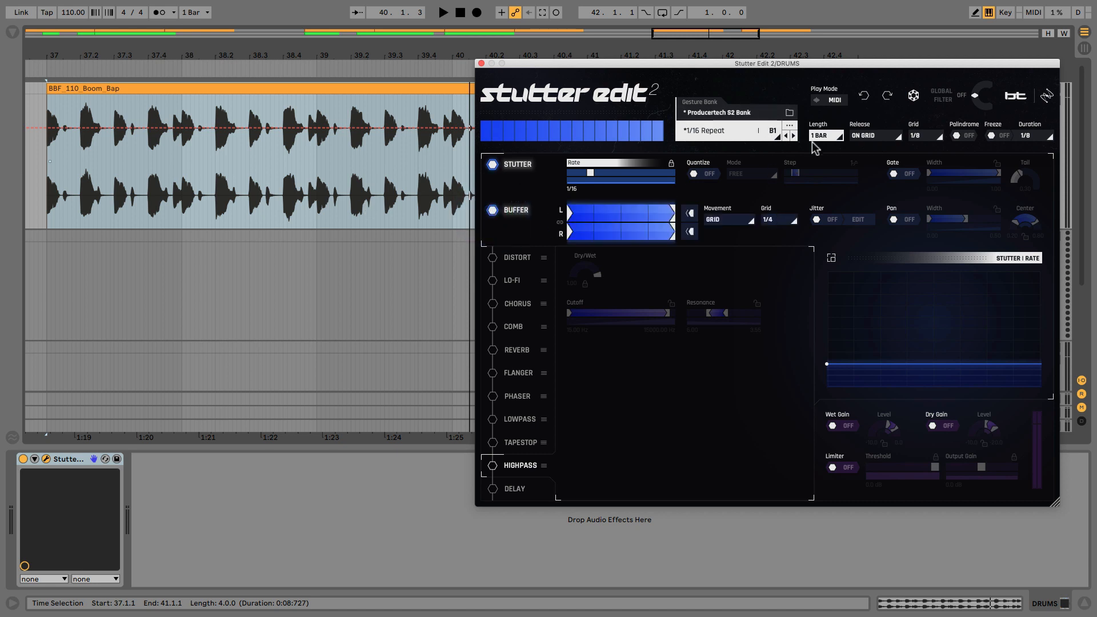
mouse_move(179, 203)
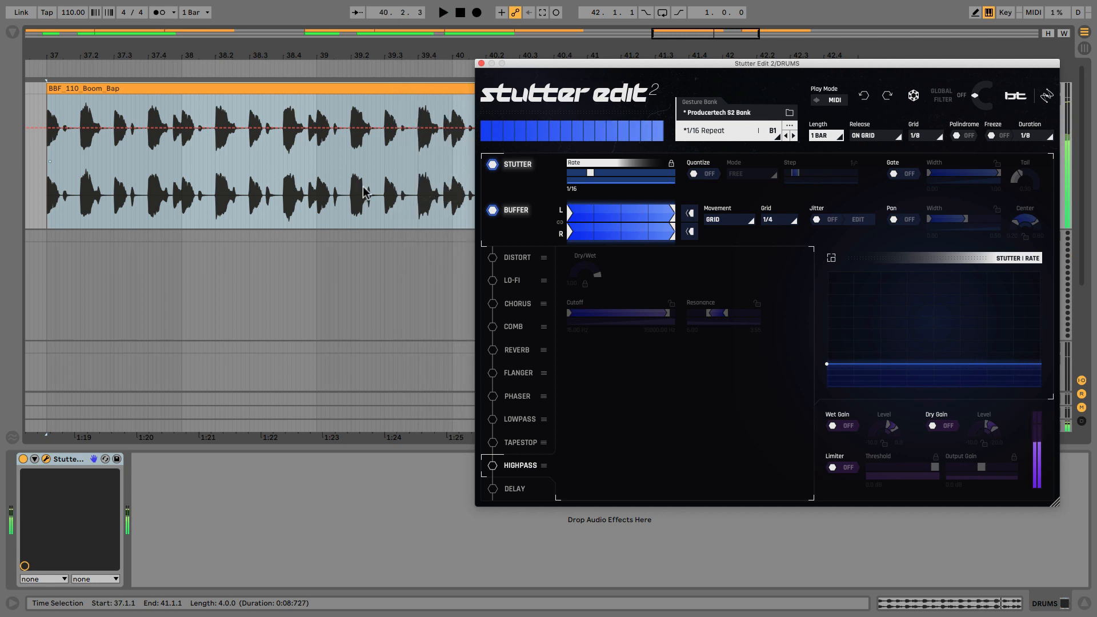
mouse_move(204, 158)
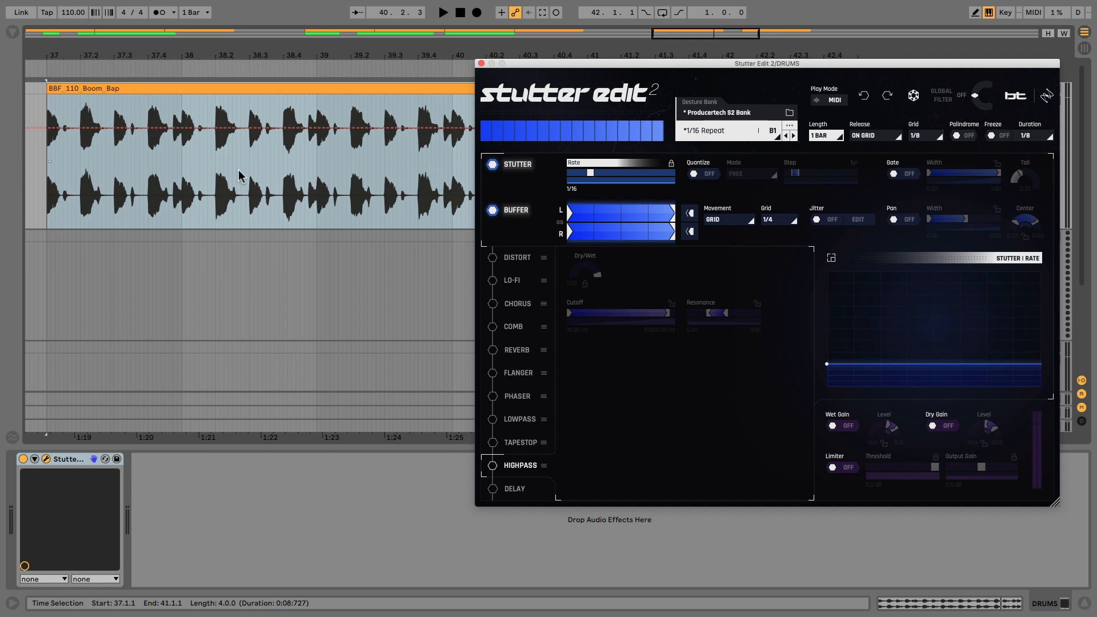
mouse_move(267, 193)
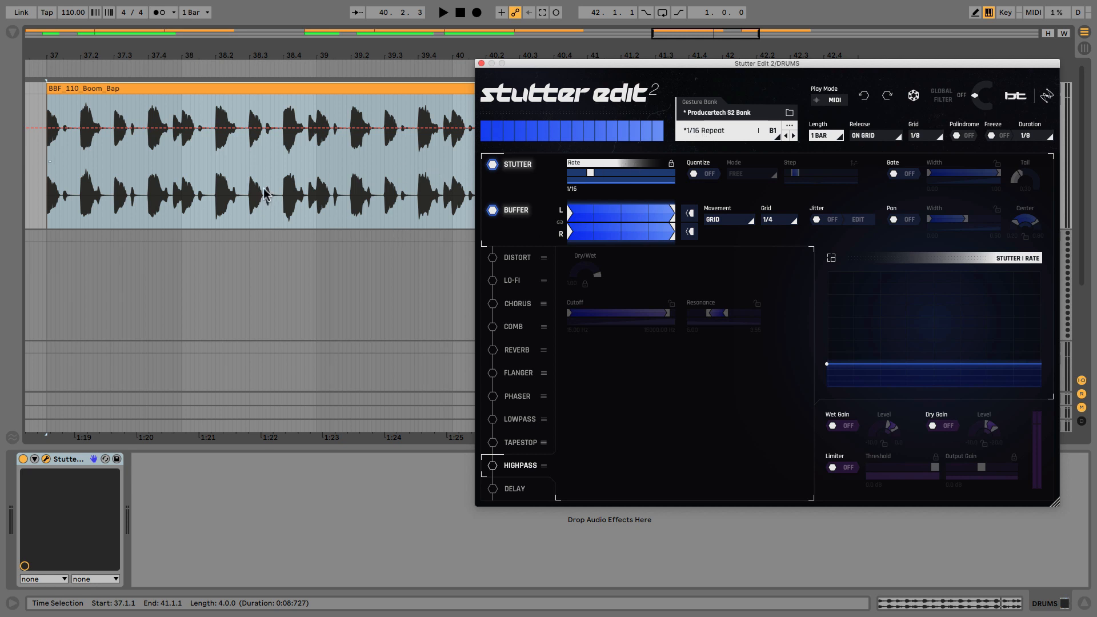
mouse_move(567, 185)
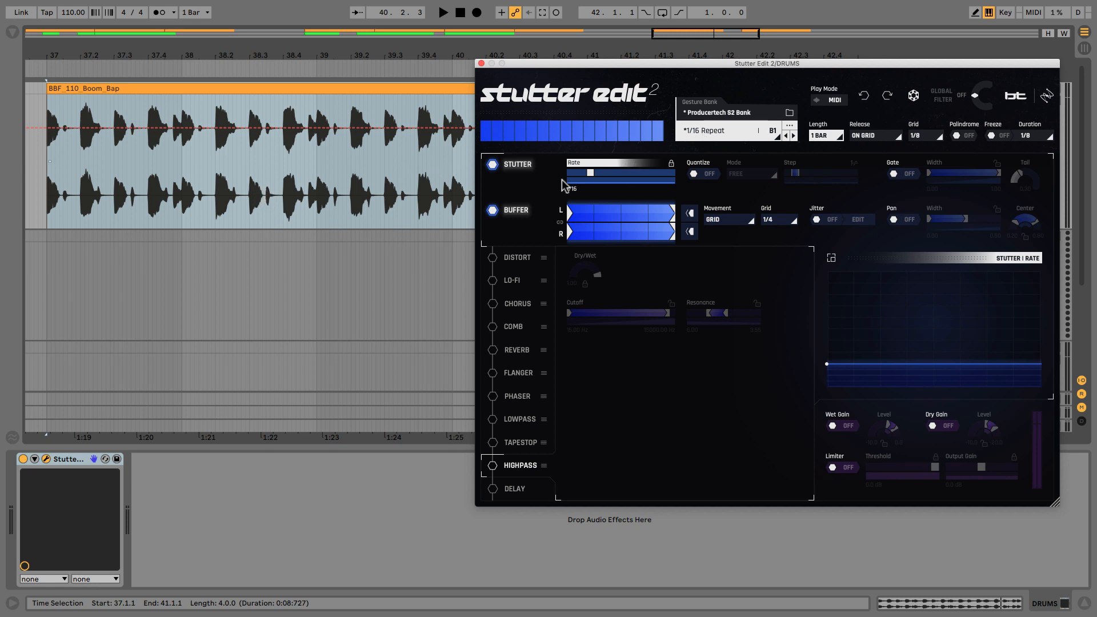
mouse_move(584, 222)
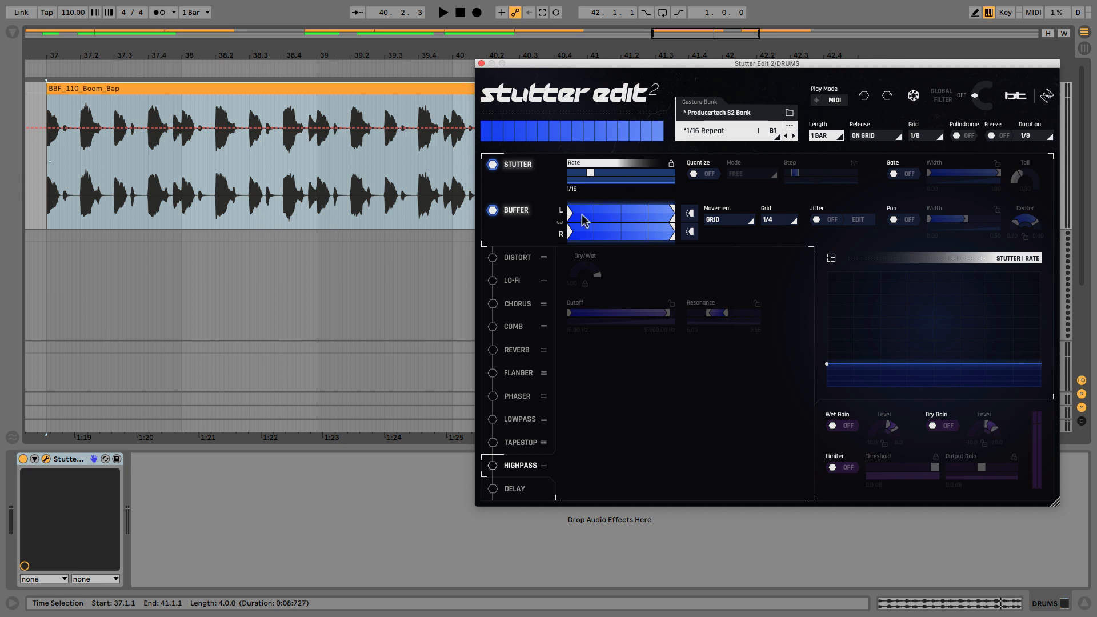
mouse_move(838, 230)
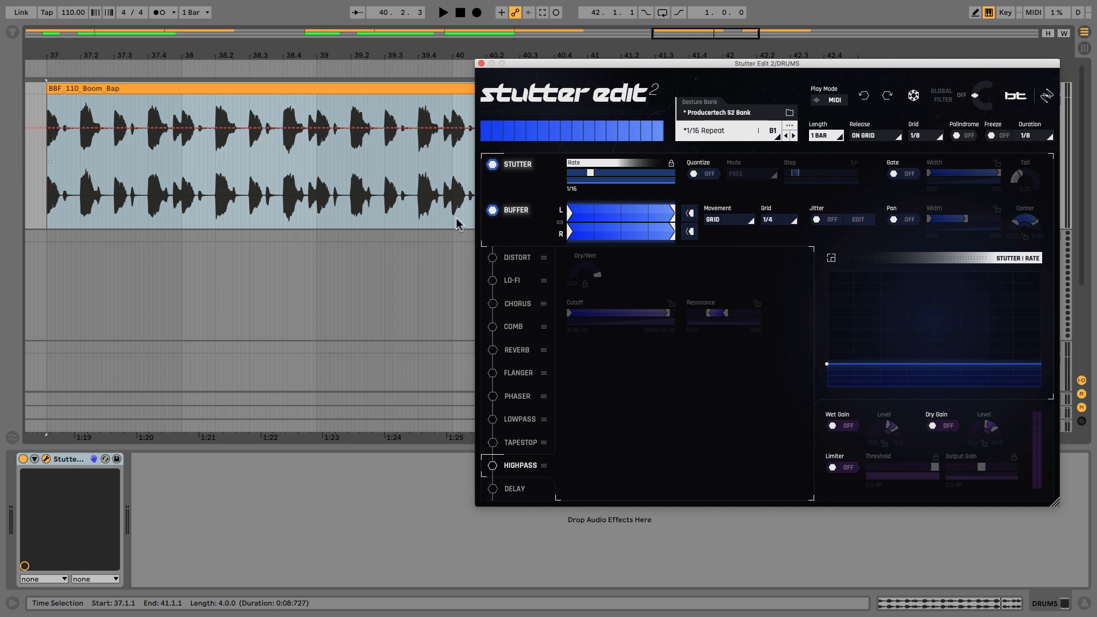
mouse_move(416, 189)
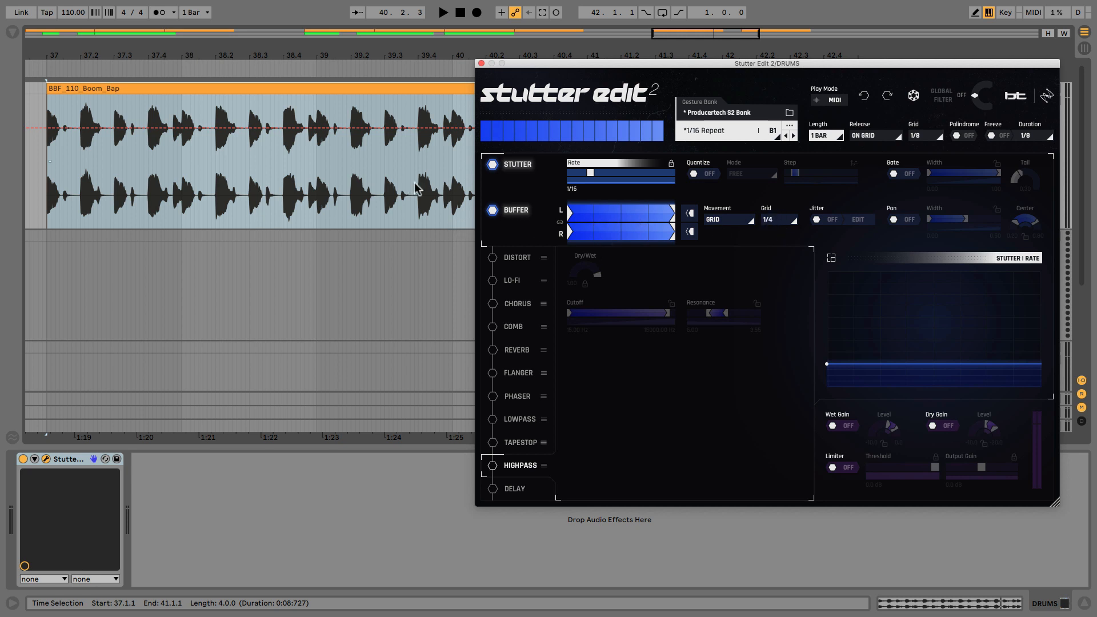
mouse_move(190, 117)
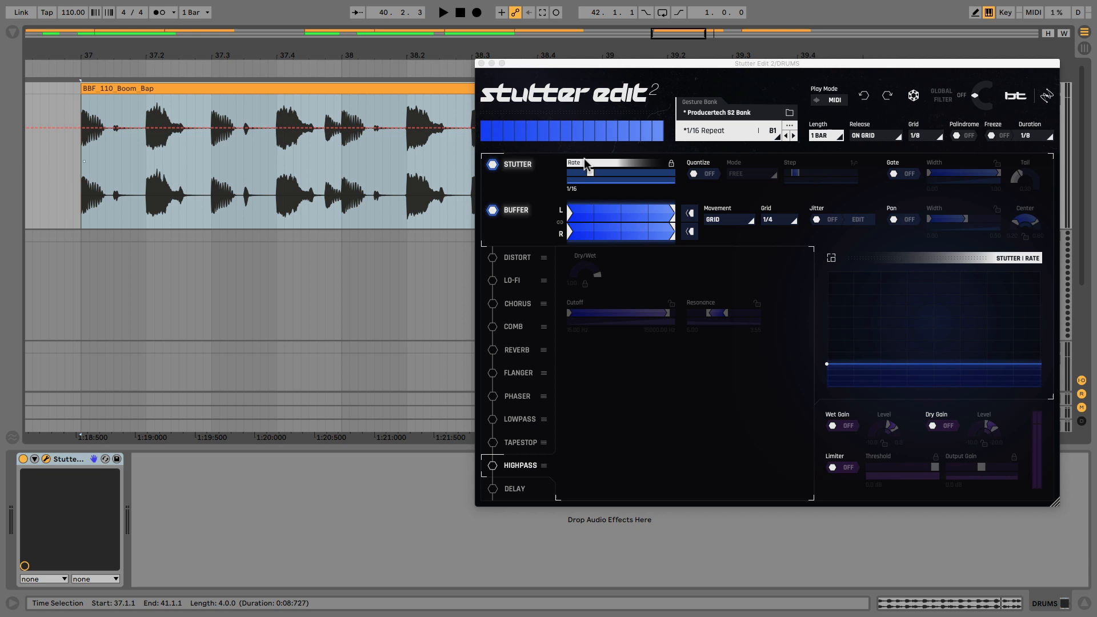
mouse_move(596, 217)
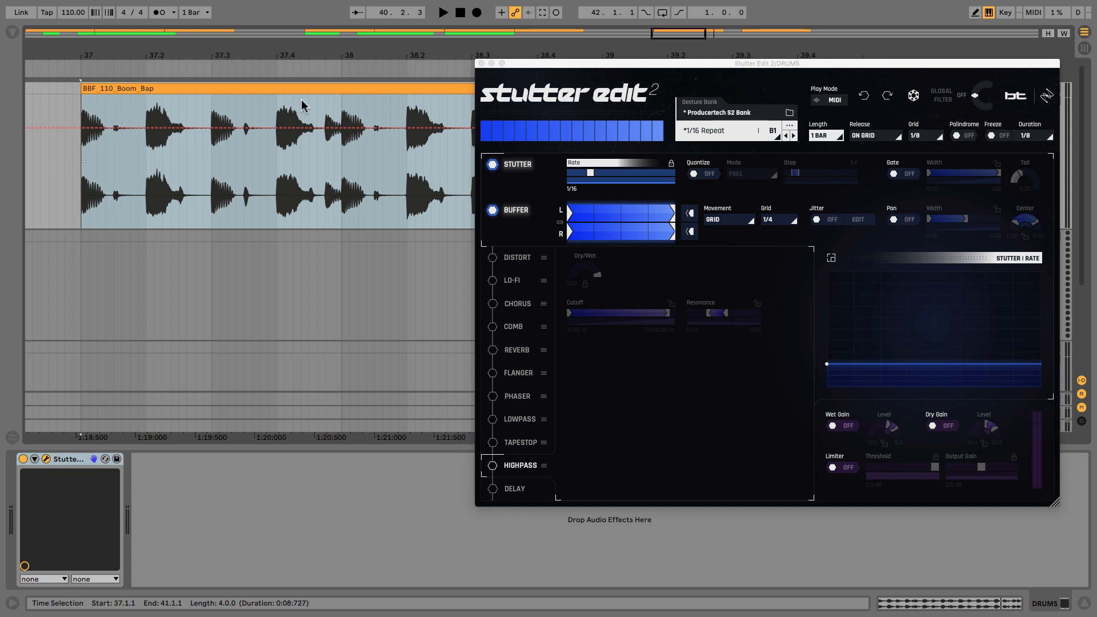
mouse_move(85, 112)
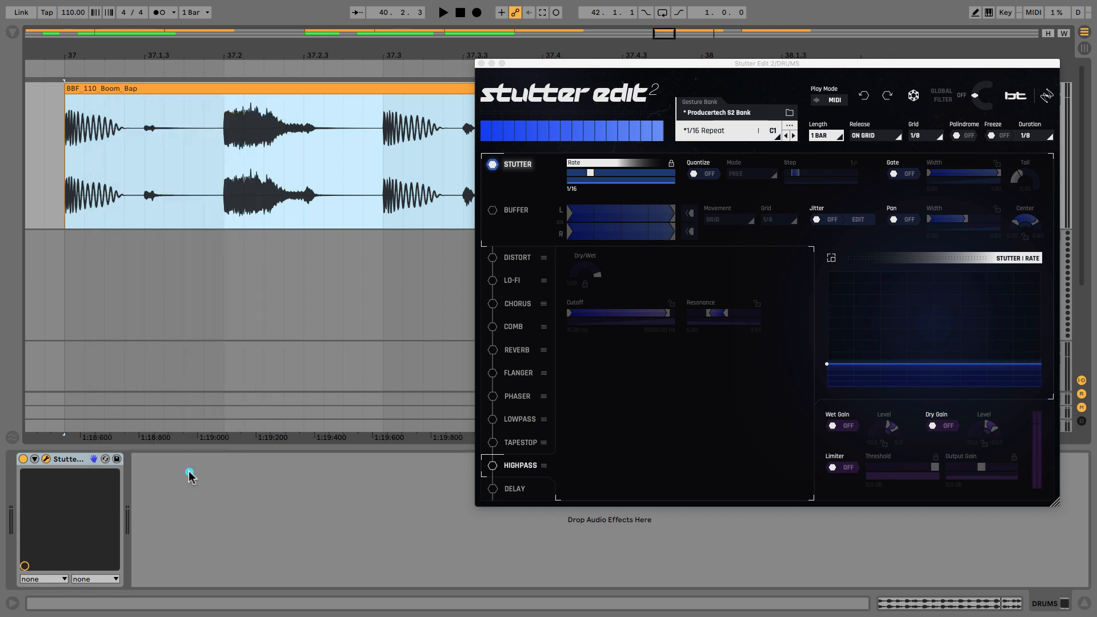
- Undo the sliced clip back to the whole Boom Bap loop and re-enable Buffer on B1
click(108, 114)
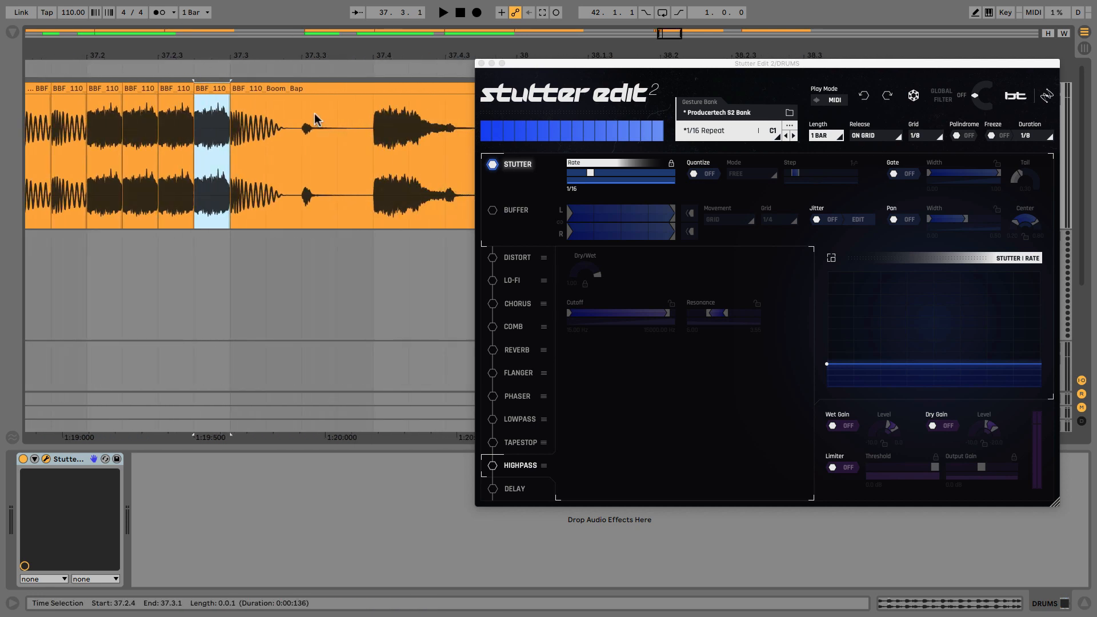
click(267, 114)
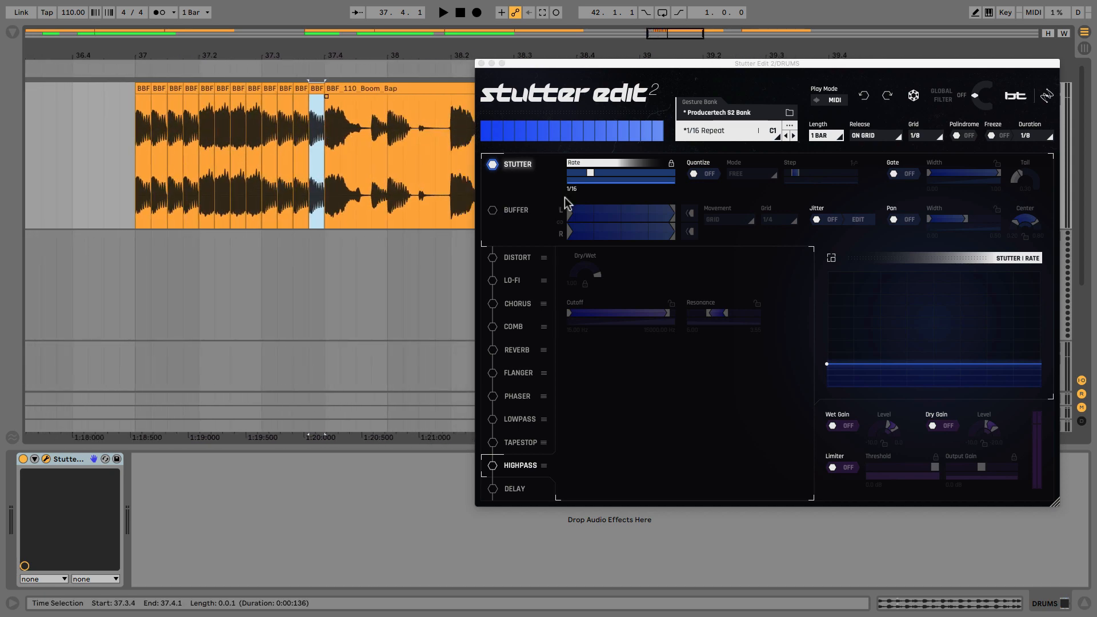
mouse_move(949, 38)
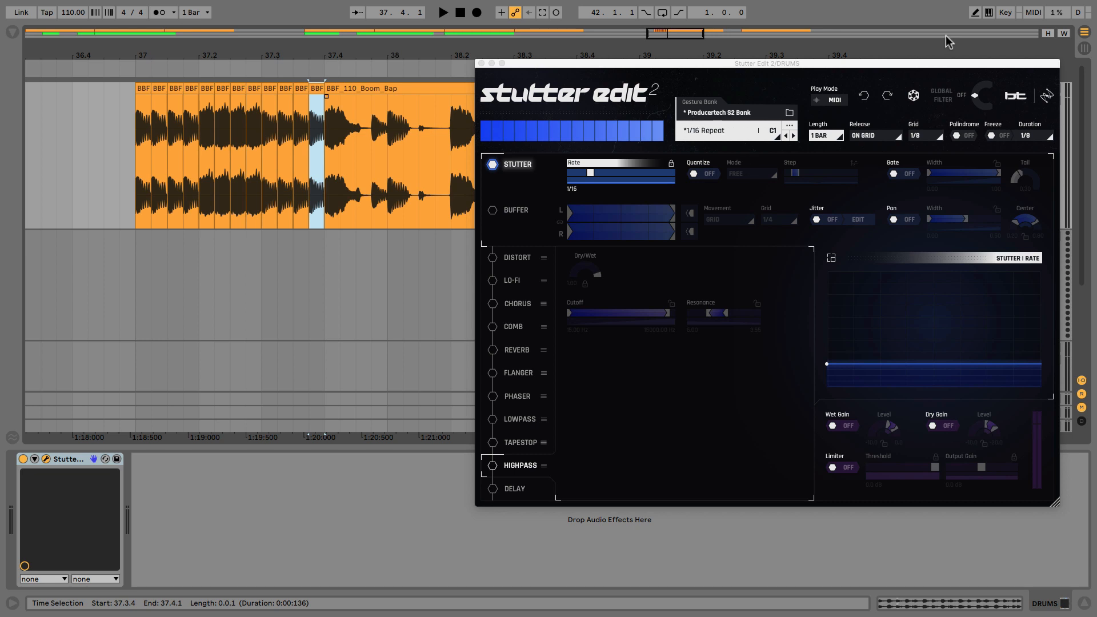
click(492, 211)
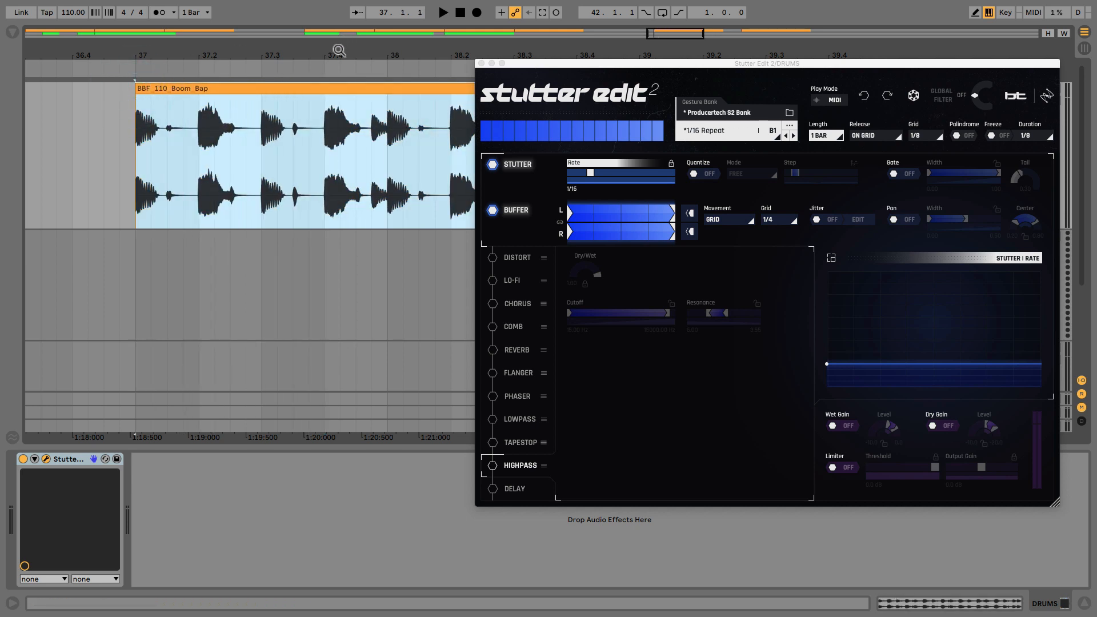
click(780, 219)
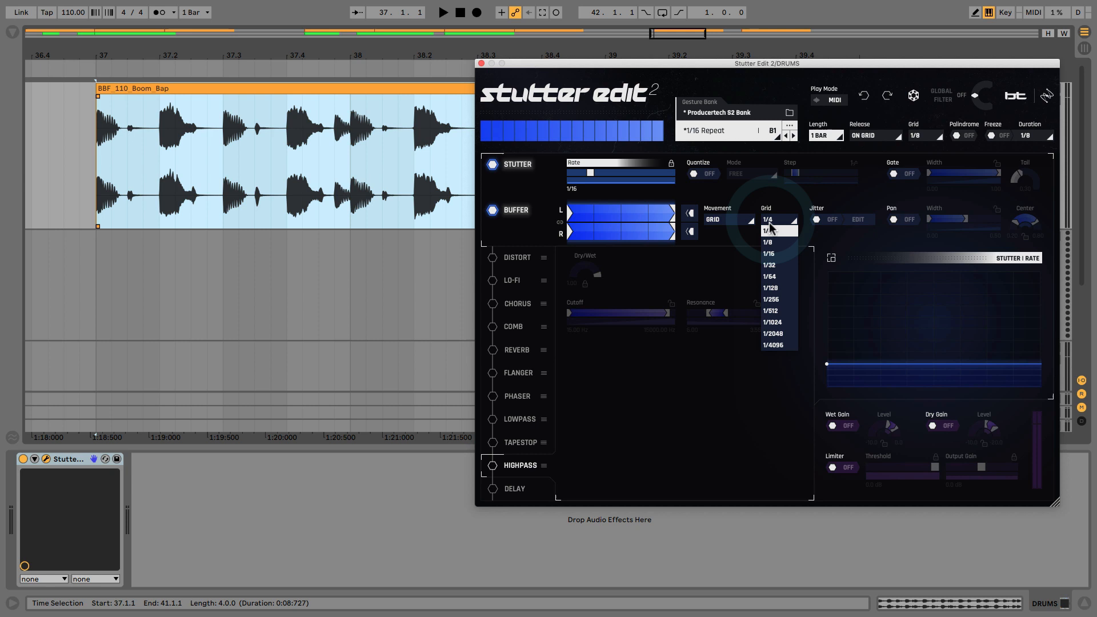
click(767, 242)
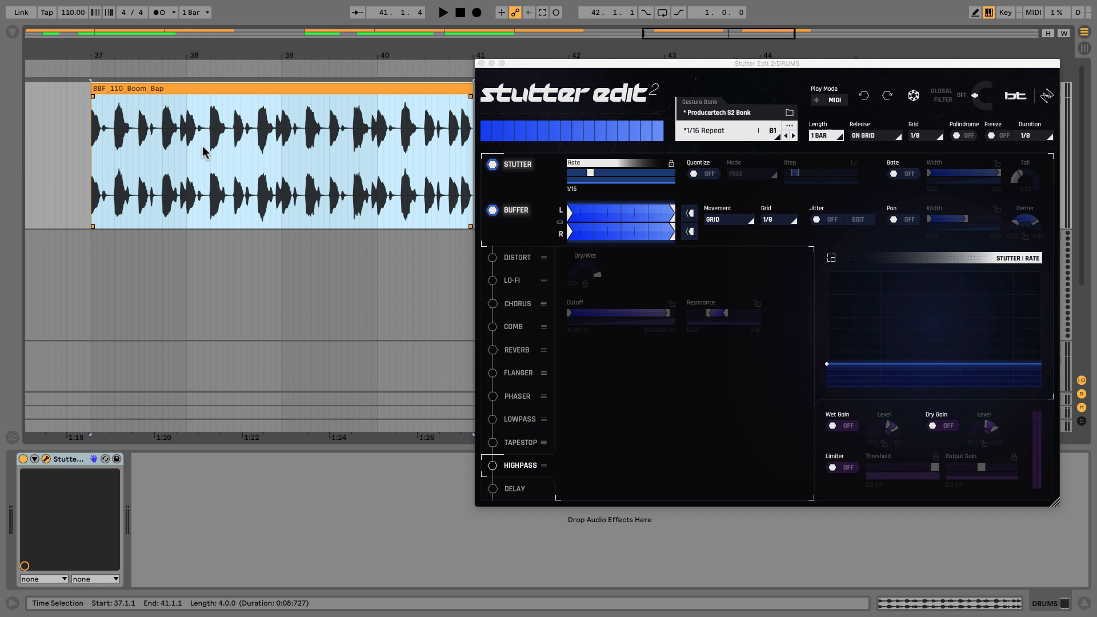
click(779, 219)
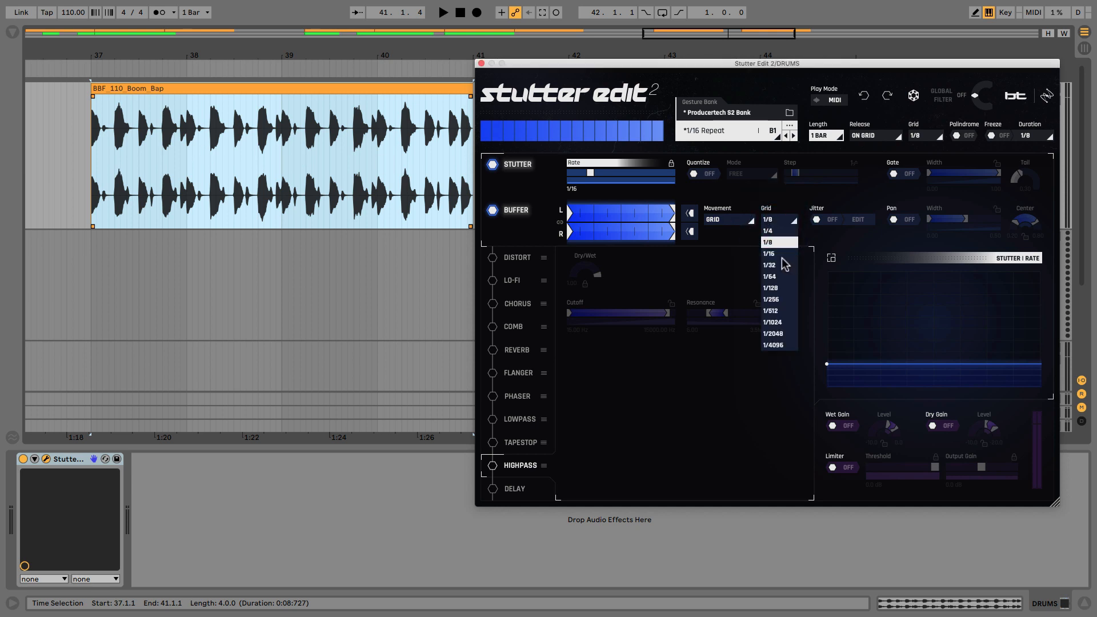
click(768, 231)
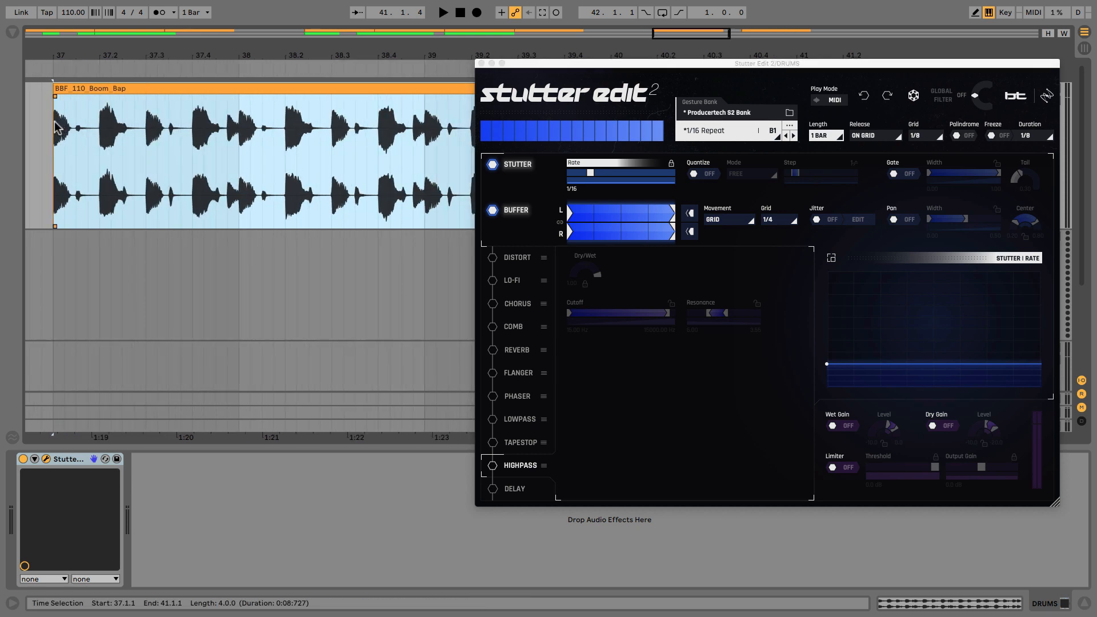
mouse_move(116, 129)
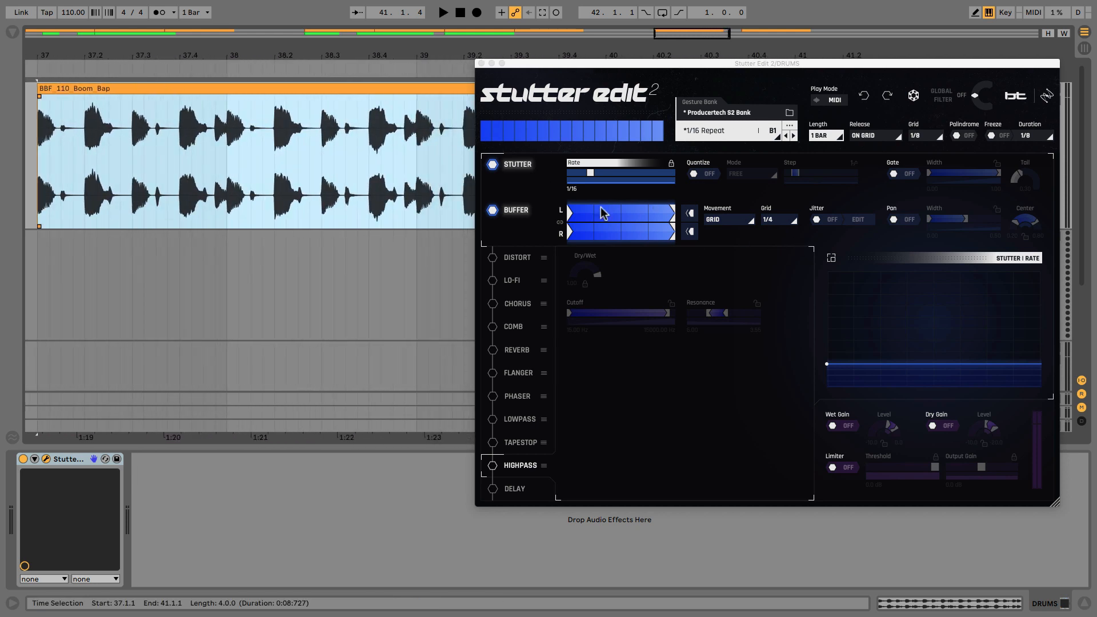
mouse_move(716, 227)
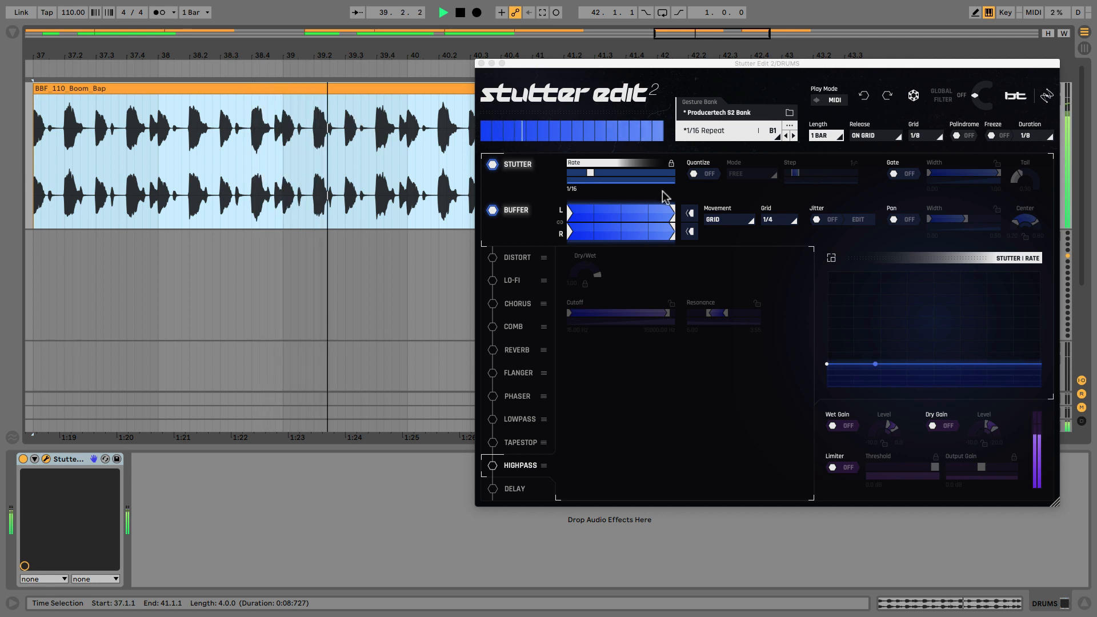
- Change the Buffer grid from 1/4 to 1/16 for the B1 gesture
click(455, 12)
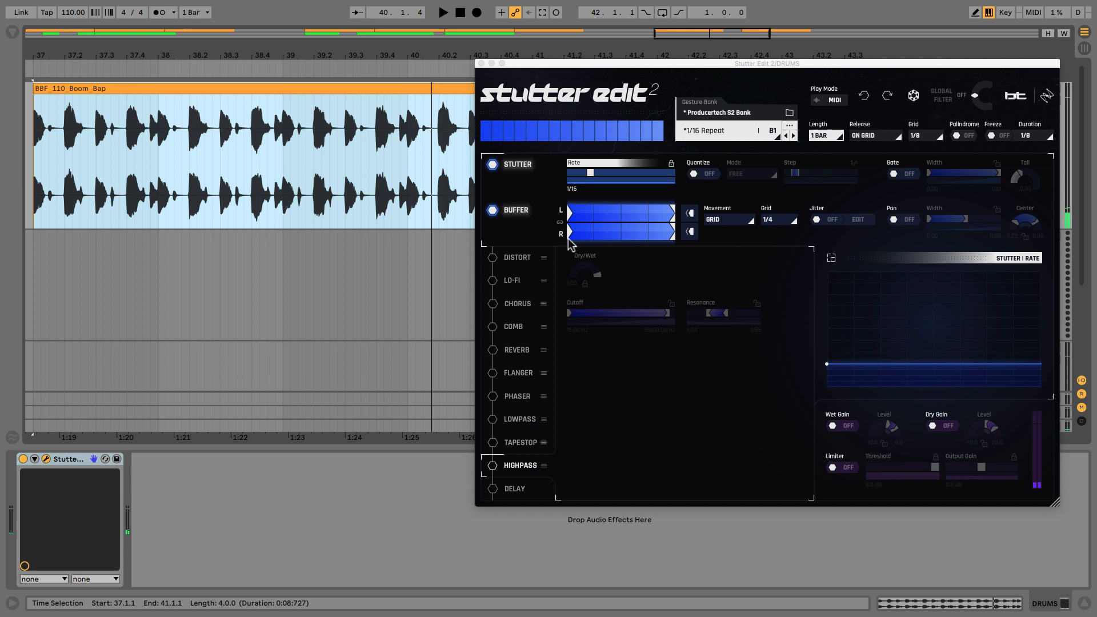
click(780, 220)
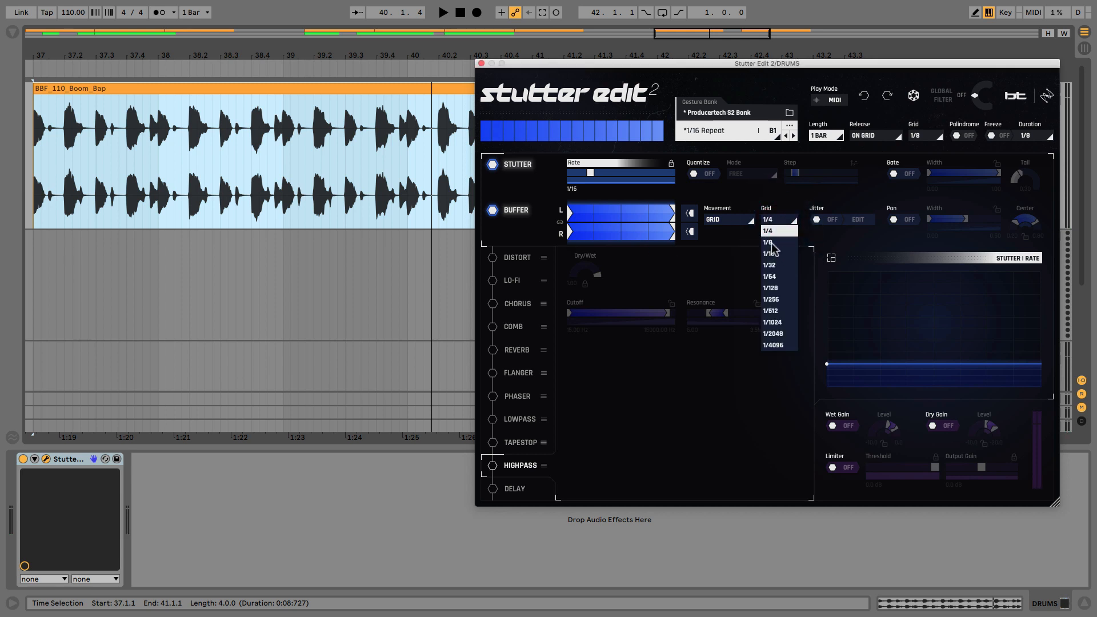
click(767, 242)
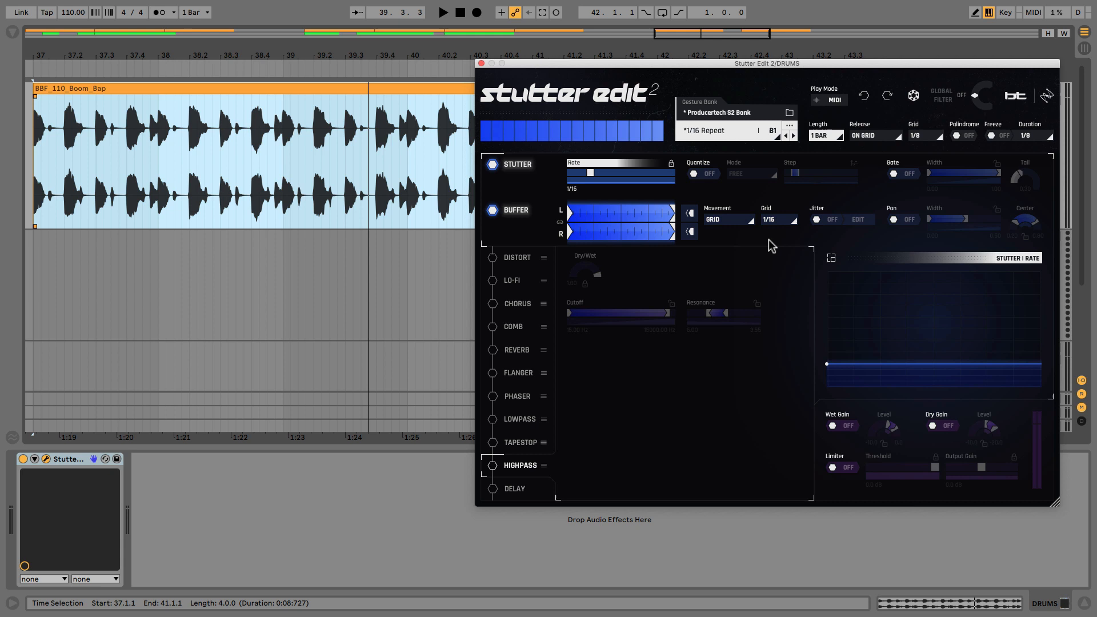
mouse_move(537, 206)
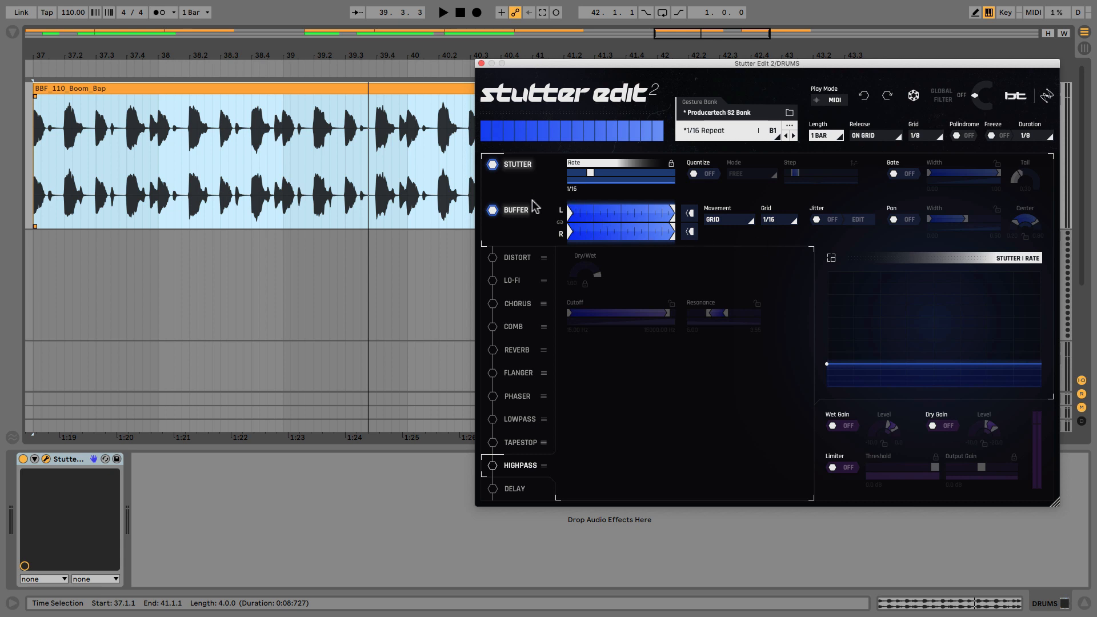
mouse_move(575, 204)
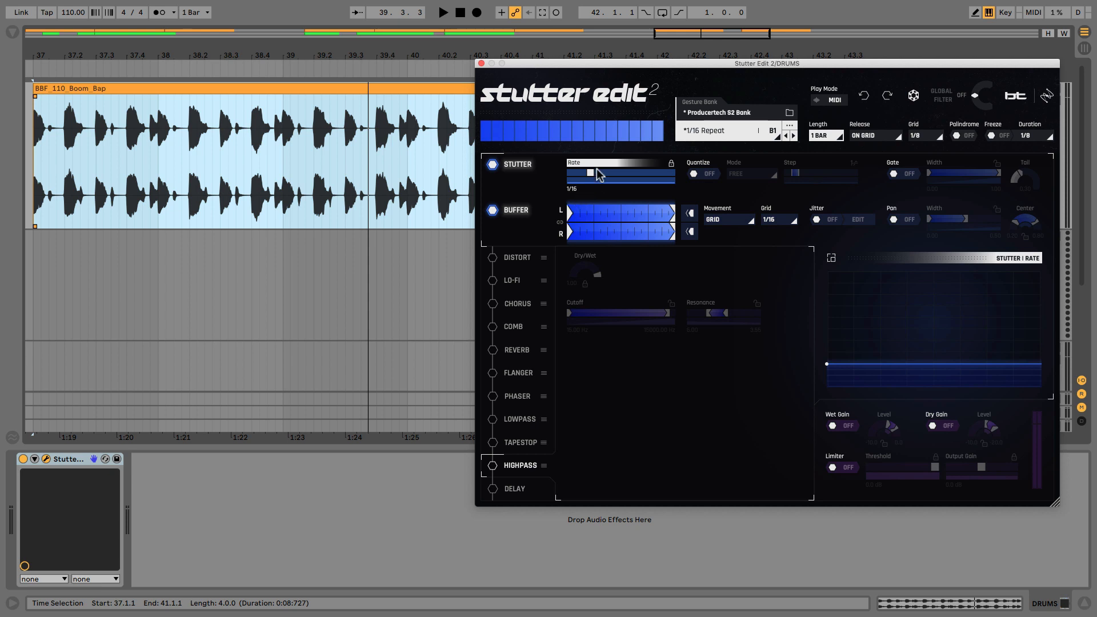
mouse_move(764, 219)
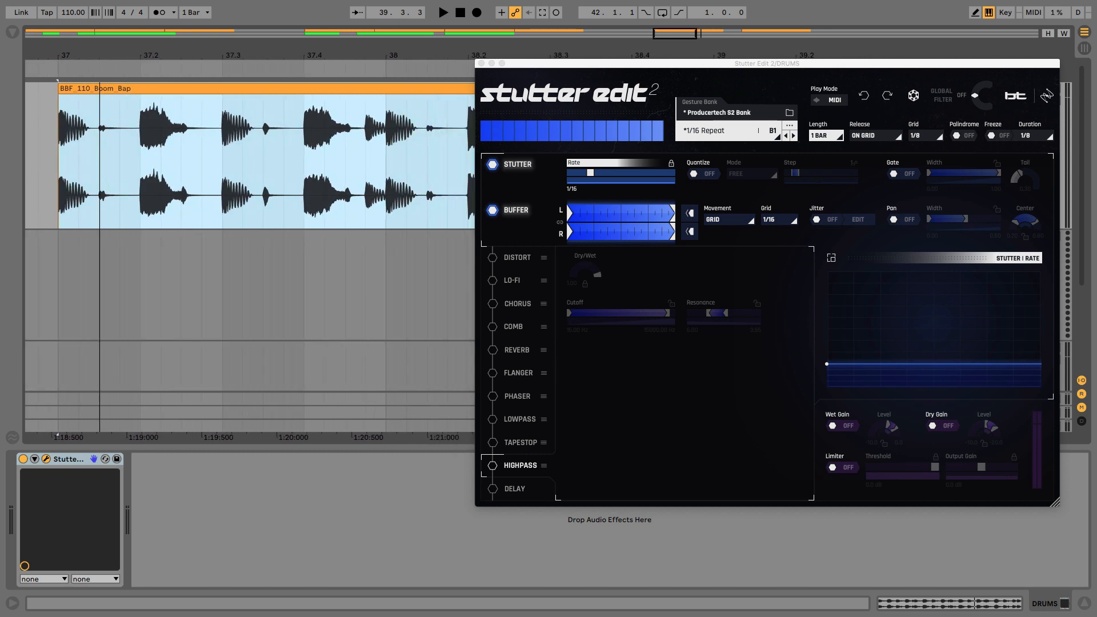
click(98, 131)
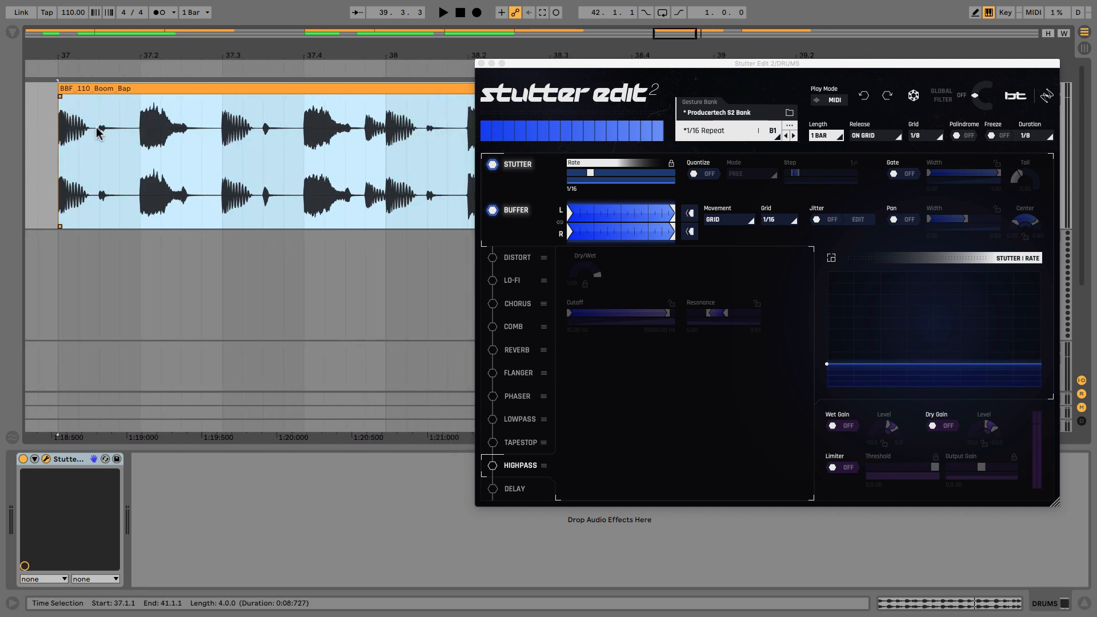
click(493, 164)
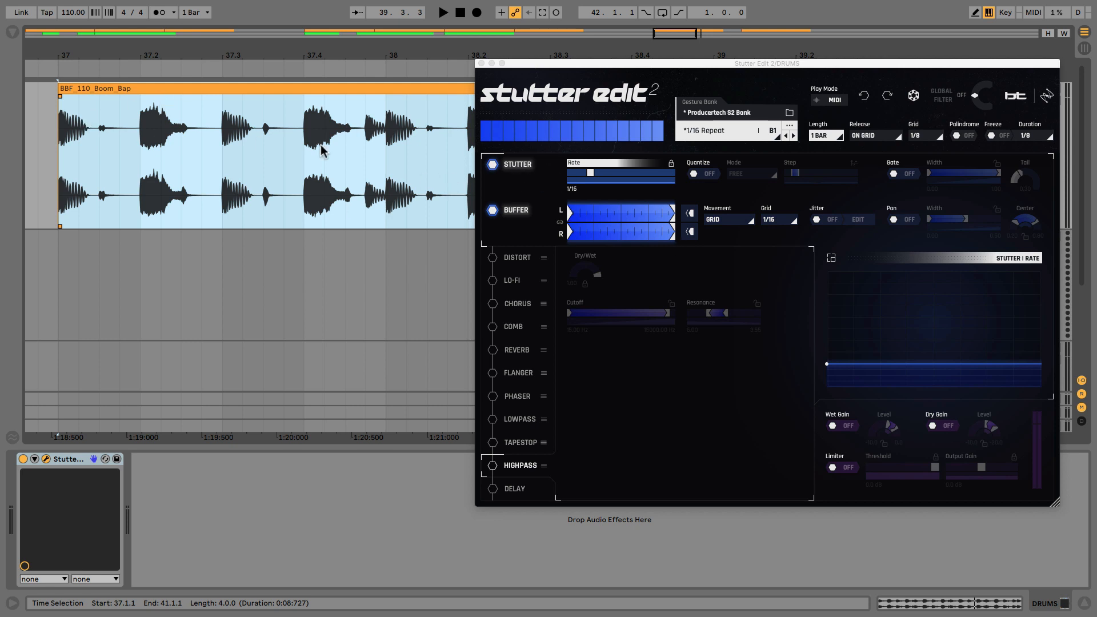
mouse_move(66, 114)
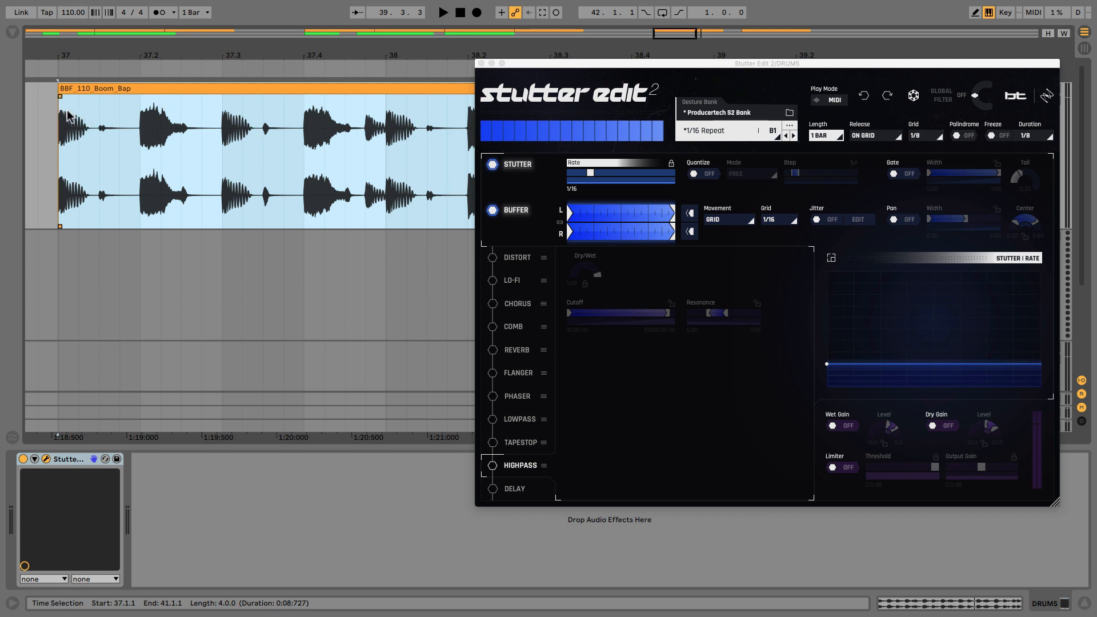
mouse_move(98, 114)
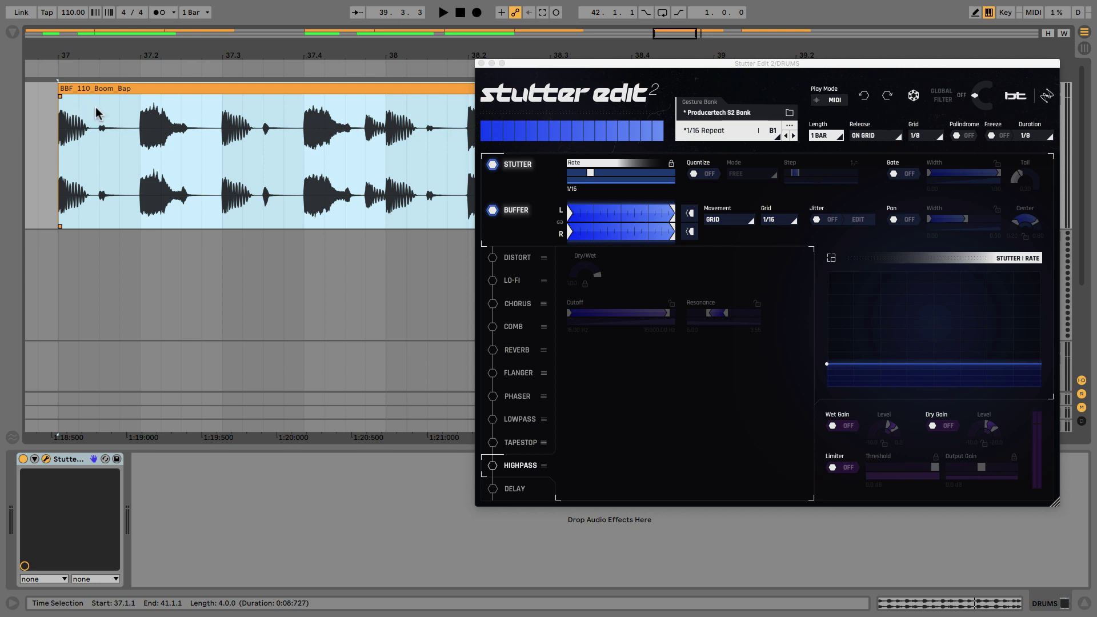
mouse_move(64, 122)
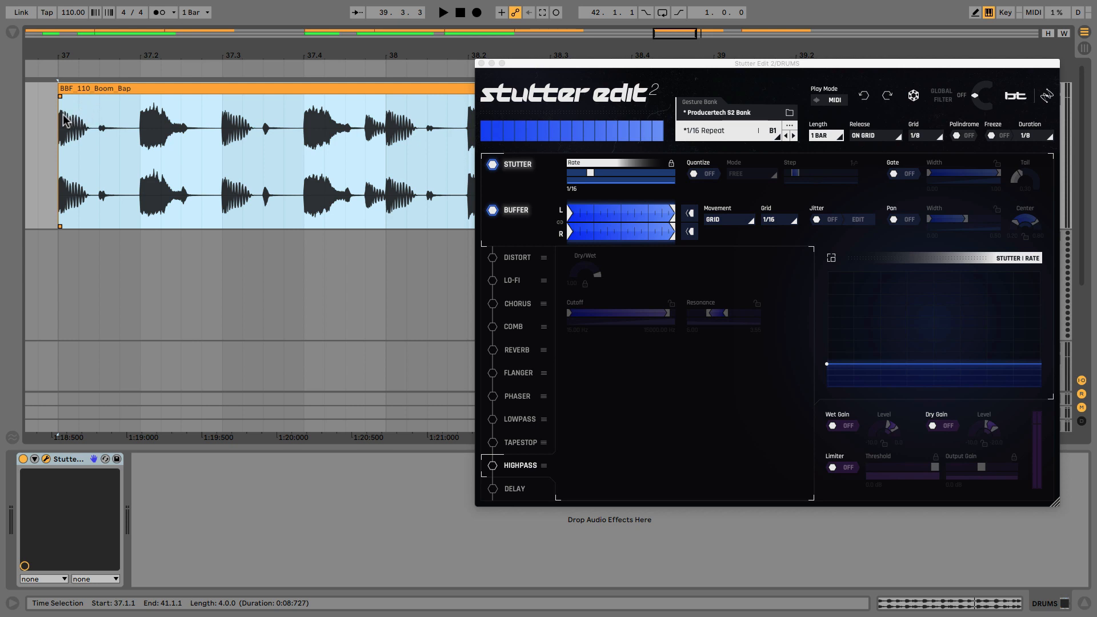
mouse_move(96, 116)
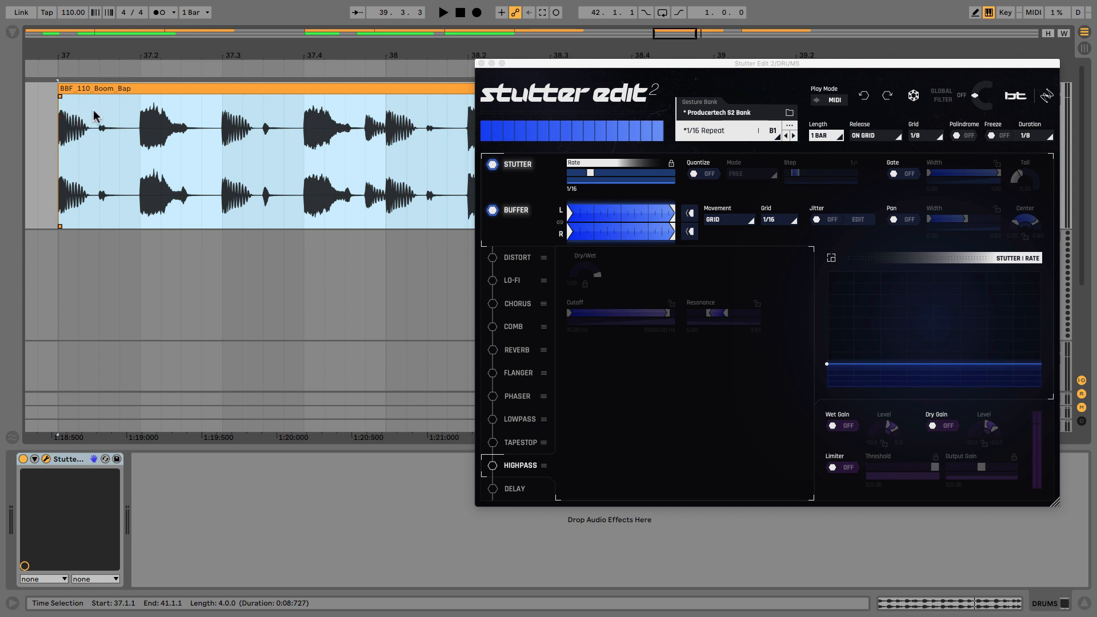
mouse_move(80, 135)
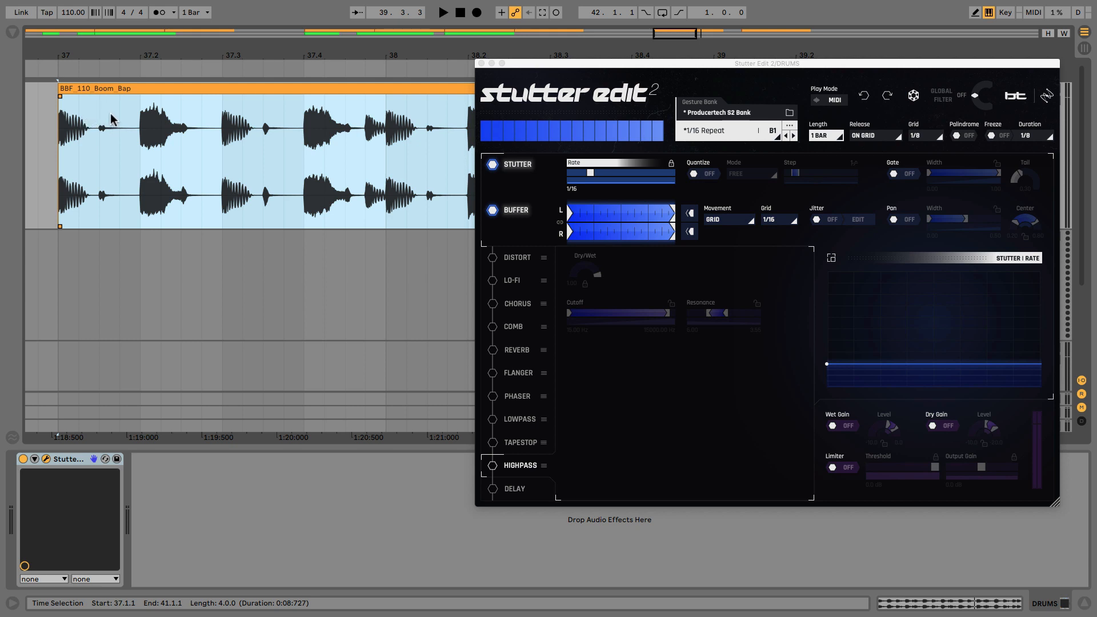
mouse_move(119, 154)
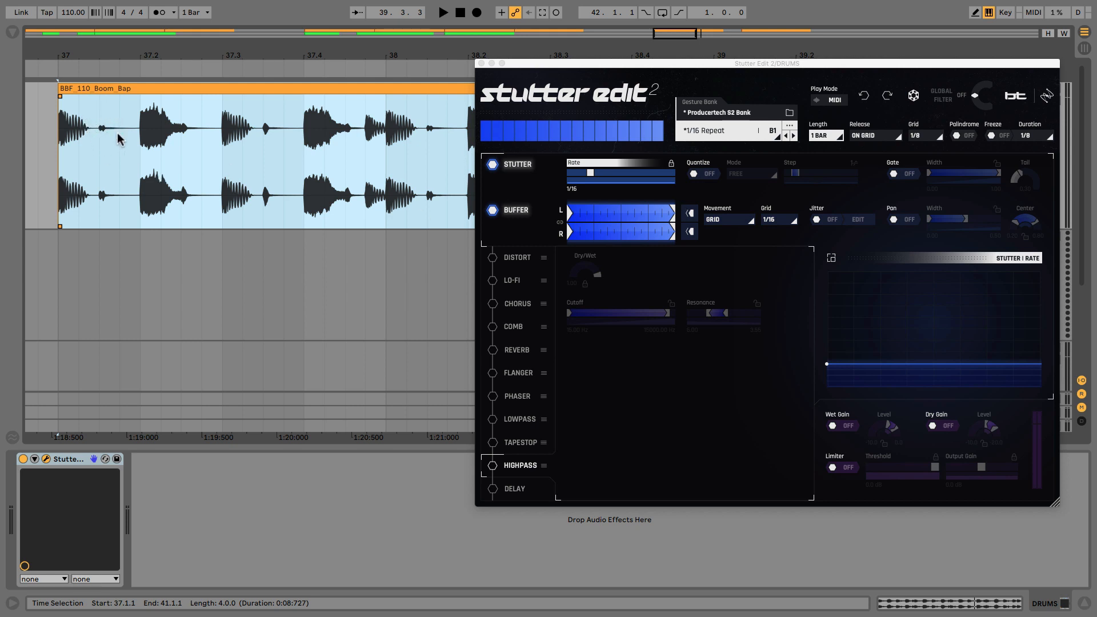
mouse_move(114, 137)
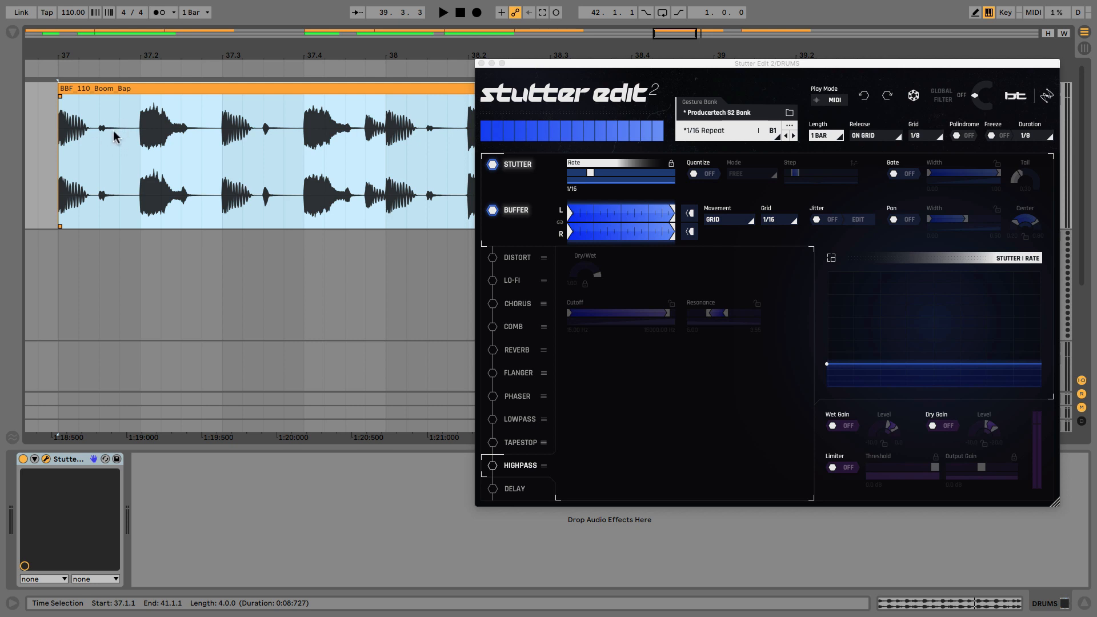
mouse_move(129, 128)
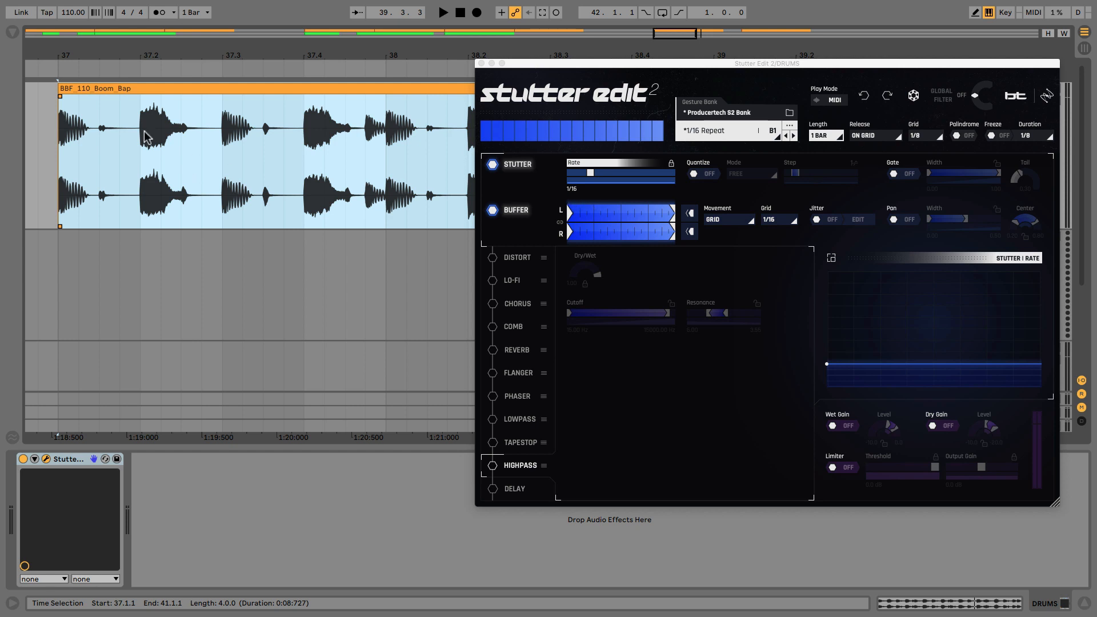
mouse_move(173, 148)
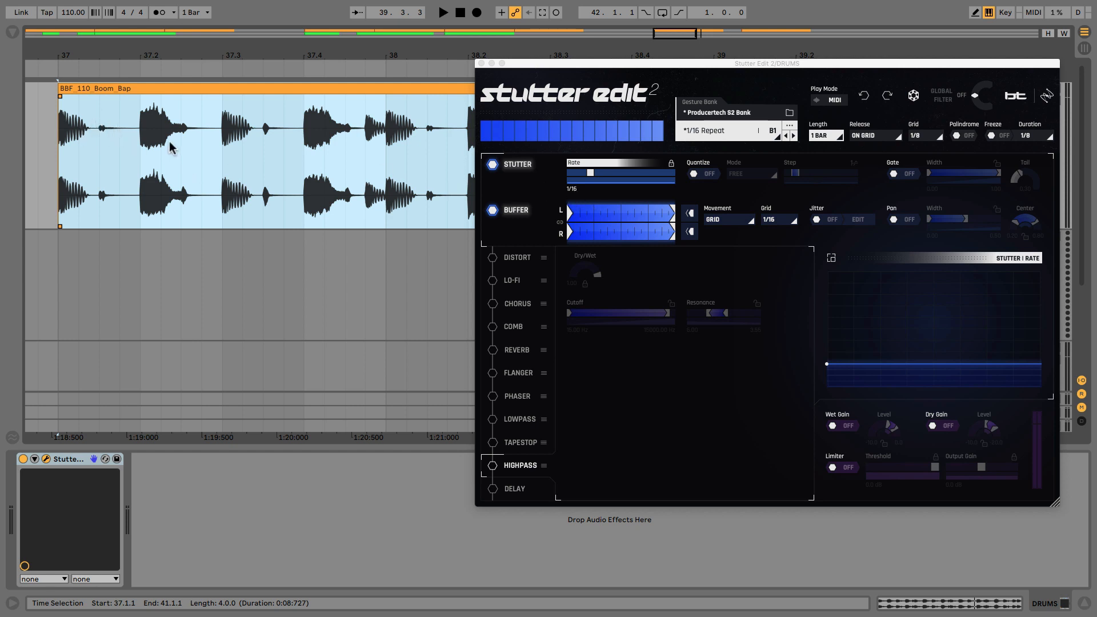
mouse_move(344, 138)
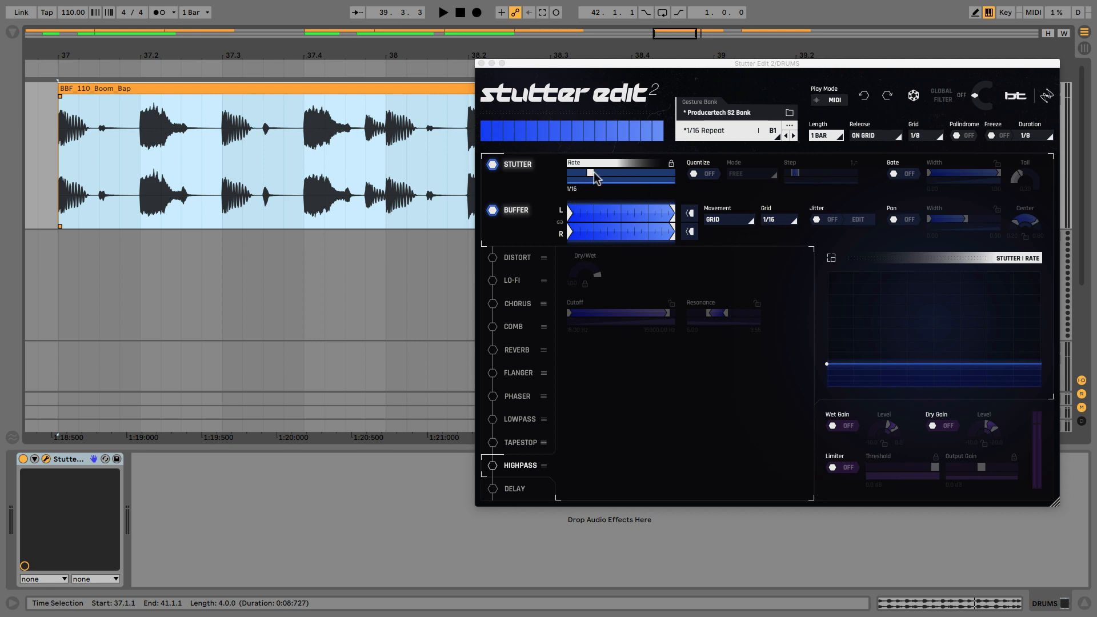
drag(588, 174, 606, 174)
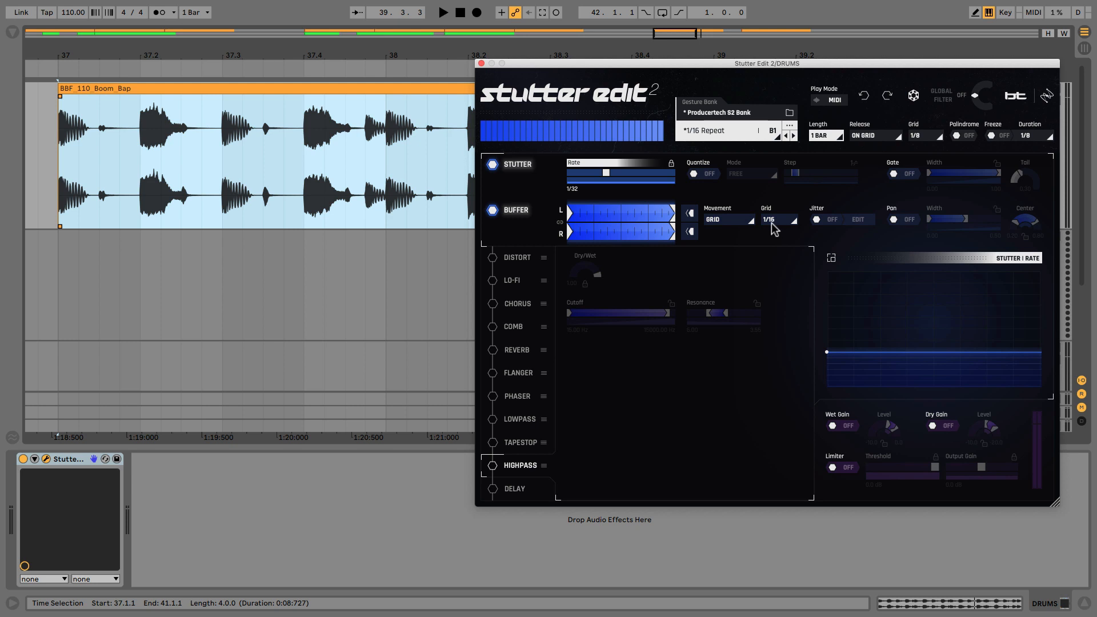
mouse_move(87, 114)
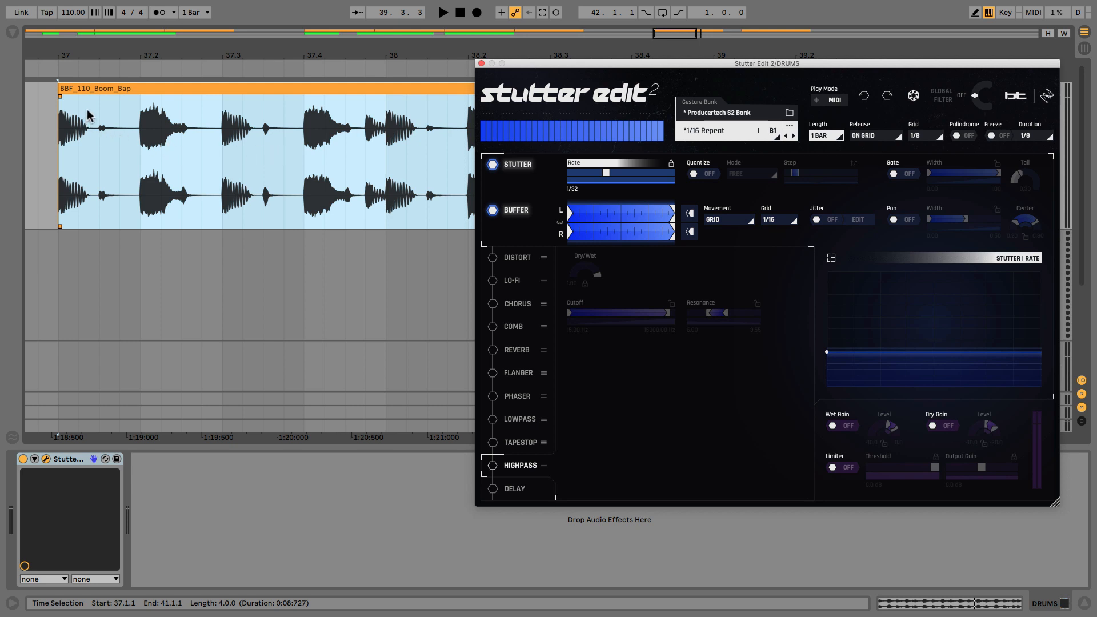
mouse_move(85, 122)
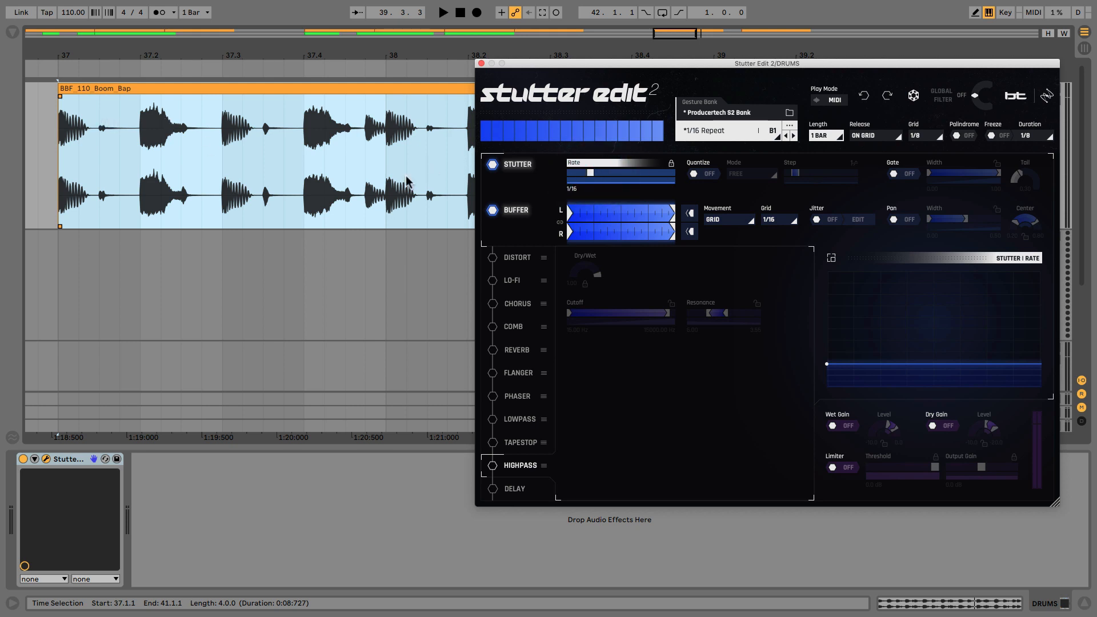
mouse_move(747, 233)
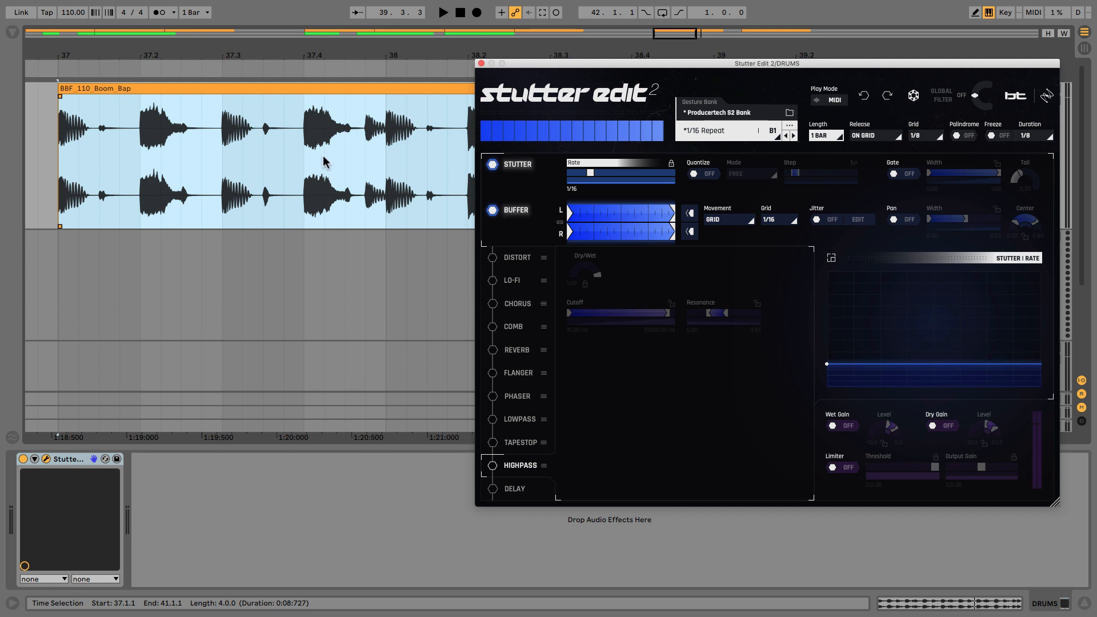
mouse_move(81, 107)
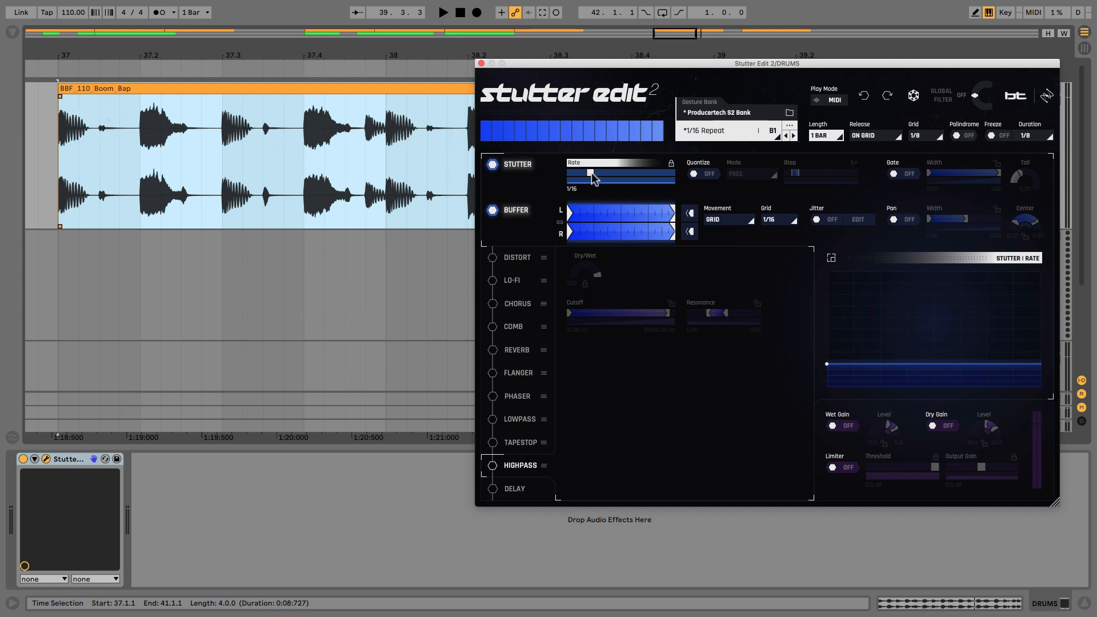
- Play the loop while sweeping the Stutter rate through 1/32, 1/64 and 1/128
drag(590, 174, 605, 174)
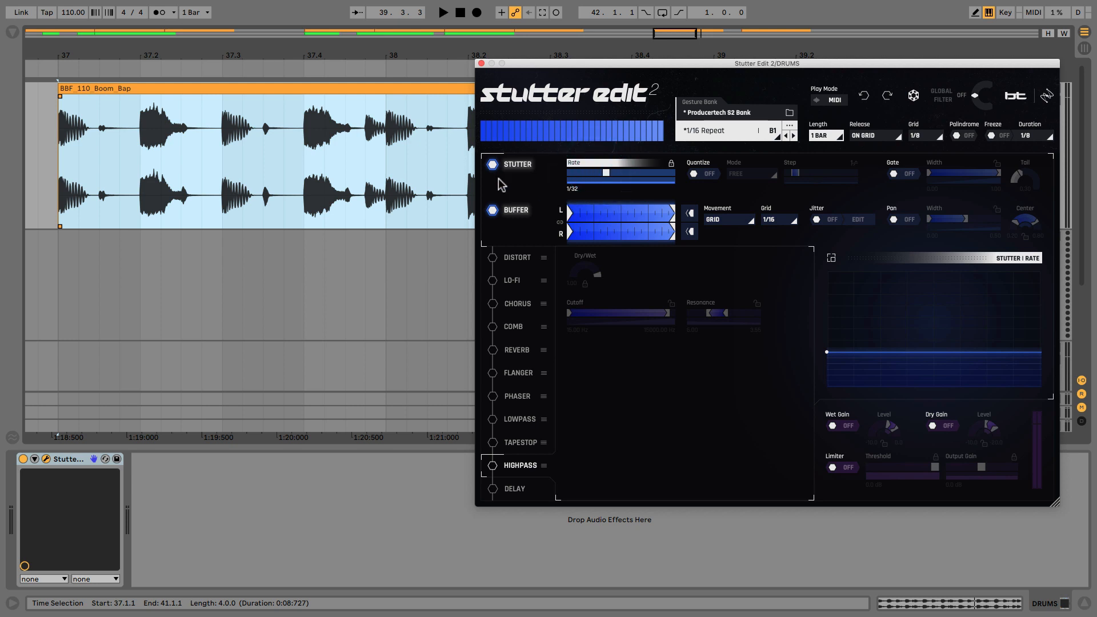
click(444, 12)
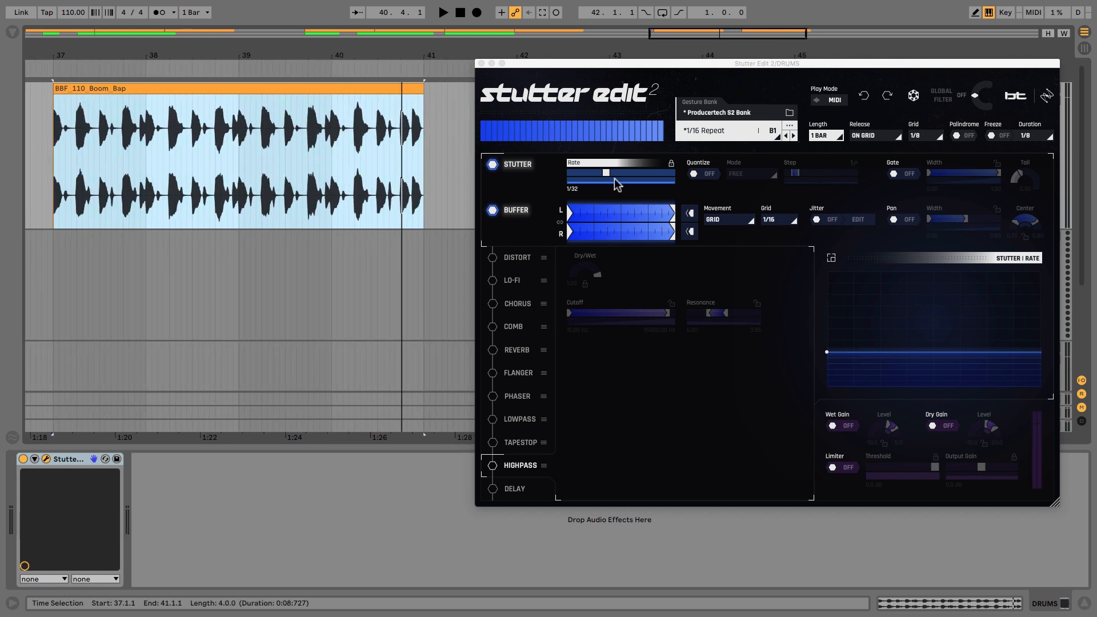
drag(603, 172, 615, 173)
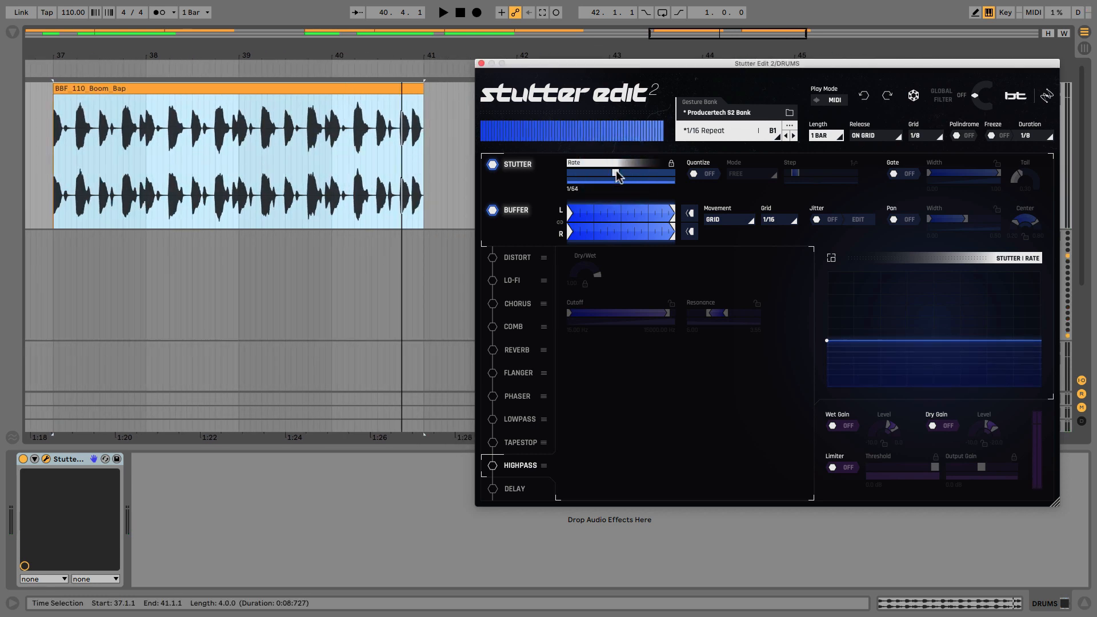
click(441, 13)
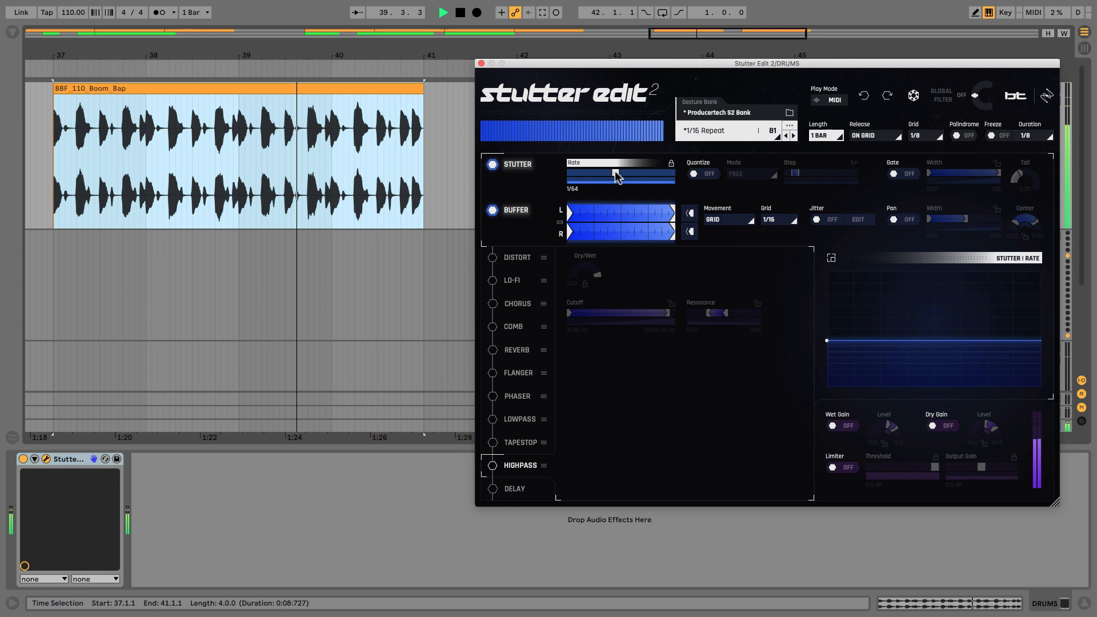
drag(615, 175, 625, 175)
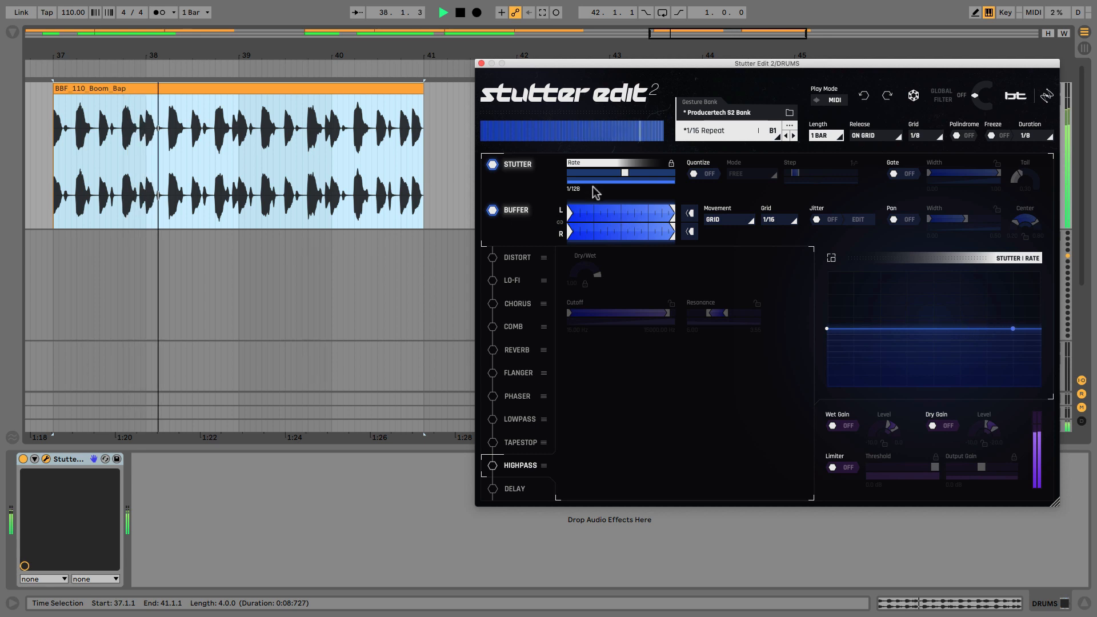
drag(622, 172, 605, 172)
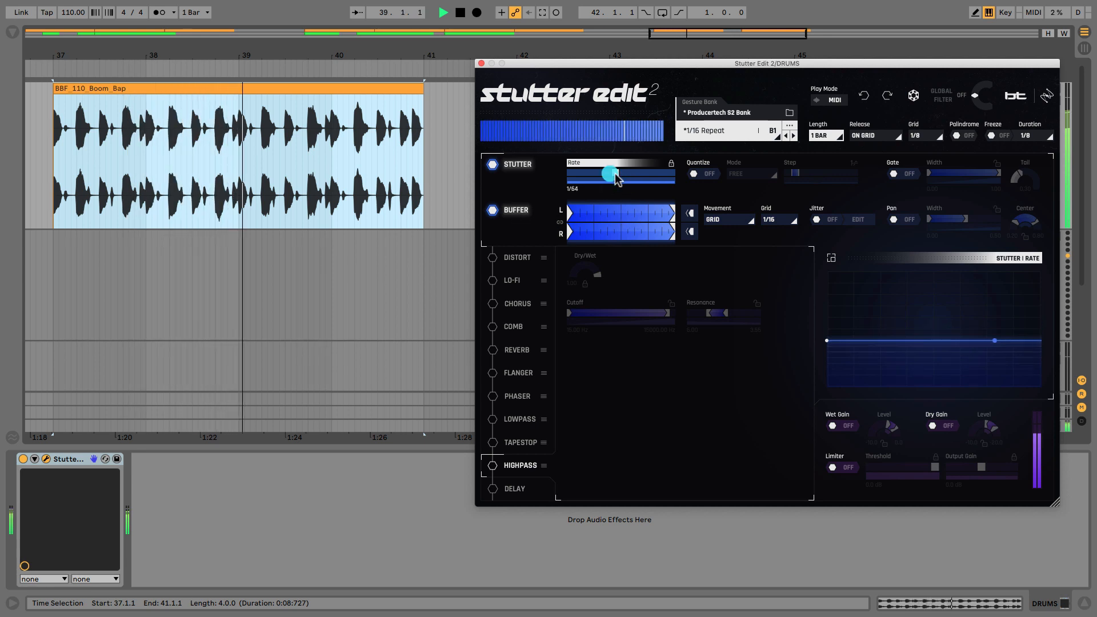
drag(609, 173, 600, 170)
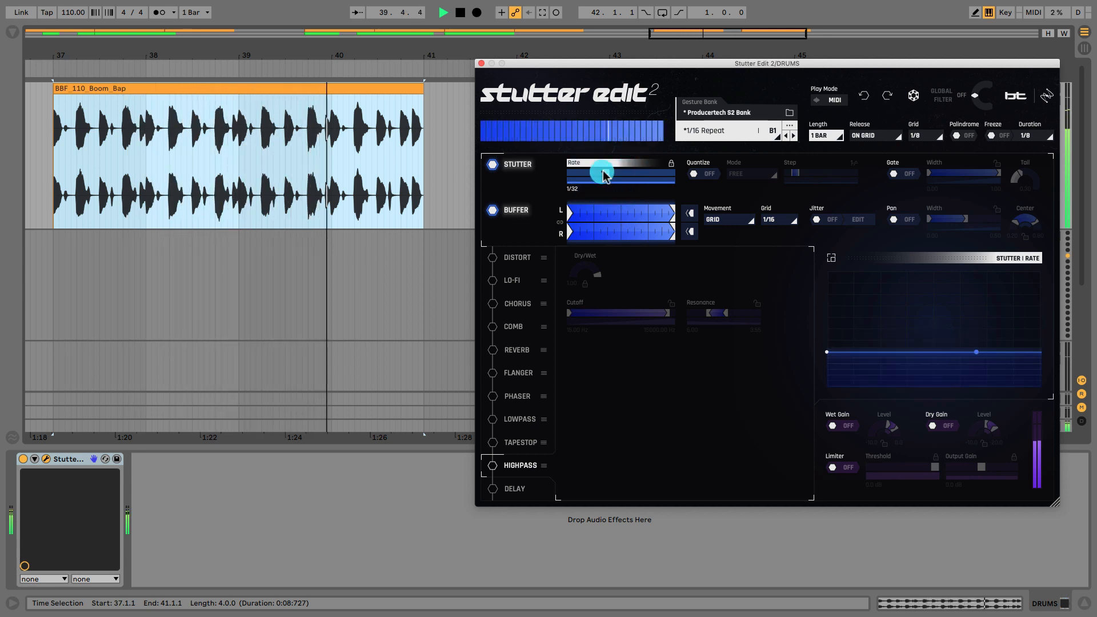
- Sweep the Stutter rate between 1/32, 1/128 and C1, settling back near 1/64
drag(603, 174, 622, 174)
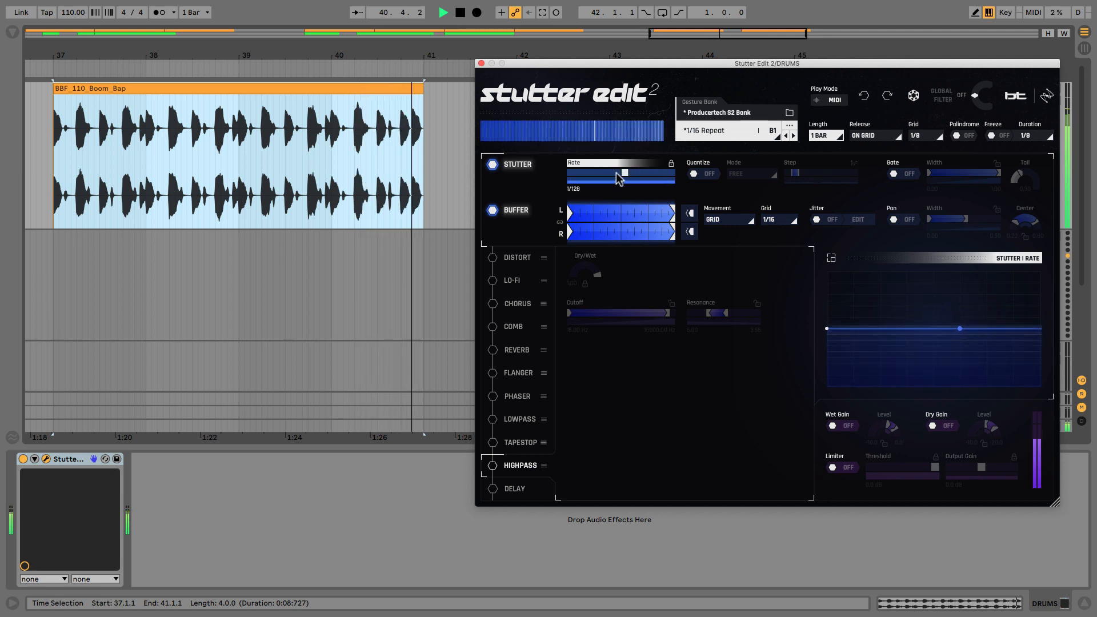
drag(623, 173, 606, 174)
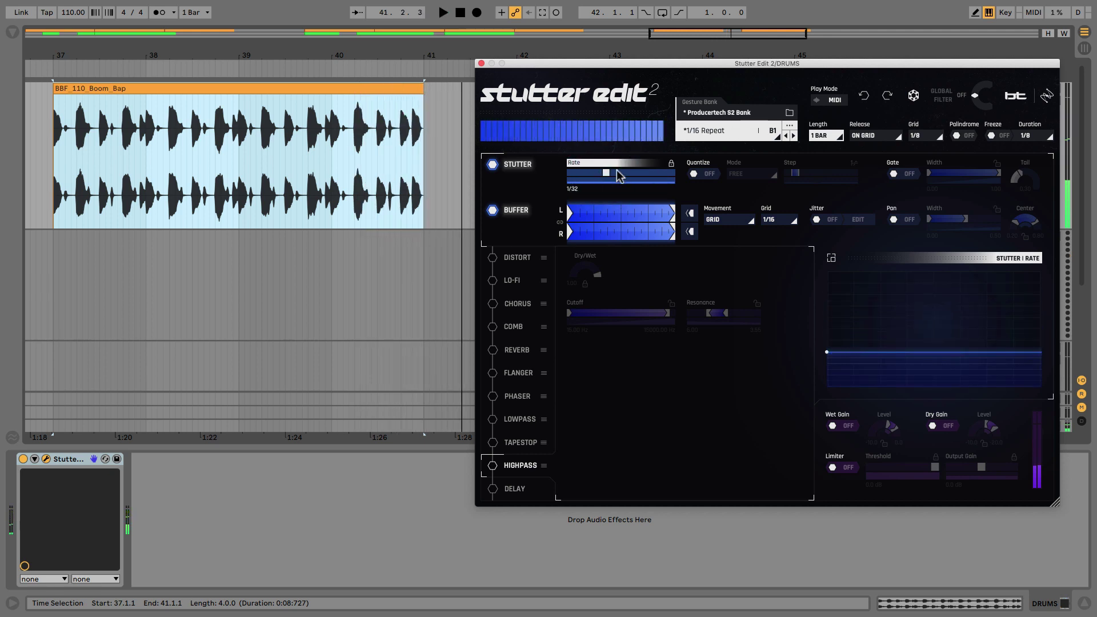
drag(606, 172, 630, 172)
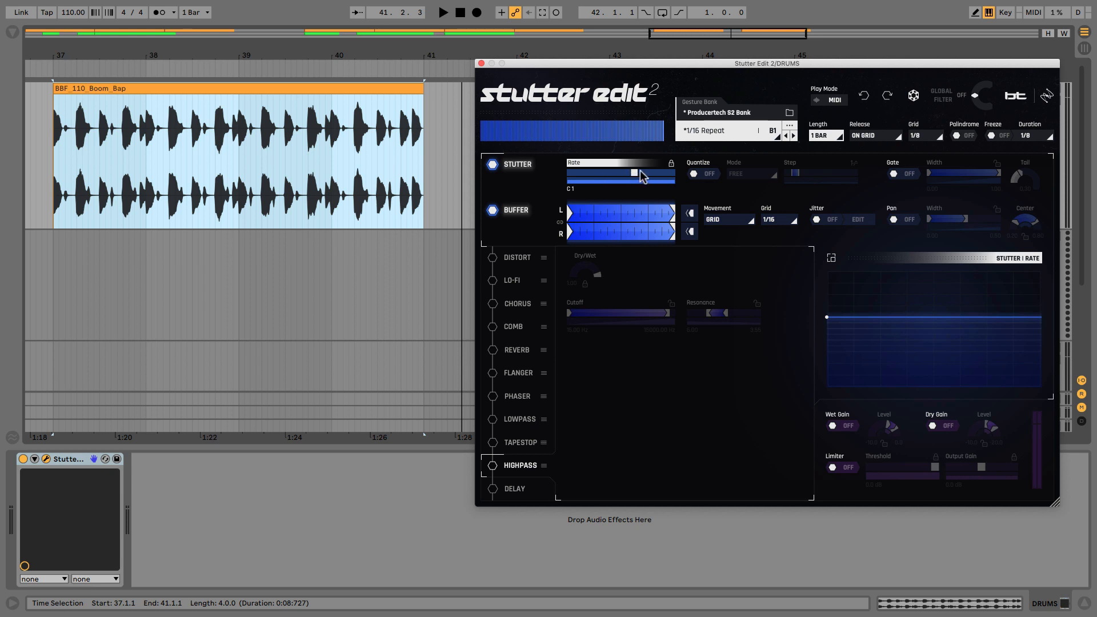
drag(633, 172, 622, 173)
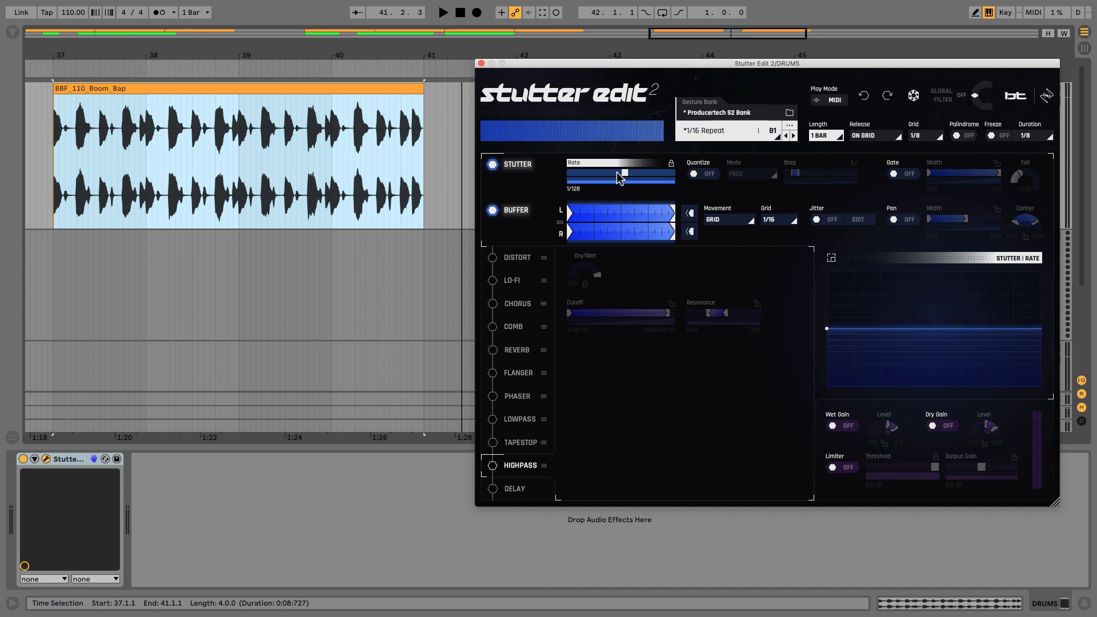
click(623, 175)
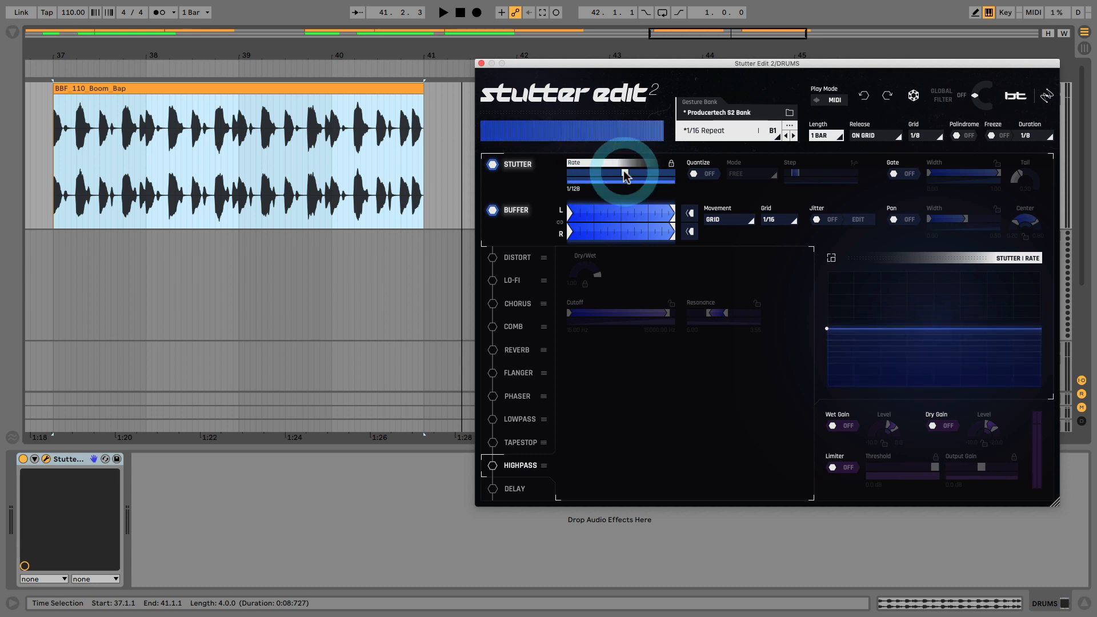
drag(622, 173, 615, 174)
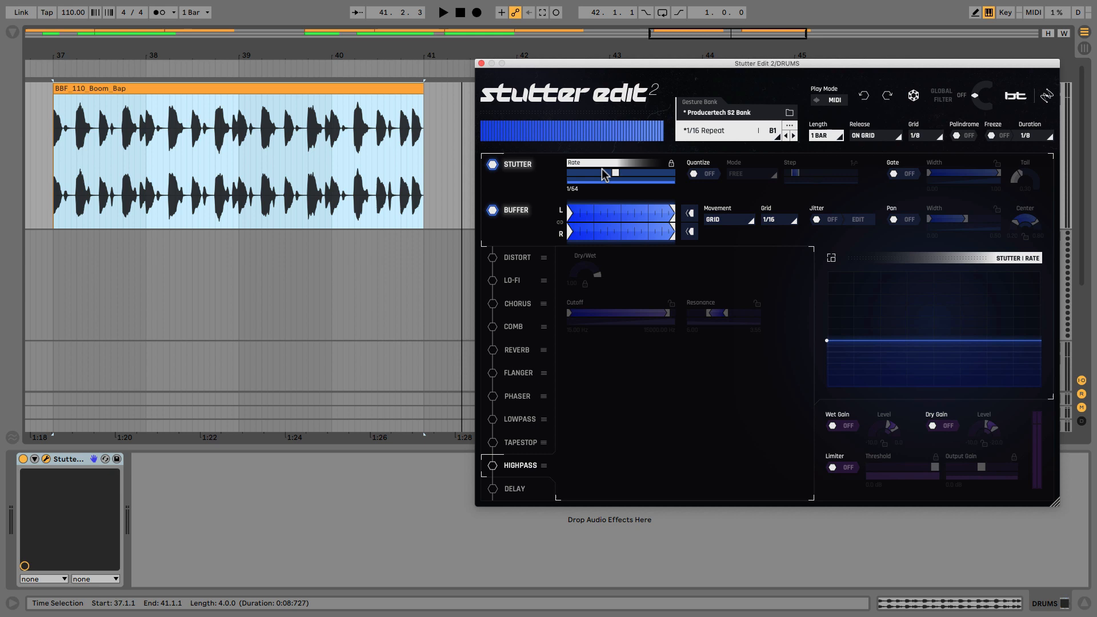
drag(613, 173, 604, 175)
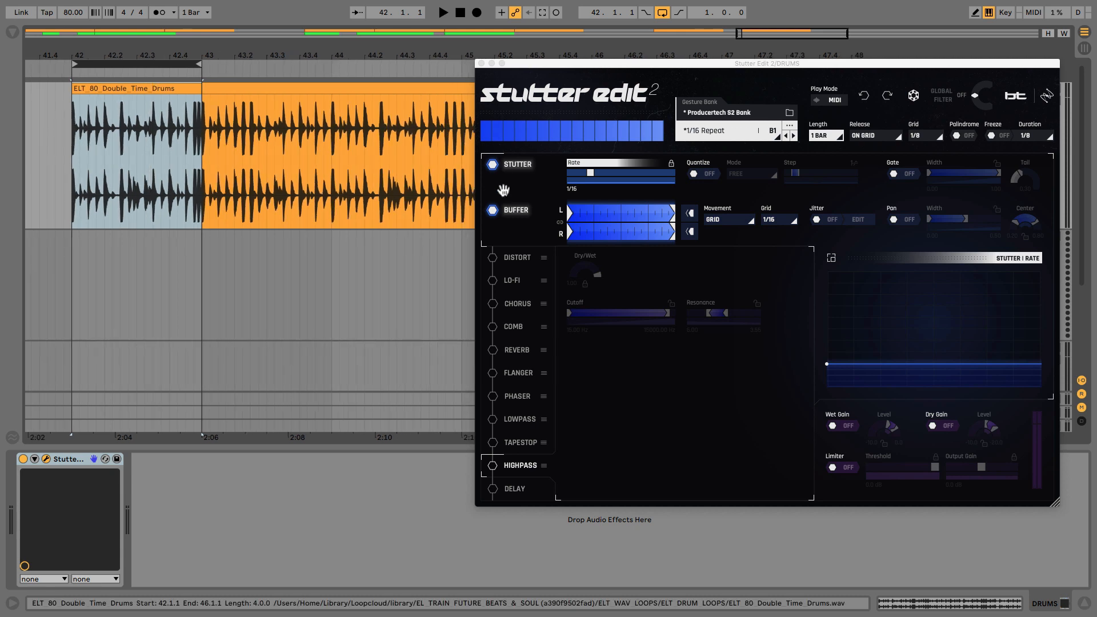
- Loop the first bar of the double-time drums and coarsen the Buffer grid to 1/8, then 1/4
click(443, 13)
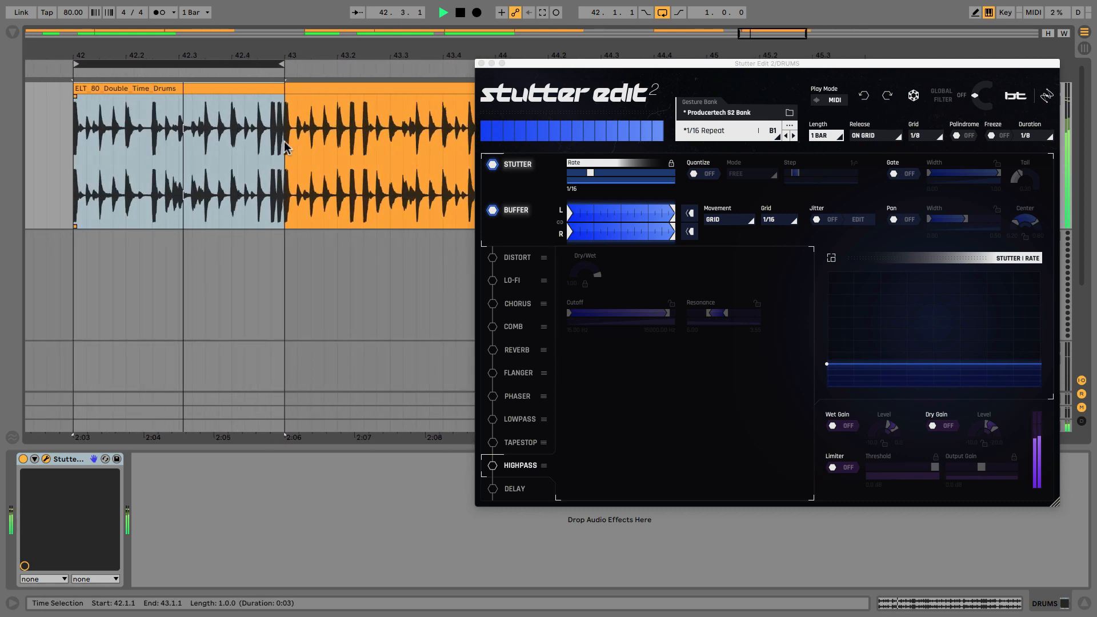
click(464, 11)
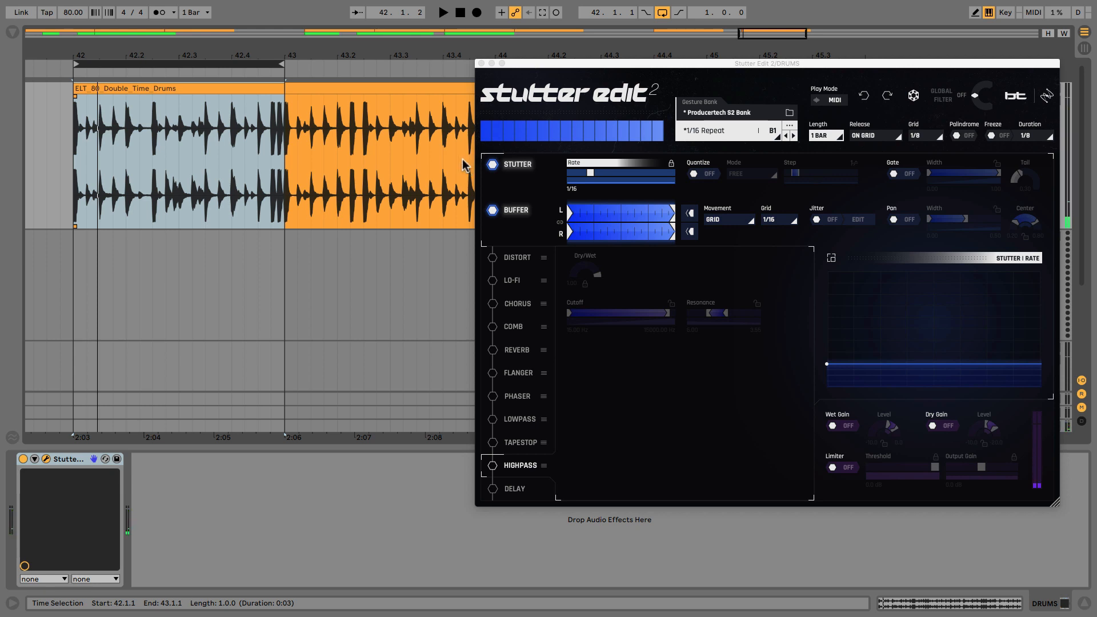
mouse_move(524, 186)
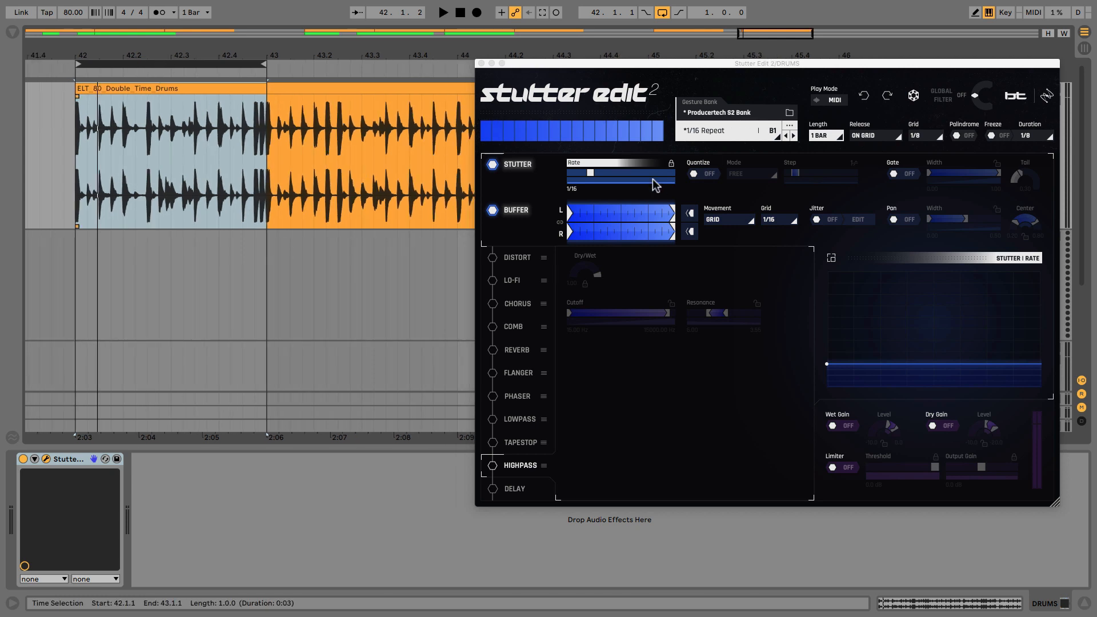
click(780, 219)
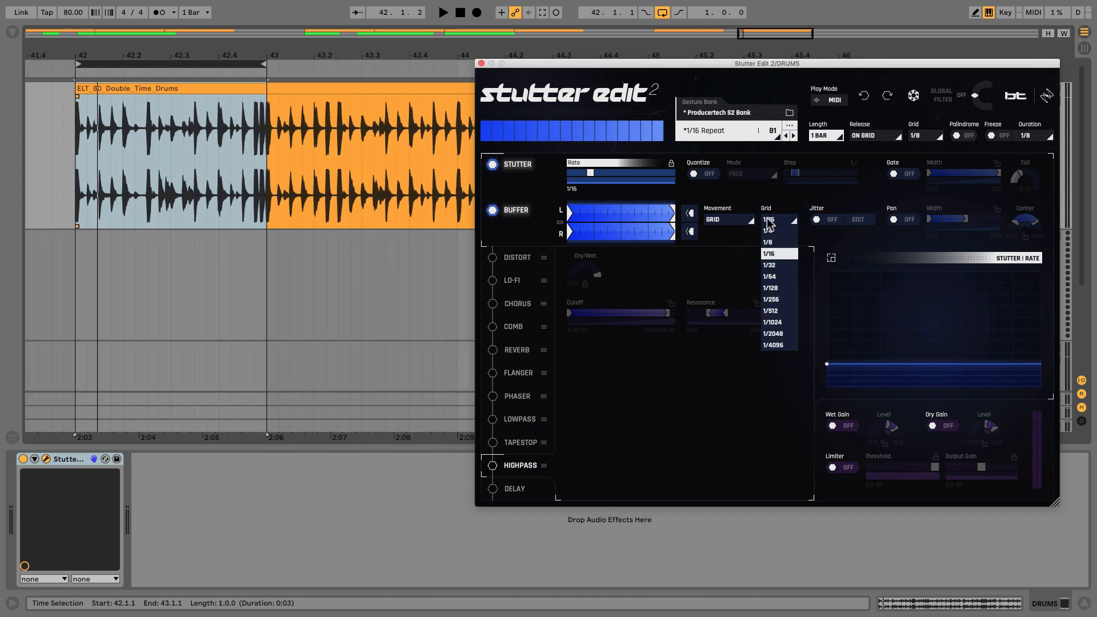
click(767, 242)
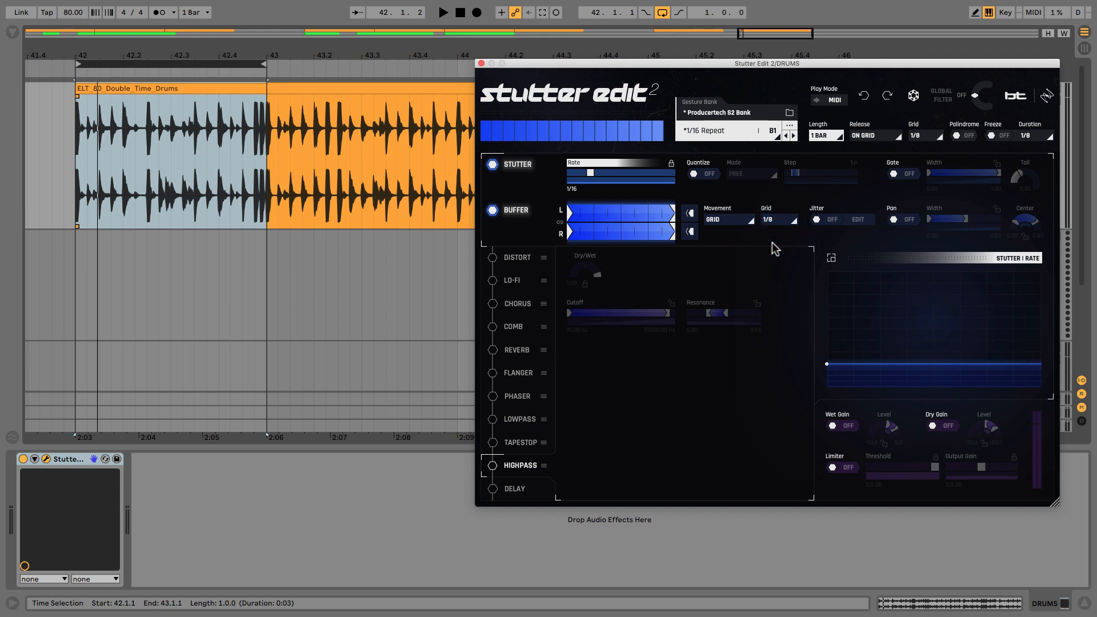
click(776, 220)
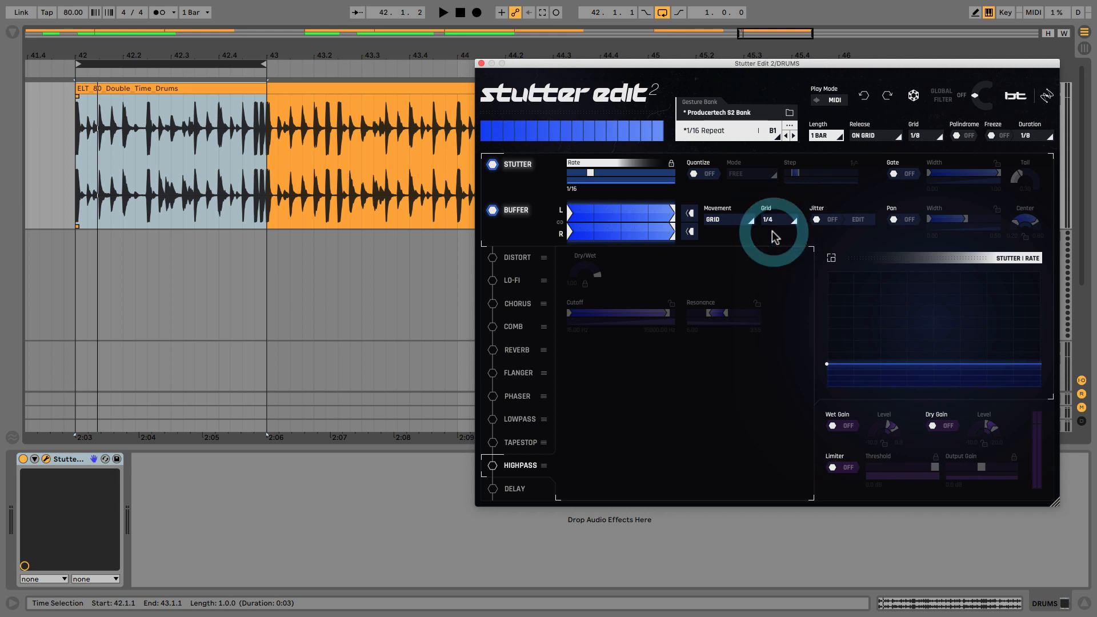
mouse_move(203, 60)
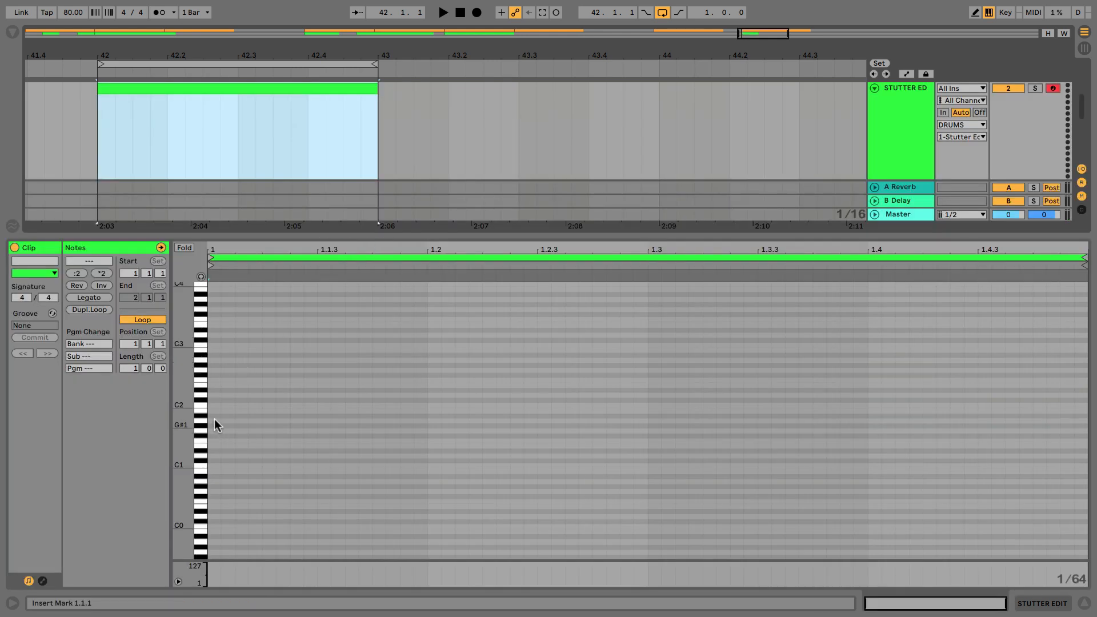
- Draw a B1 trigger note spanning the full bar in the STUTTER ED MIDI clip
drag(210, 409, 980, 409)
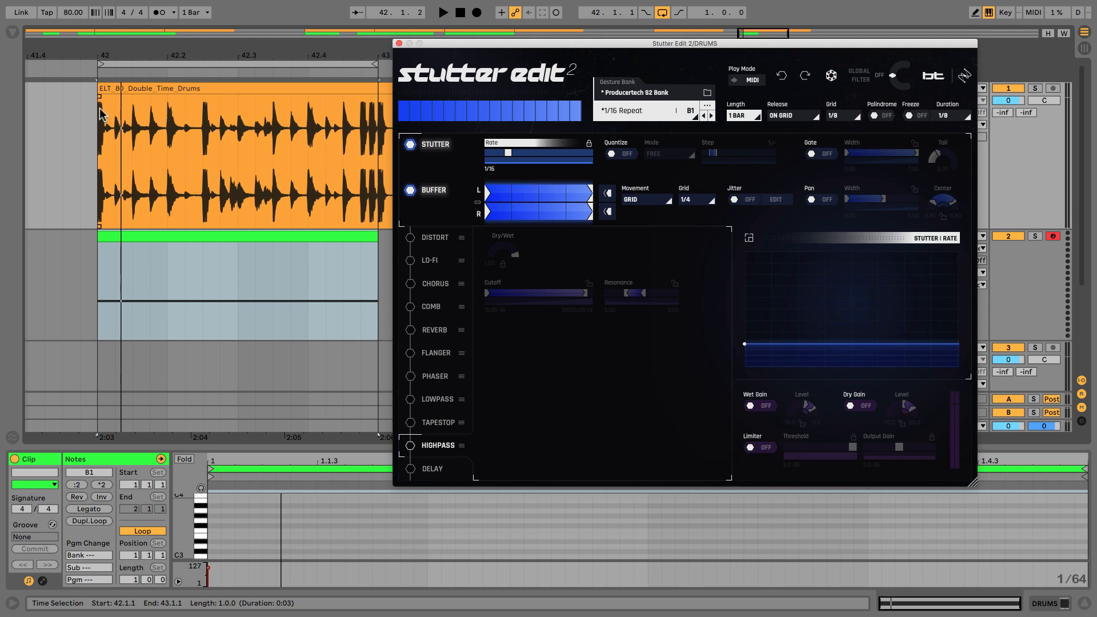
mouse_move(173, 122)
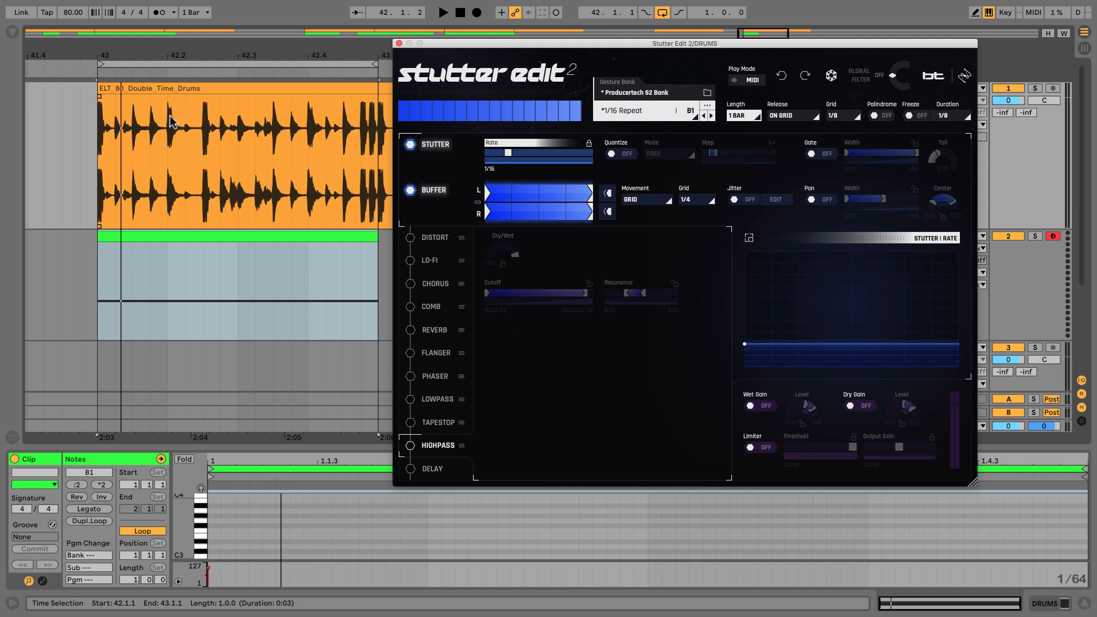
mouse_move(336, 138)
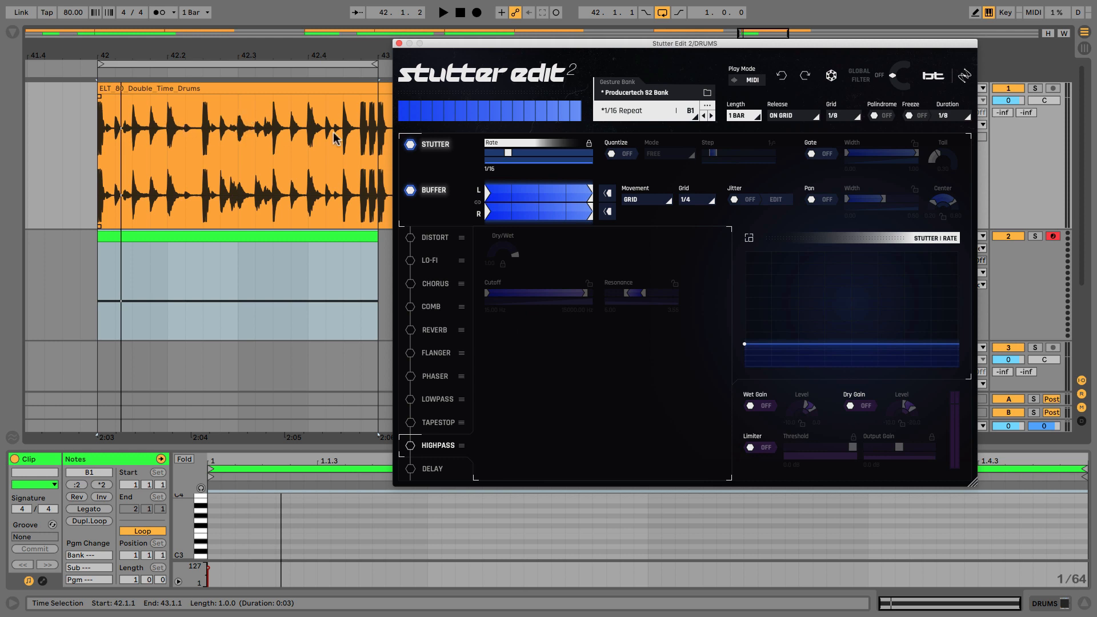
mouse_move(670, 154)
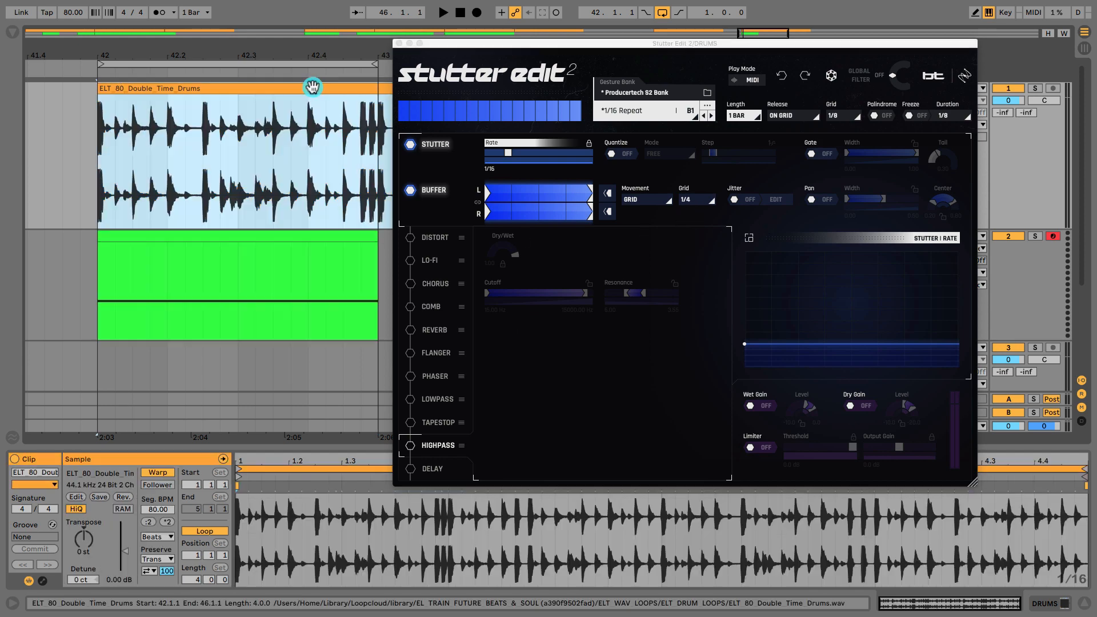
- Play the drum loop and tighten the Buffer grid from 1/4 to 1/8 and then finer
click(698, 199)
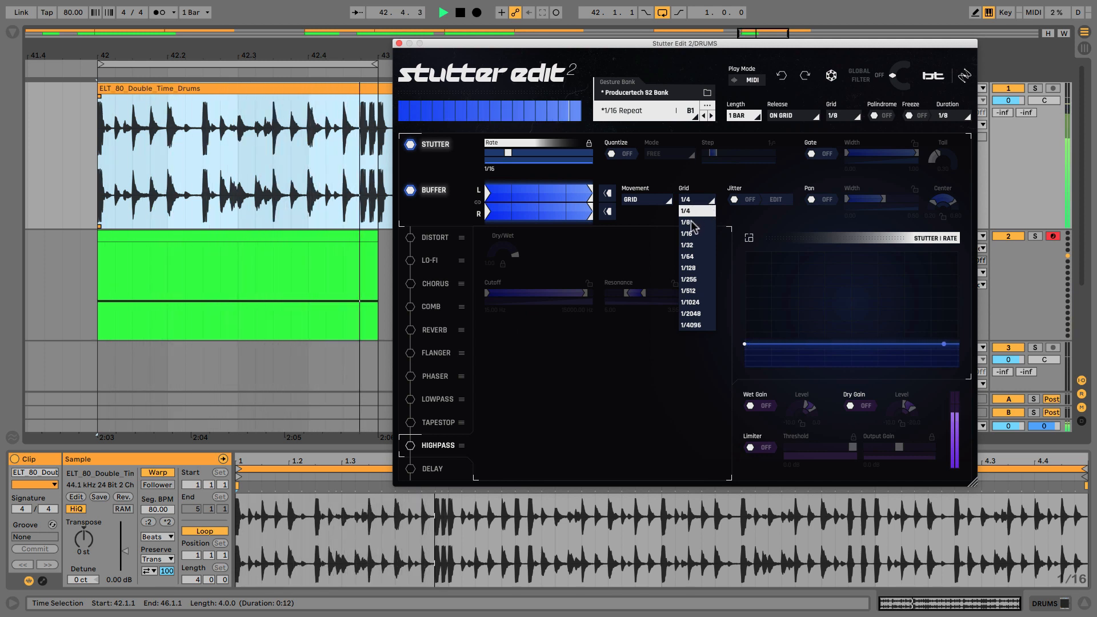
click(685, 222)
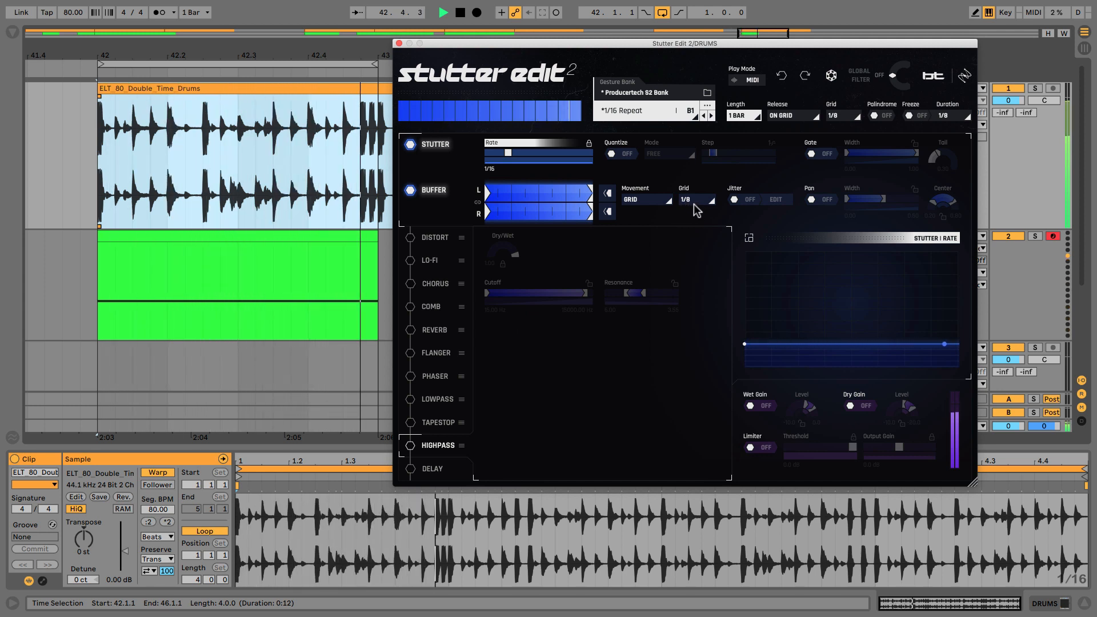
click(697, 199)
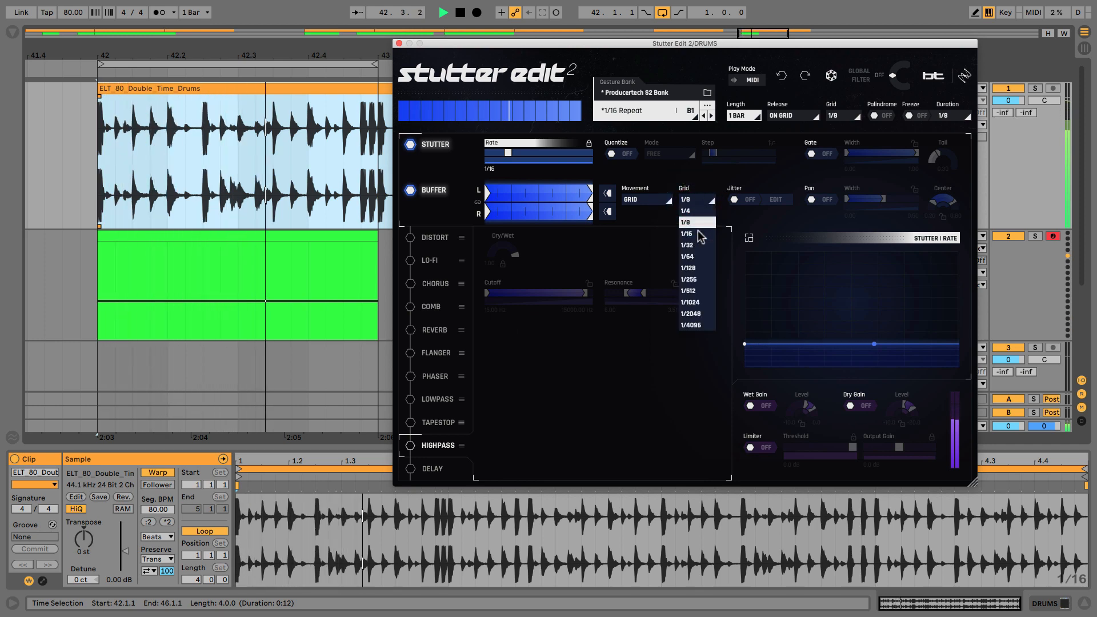
click(686, 233)
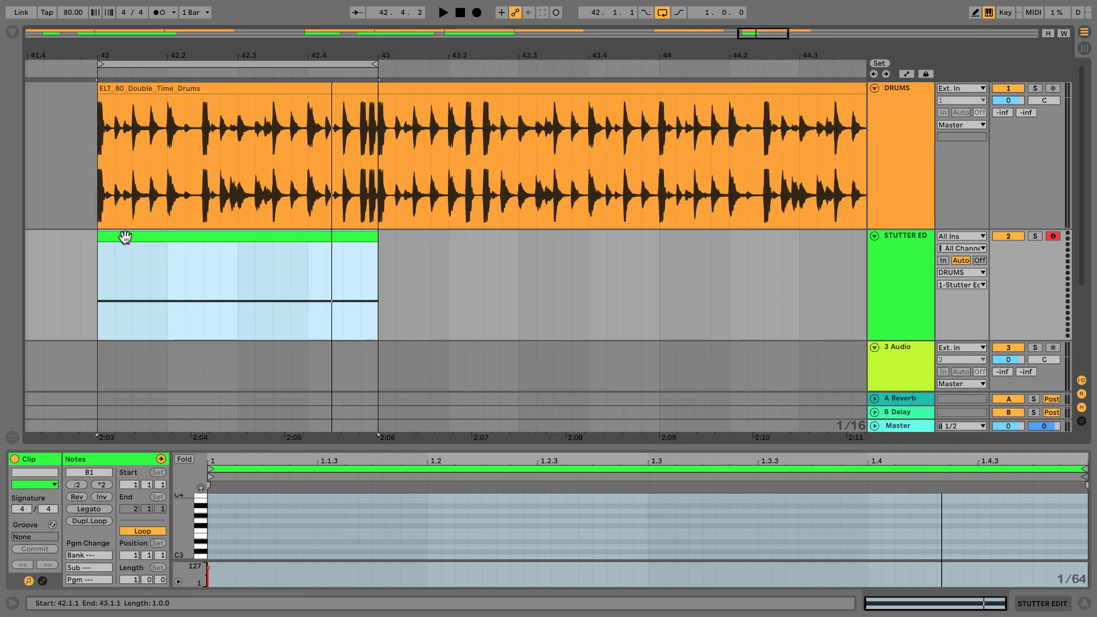
- Drag the STUTTER ED trigger clip from bar 42 to bar 43 and reopen Stutter Edit
drag(125, 235, 415, 235)
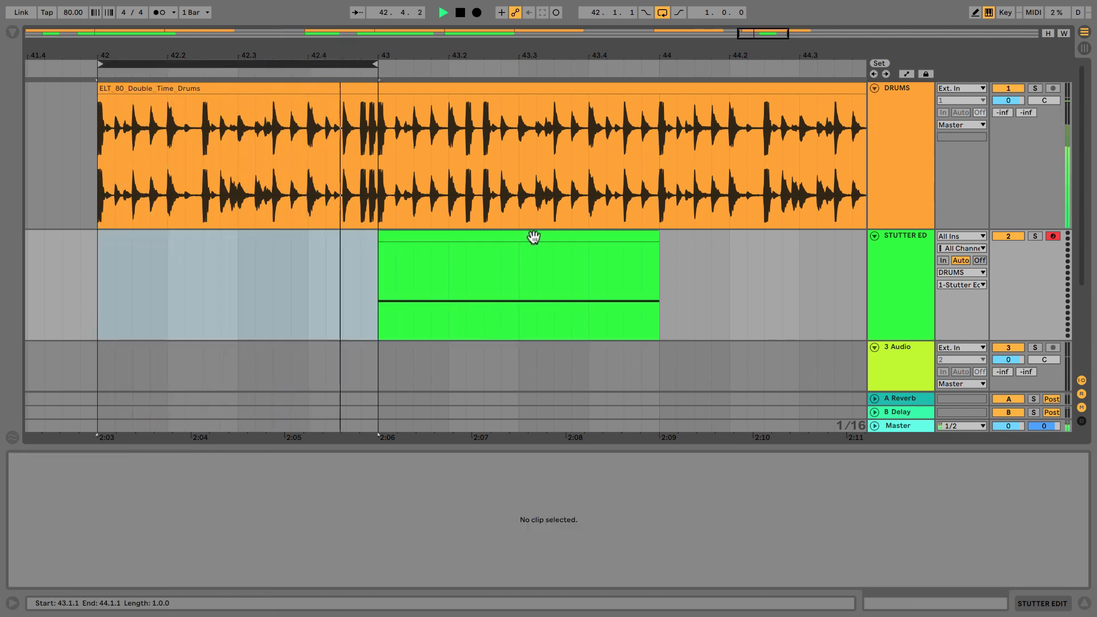
click(533, 240)
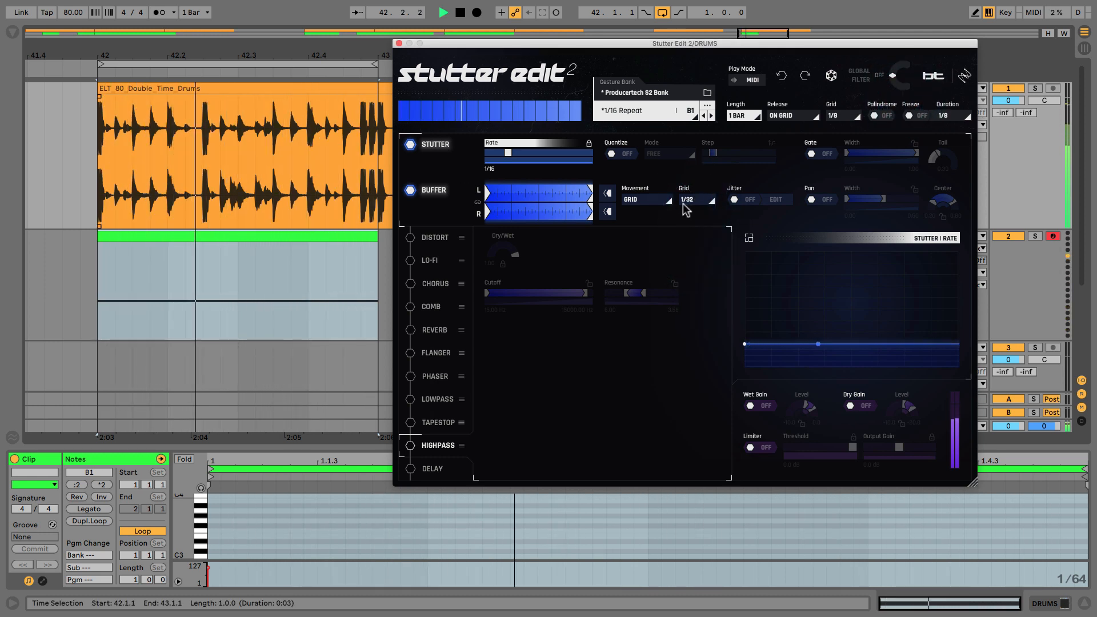
- Set the Buffer grid to 1/16 and compare Stutter rates of 1/32 and 1/64 by ear
click(695, 199)
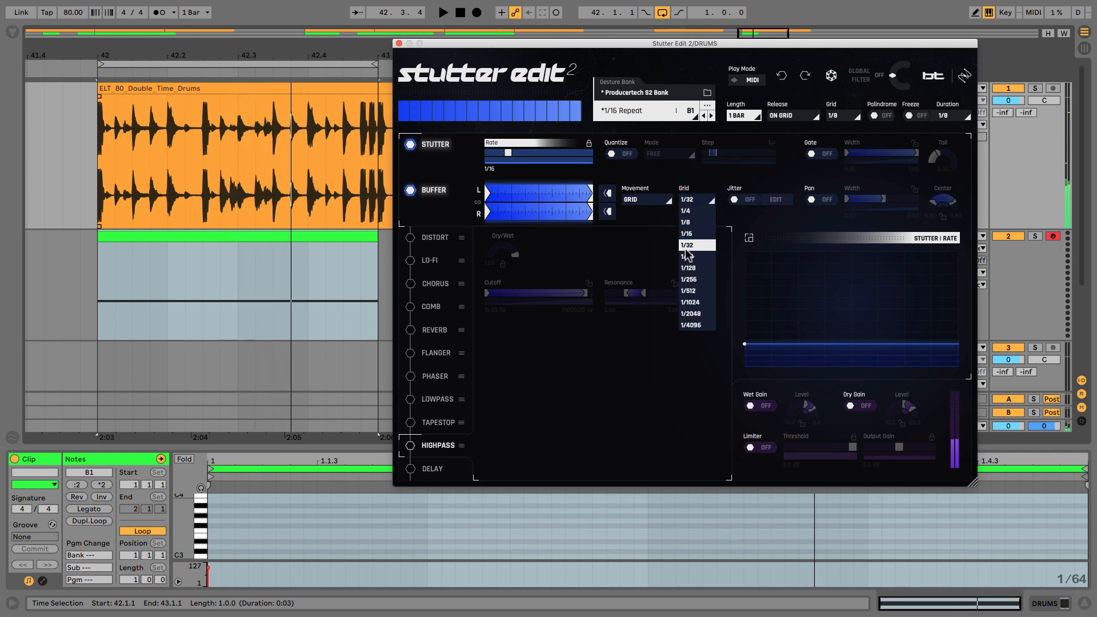
click(686, 233)
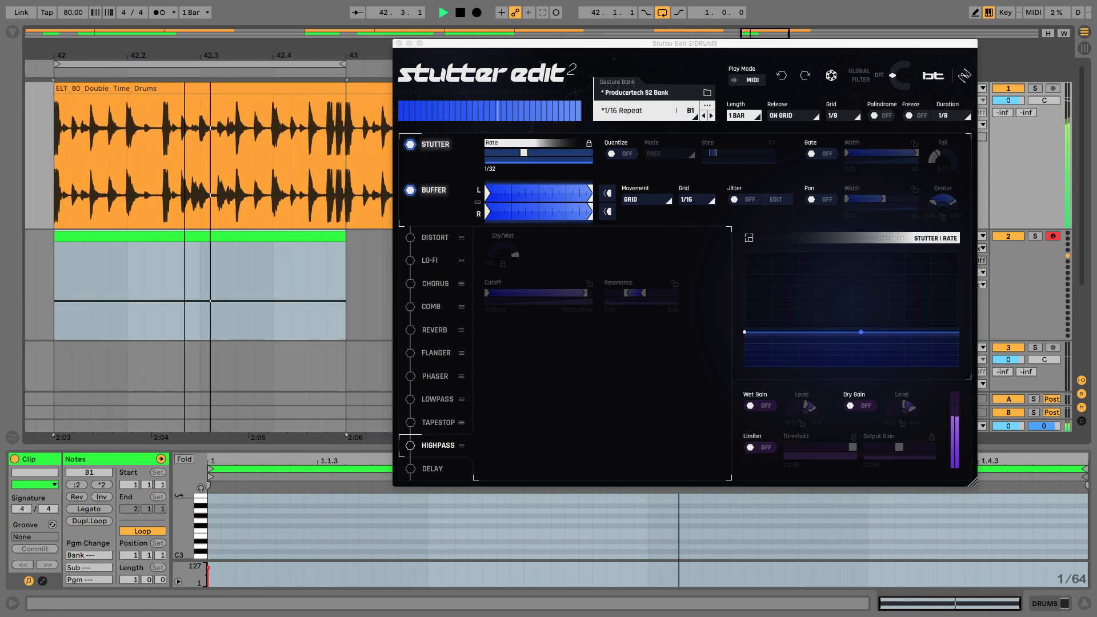
drag(522, 152, 528, 158)
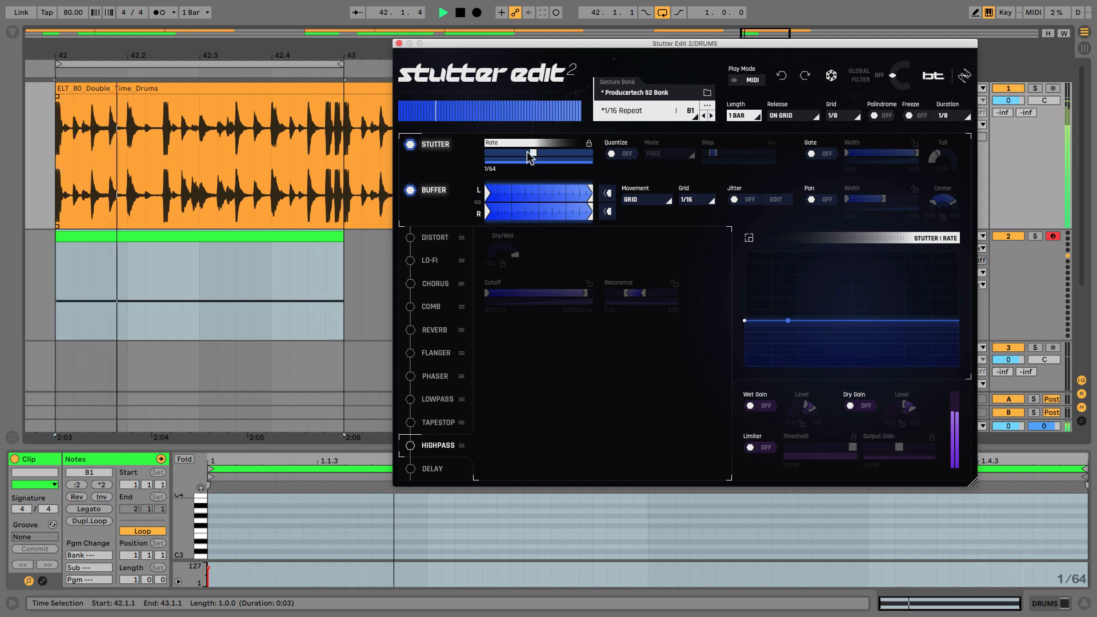
drag(529, 155, 522, 156)
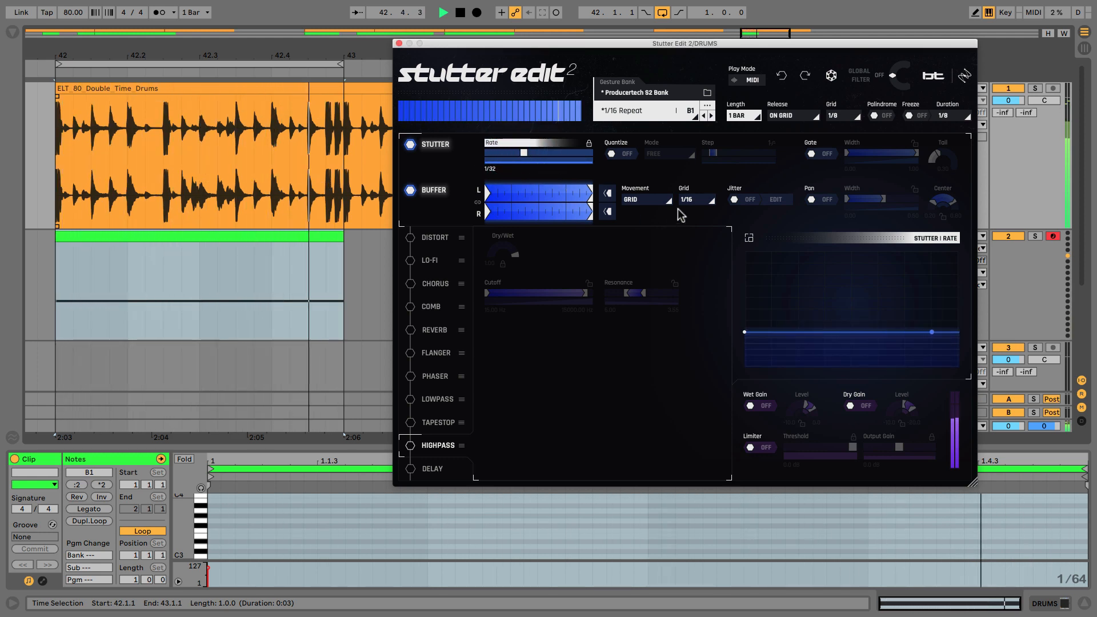
drag(522, 152, 532, 152)
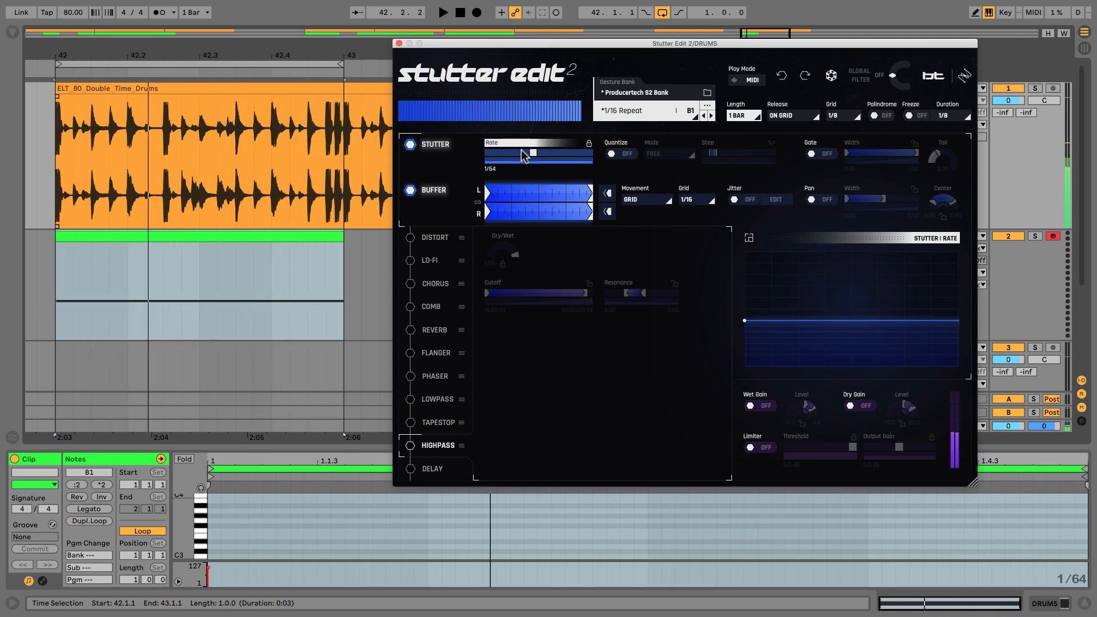
drag(531, 153, 522, 153)
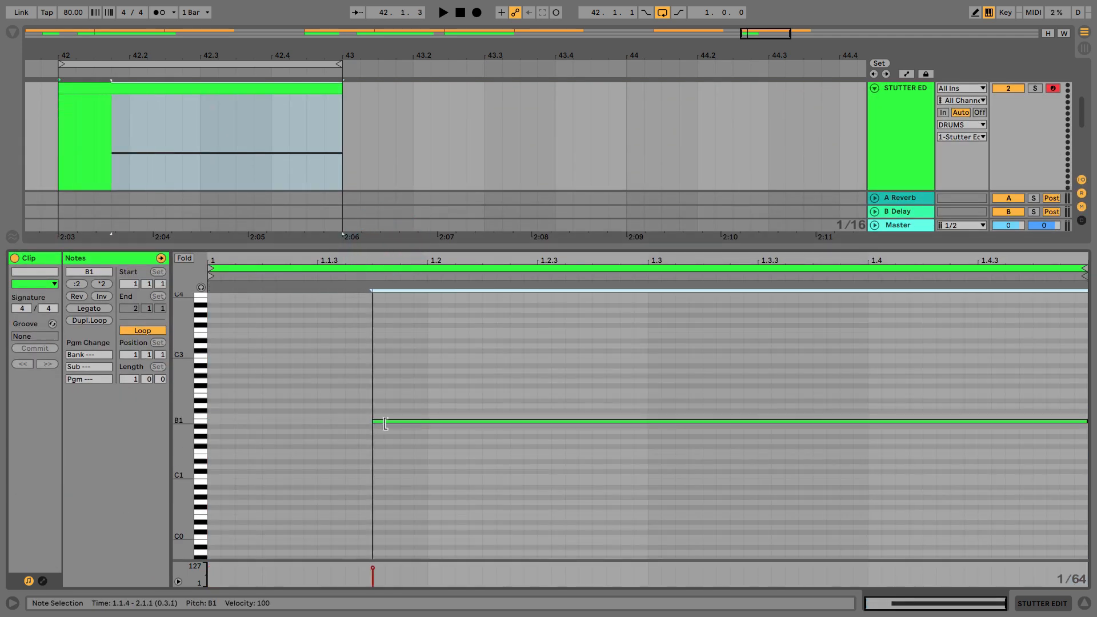
- Trim the B1 trigger note to run only from 1.2.1 to 1.3.1
drag(385, 422, 426, 421)
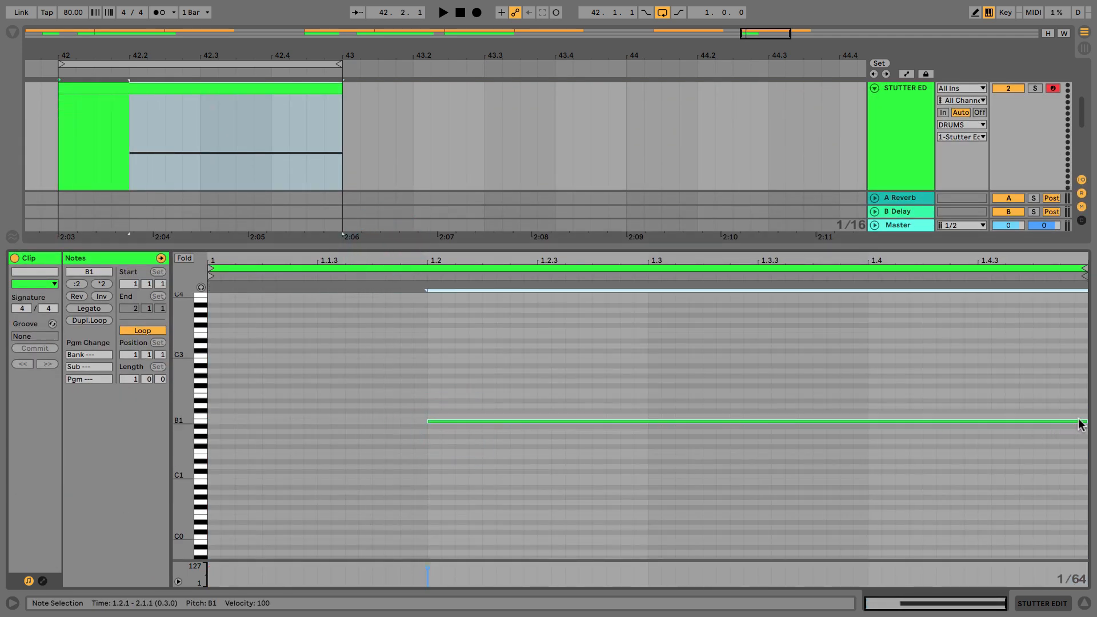
drag(1078, 421, 656, 420)
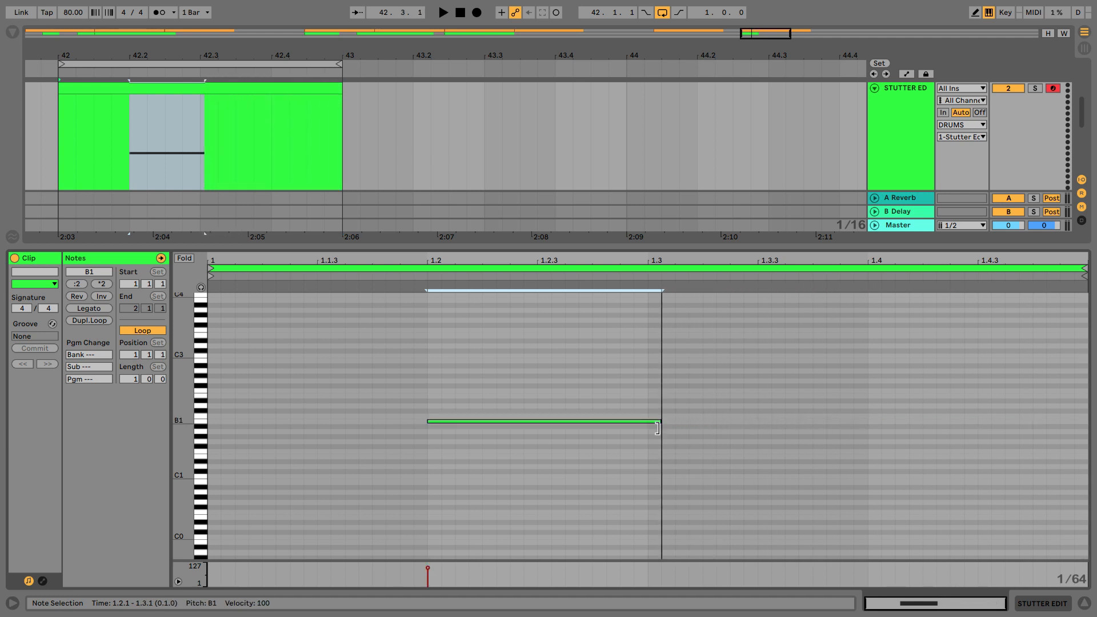